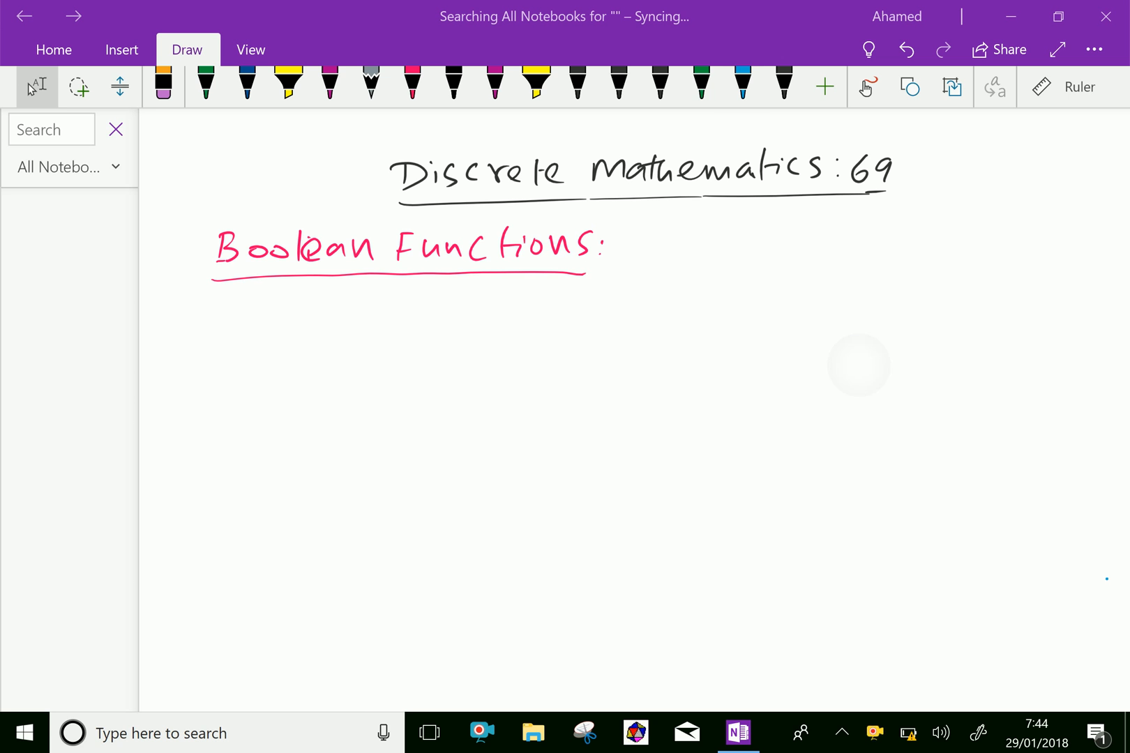
# With the blue pen, handwrite 'Let B = {(a,b,c,....)' below the heading.
pyautogui.click(743, 83)
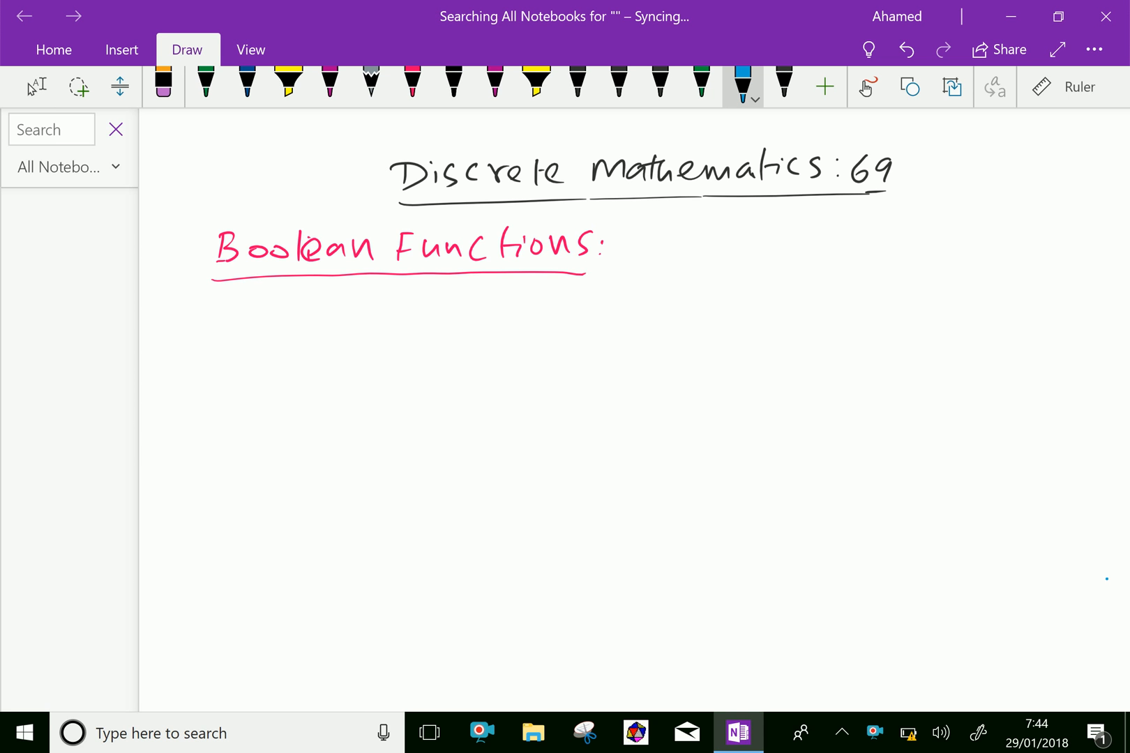
pyautogui.moveTo(183, 331); pyautogui.dragTo(284, 317)
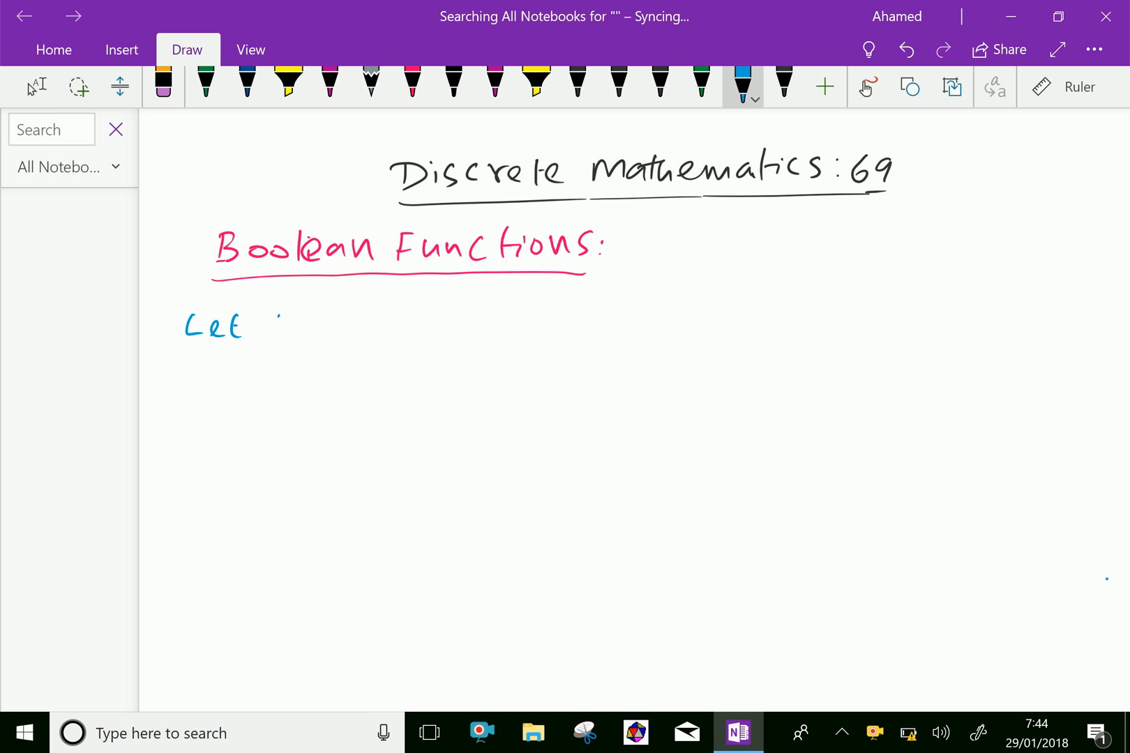
pyautogui.moveTo(270, 325); pyautogui.dragTo(321, 327)
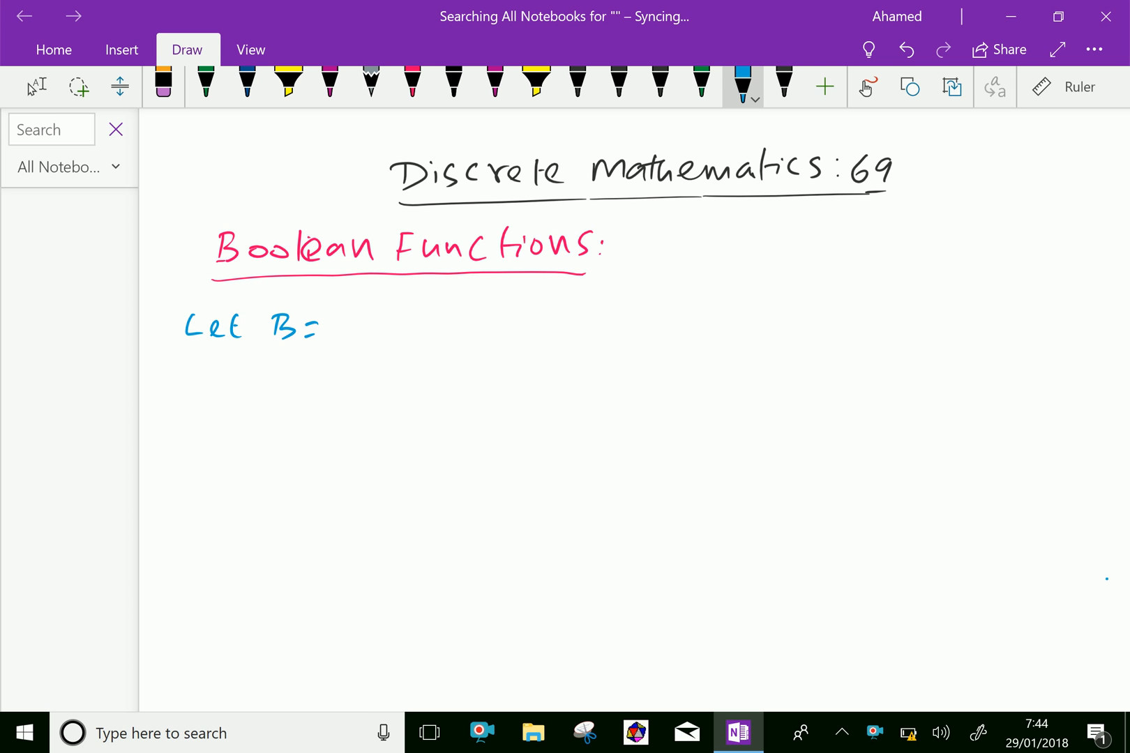
pyautogui.moveTo(324, 310); pyautogui.dragTo(386, 331)
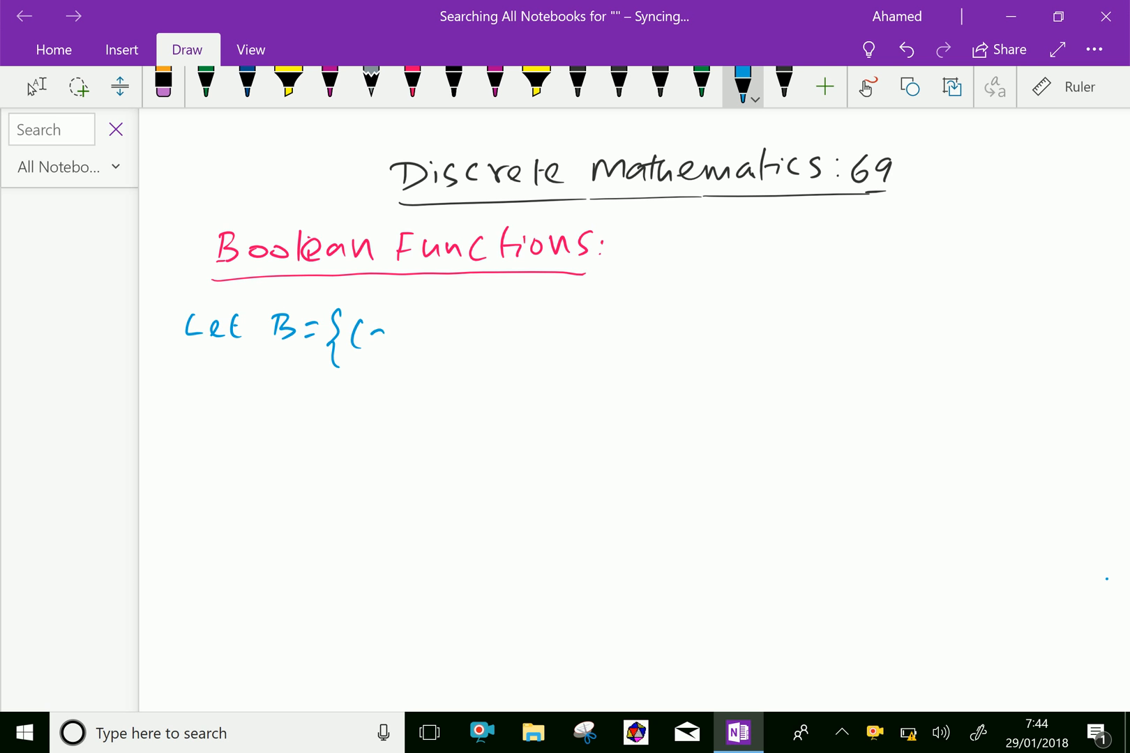
pyautogui.moveTo(360, 333); pyautogui.dragTo(447, 333)
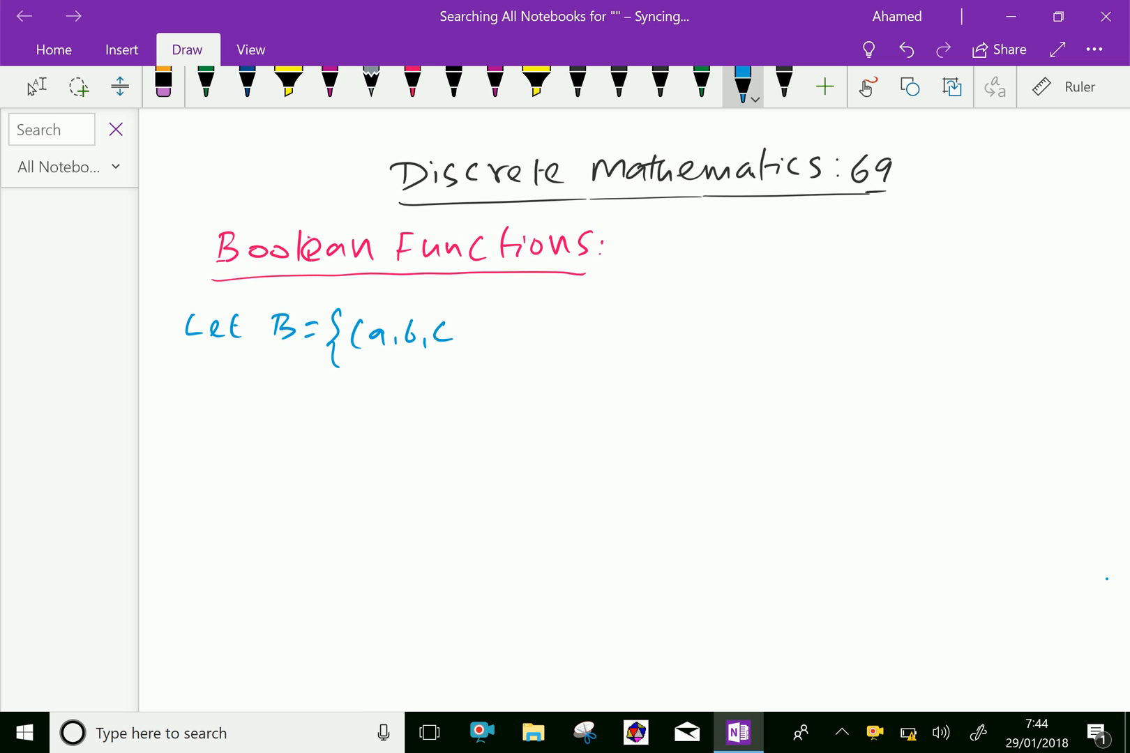
pyautogui.moveTo(465, 336); pyautogui.dragTo(533, 336)
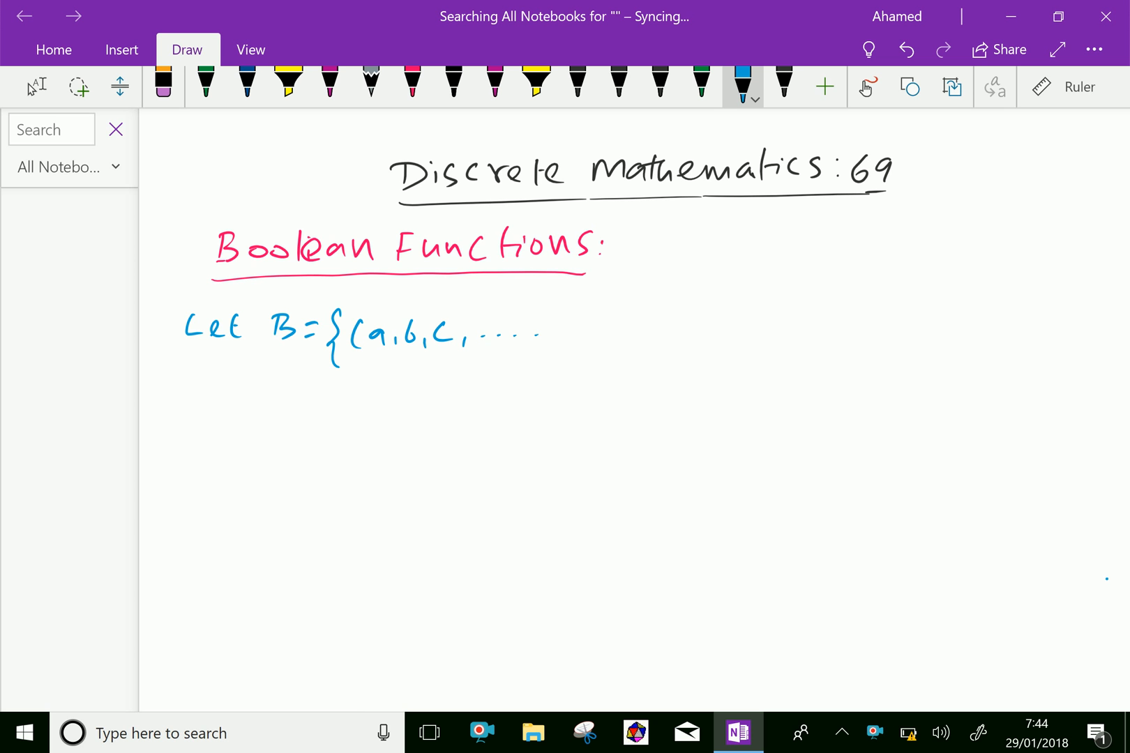
pyautogui.moveTo(548, 321); pyautogui.dragTo(584, 352)
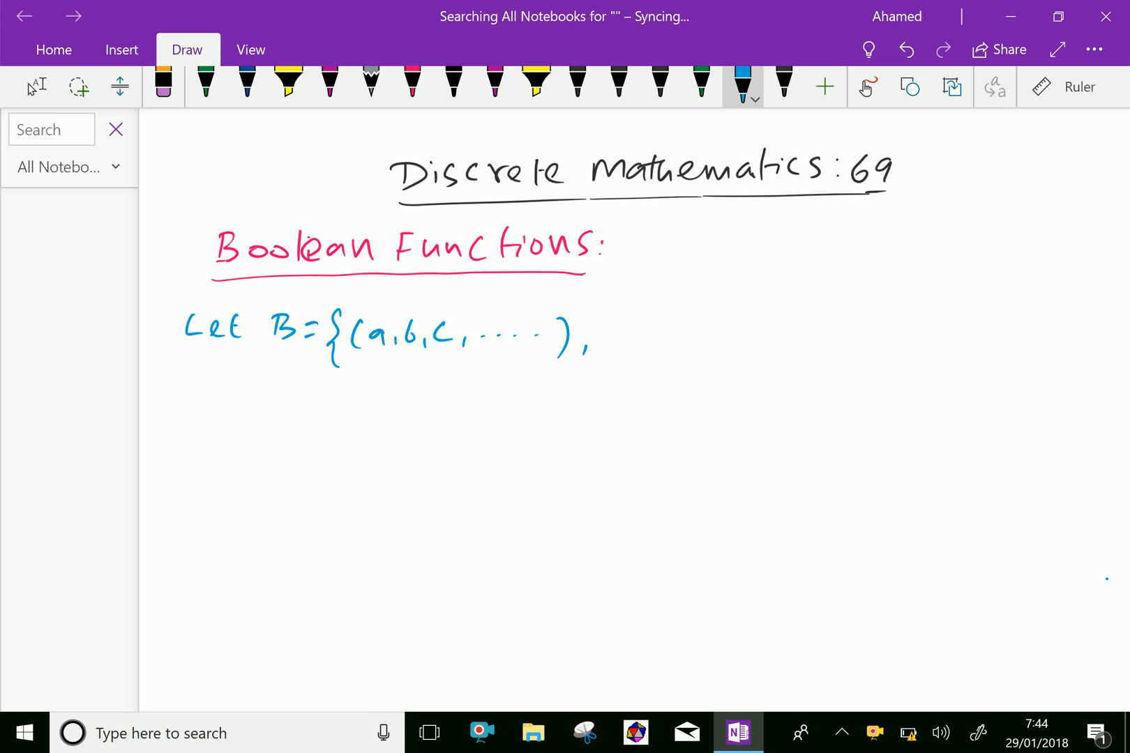
# Complete the line with '+, ·} be a boolean algebra.'.
pyautogui.moveTo(620, 331); pyautogui.dragTo(645, 331)
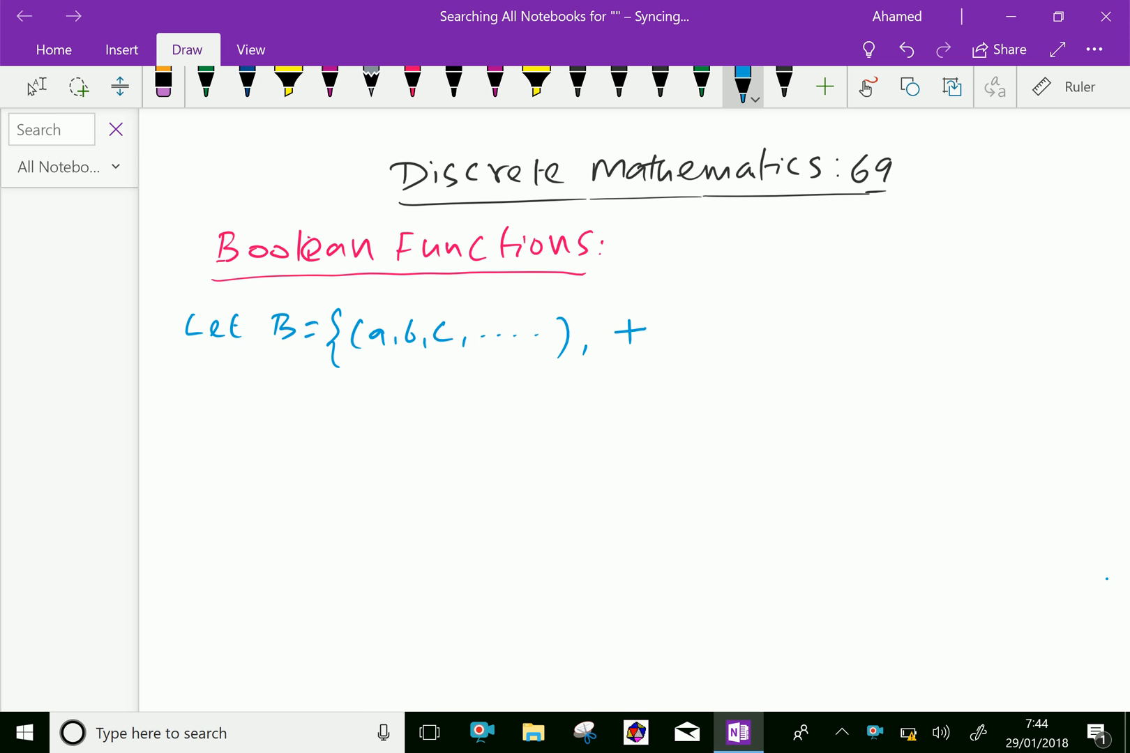
pyautogui.moveTo(656, 336); pyautogui.dragTo(681, 336)
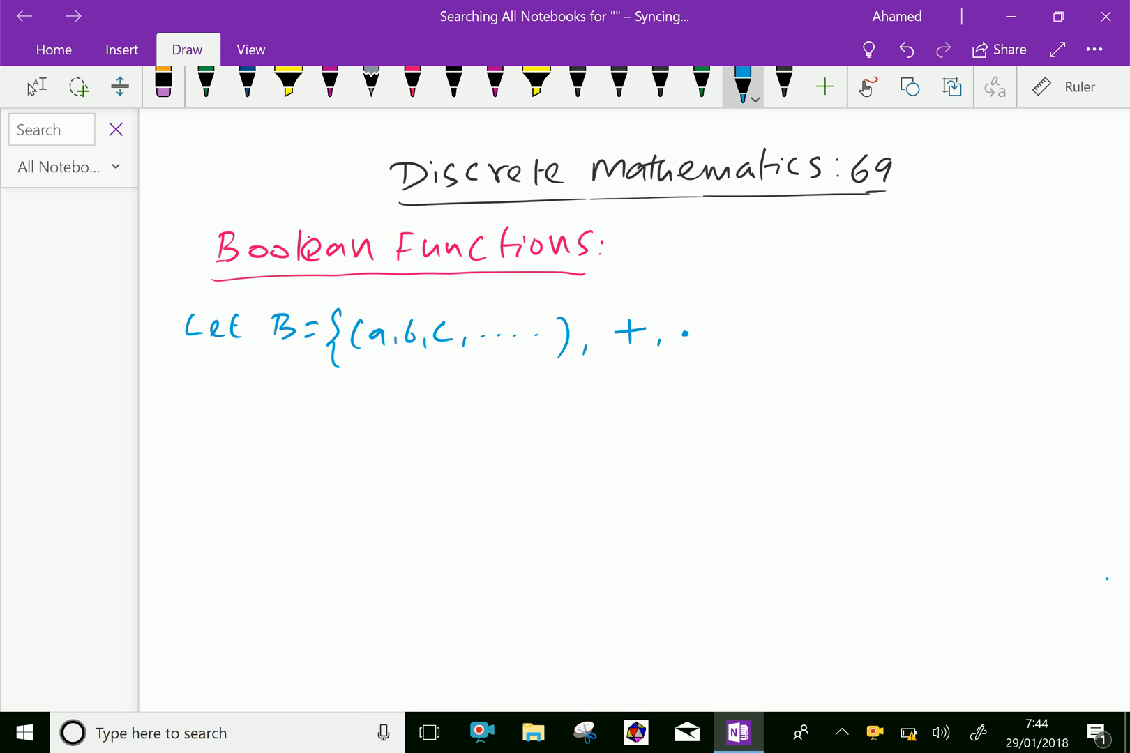
pyautogui.moveTo(710, 306); pyautogui.dragTo(717, 353)
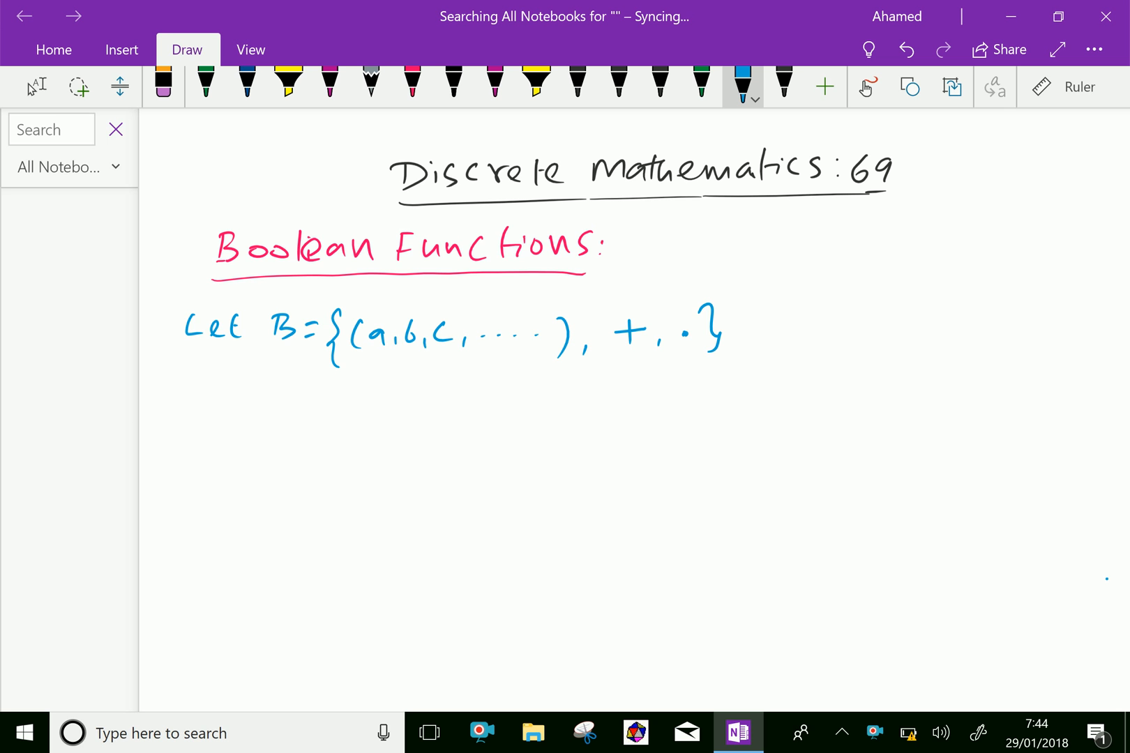
pyautogui.moveTo(749, 321); pyautogui.dragTo(893, 321)
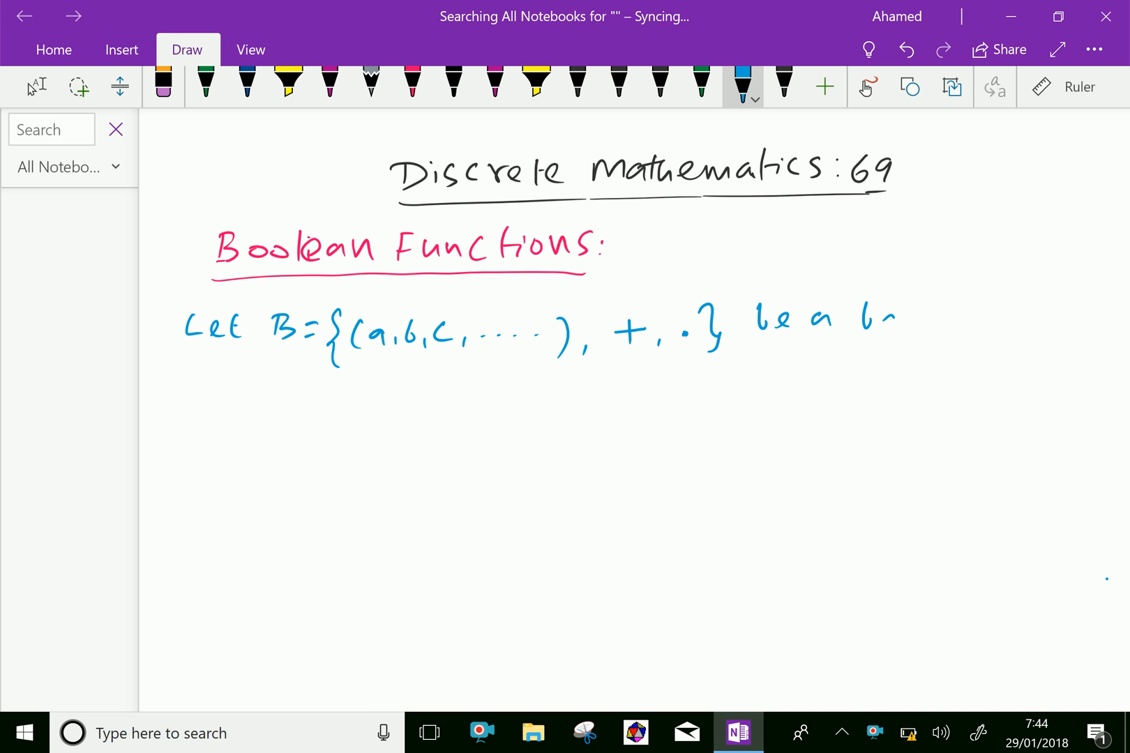
pyautogui.moveTo(865, 318); pyautogui.dragTo(987, 328)
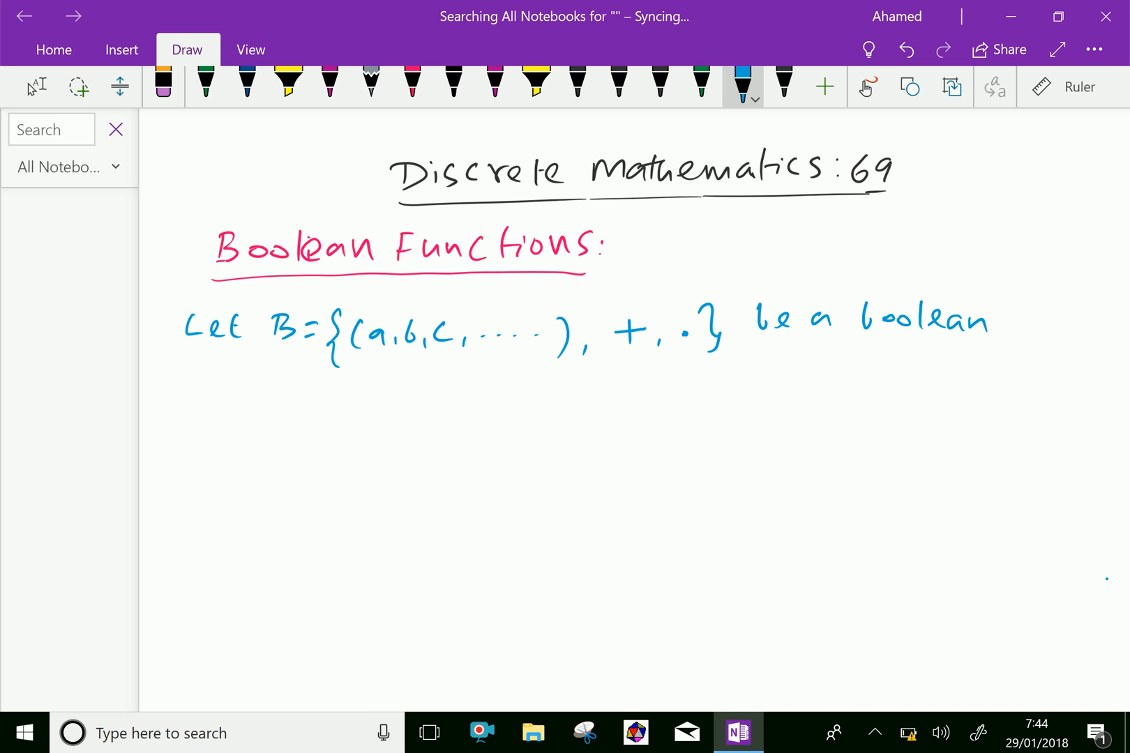
pyautogui.moveTo(995, 321); pyautogui.dragTo(1016, 324)
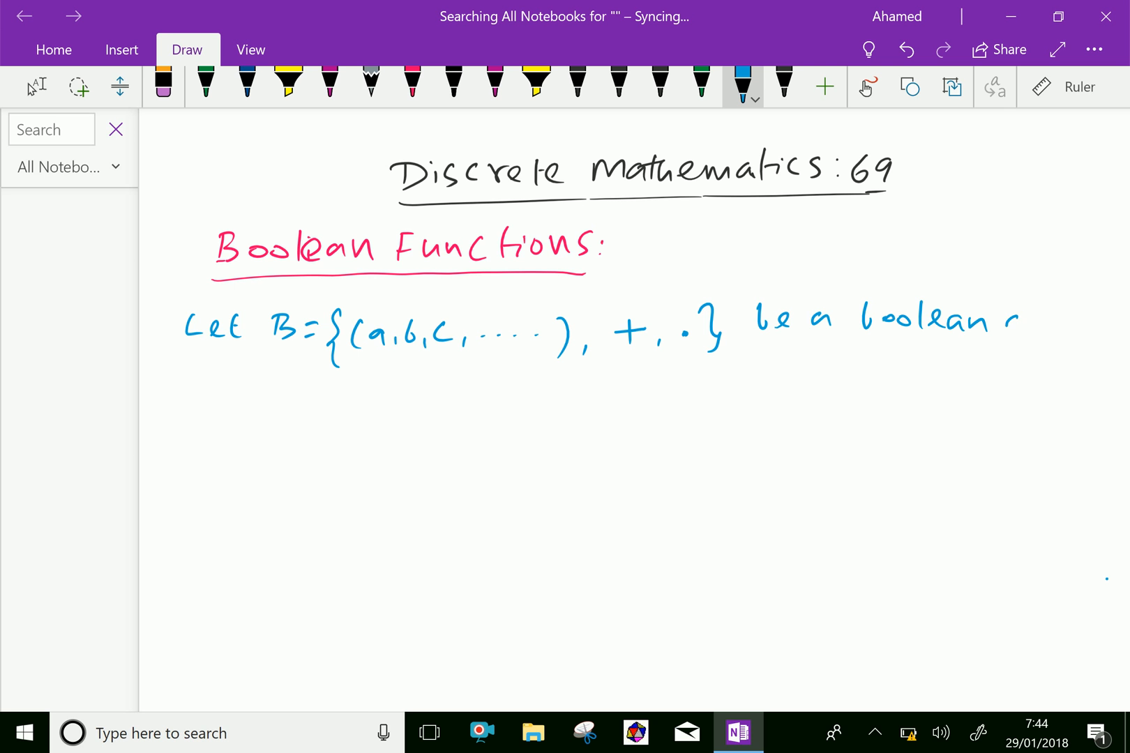
pyautogui.moveTo(1016, 321); pyautogui.dragTo(1102, 320)
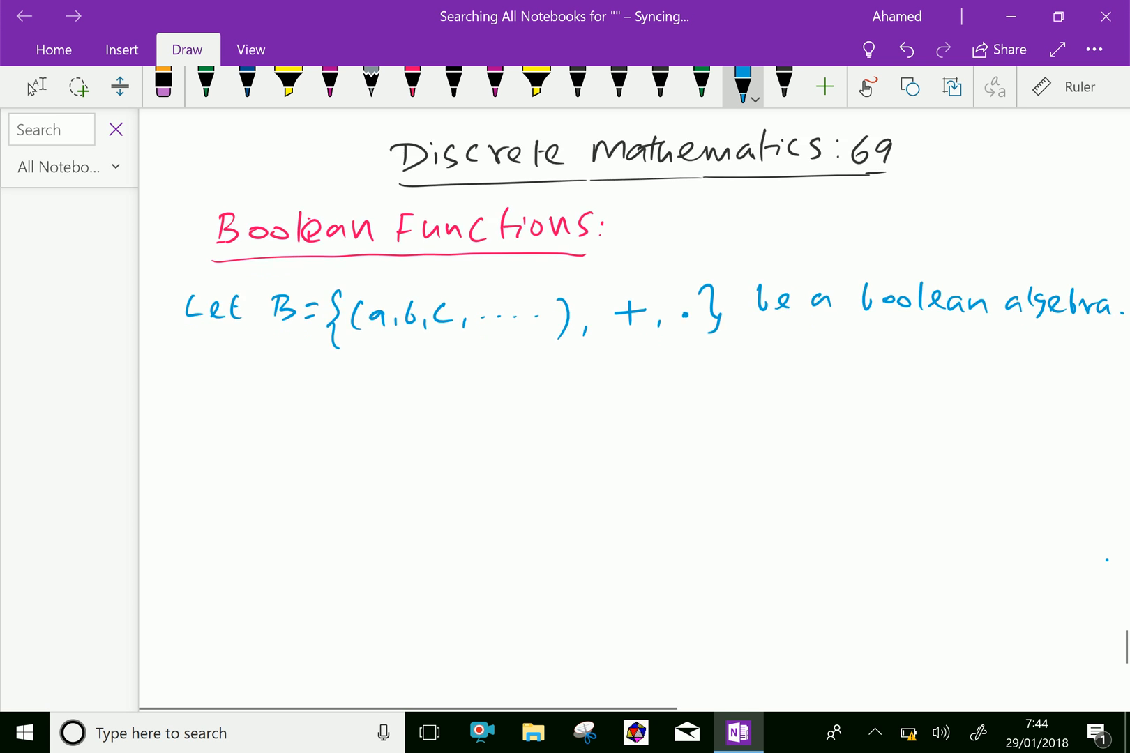
# Handwrite 'A boolean expression is any expression built' on the next line.
pyautogui.moveTo(184, 383); pyautogui.dragTo(245, 389)
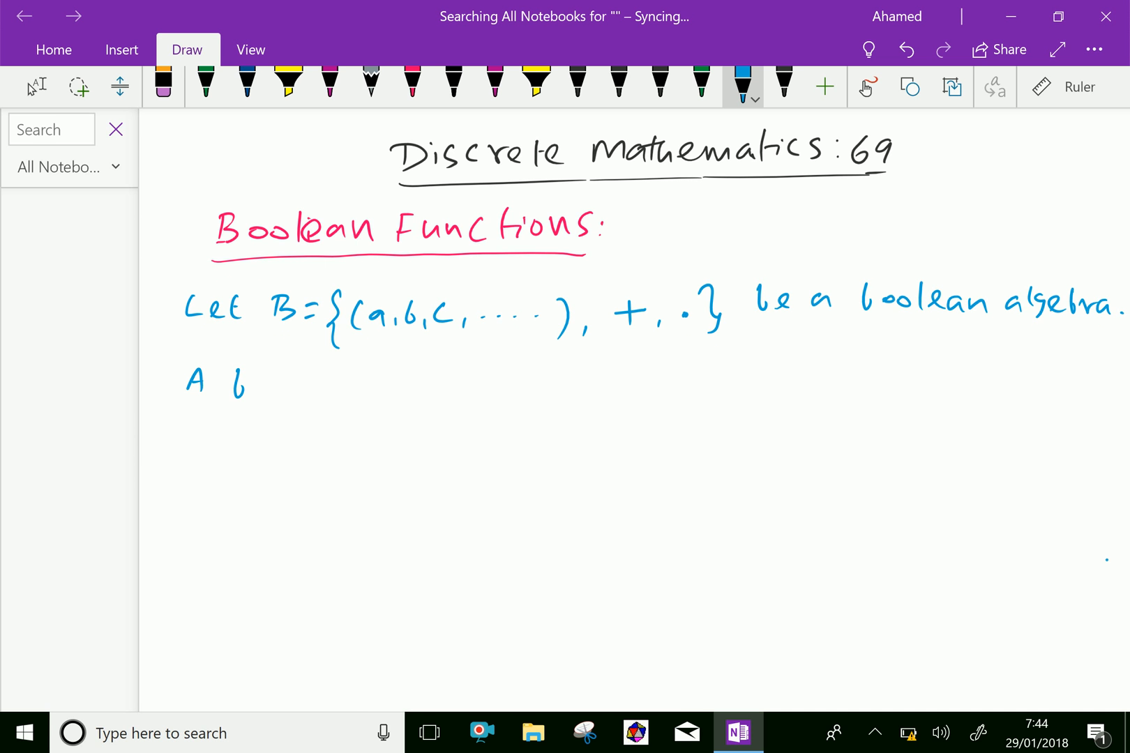
pyautogui.moveTo(253, 382); pyautogui.dragTo(338, 390)
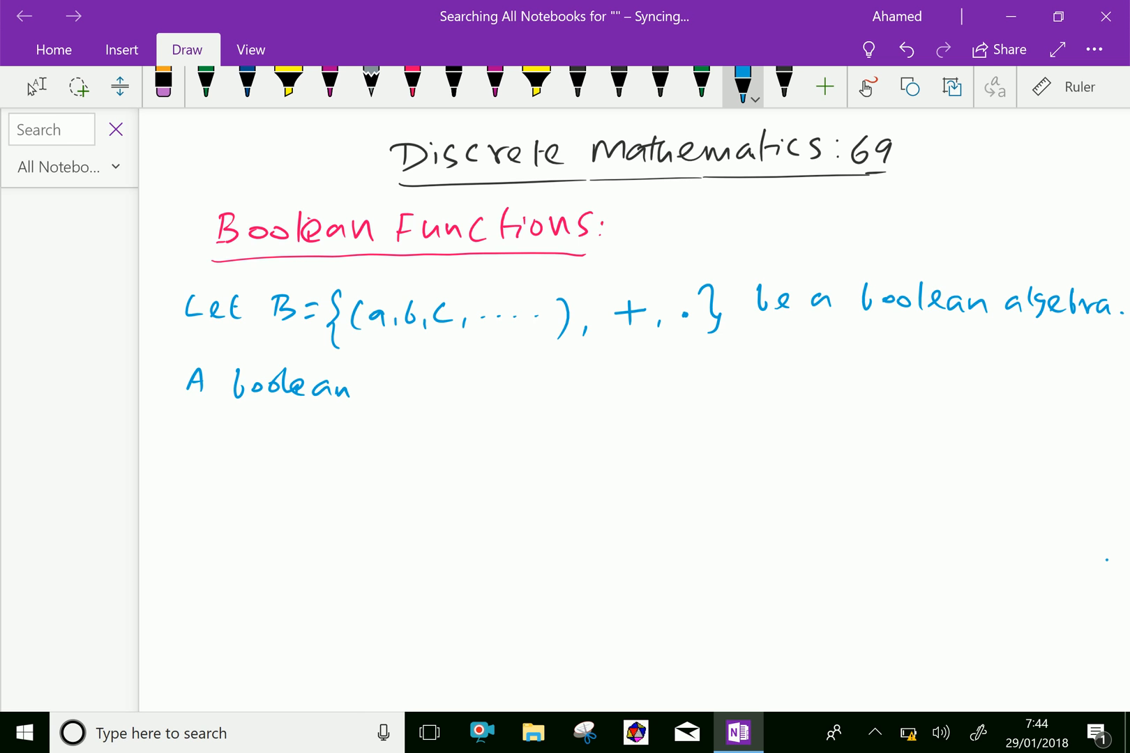
pyautogui.moveTo(374, 389); pyautogui.dragTo(426, 389)
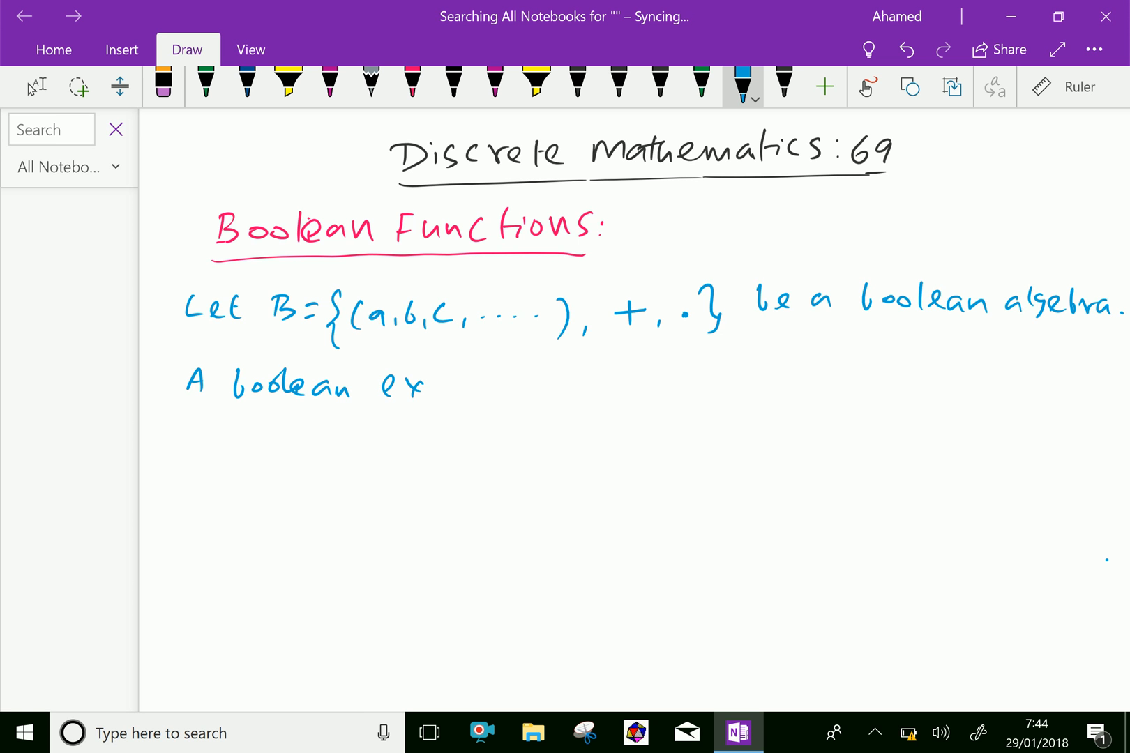
pyautogui.moveTo(427, 384); pyautogui.dragTo(525, 384)
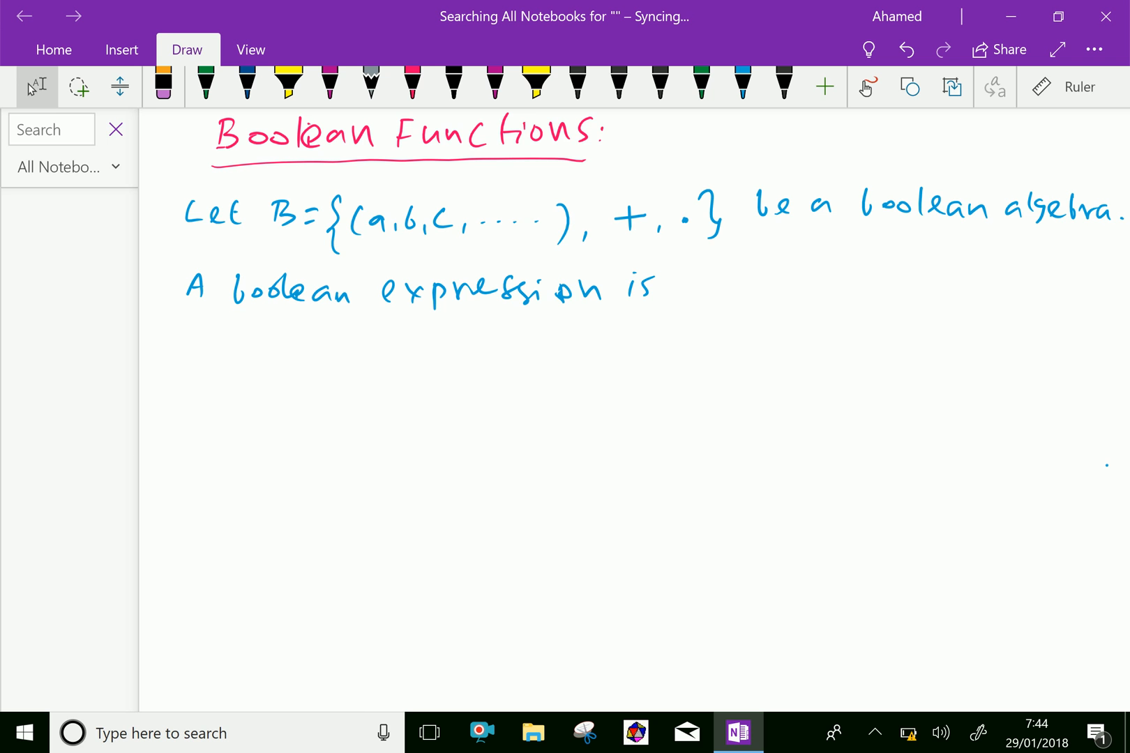
pyautogui.moveTo(692, 296); pyautogui.dragTo(702, 281)
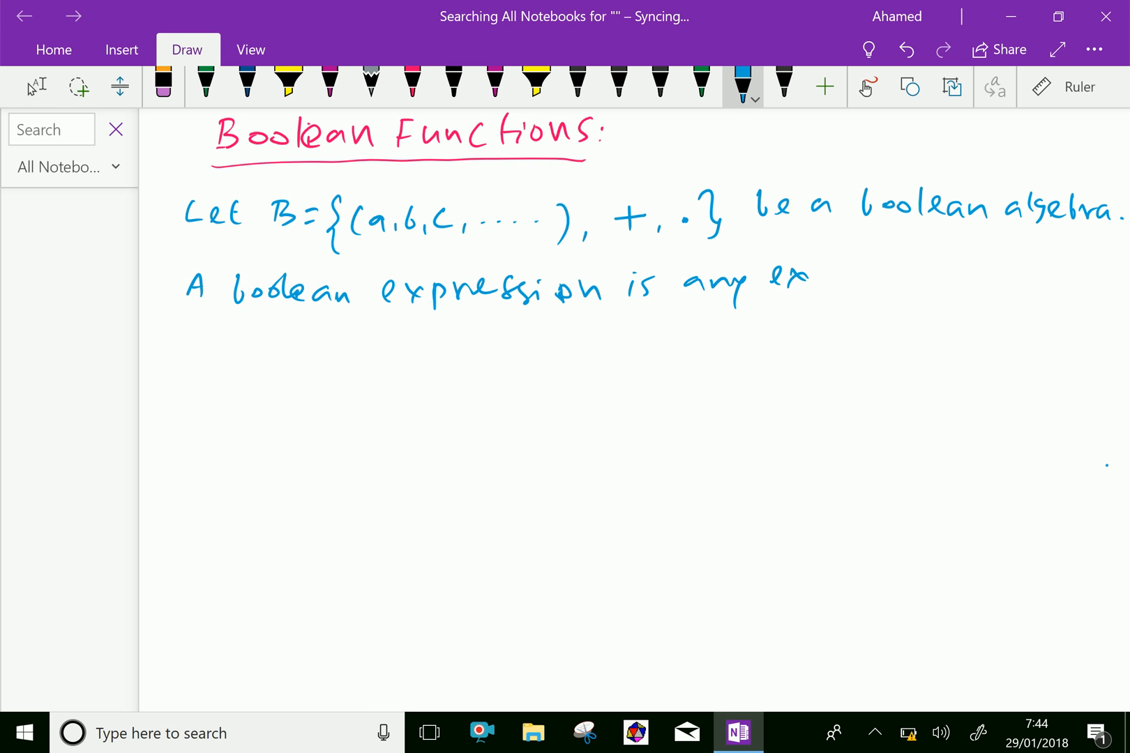
pyautogui.moveTo(800, 281); pyautogui.dragTo(915, 281)
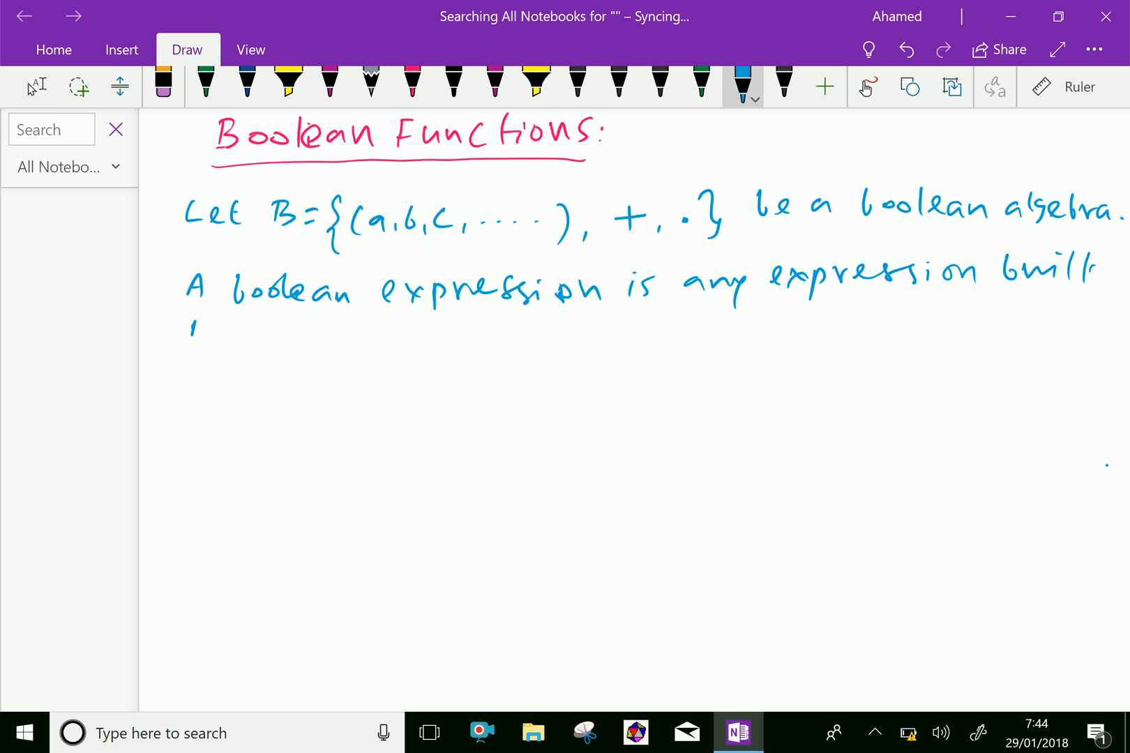
# Continue with 'from variables suppose x, y, z, .... etc, by'.
pyautogui.moveTo(186, 346); pyautogui.dragTo(267, 346)
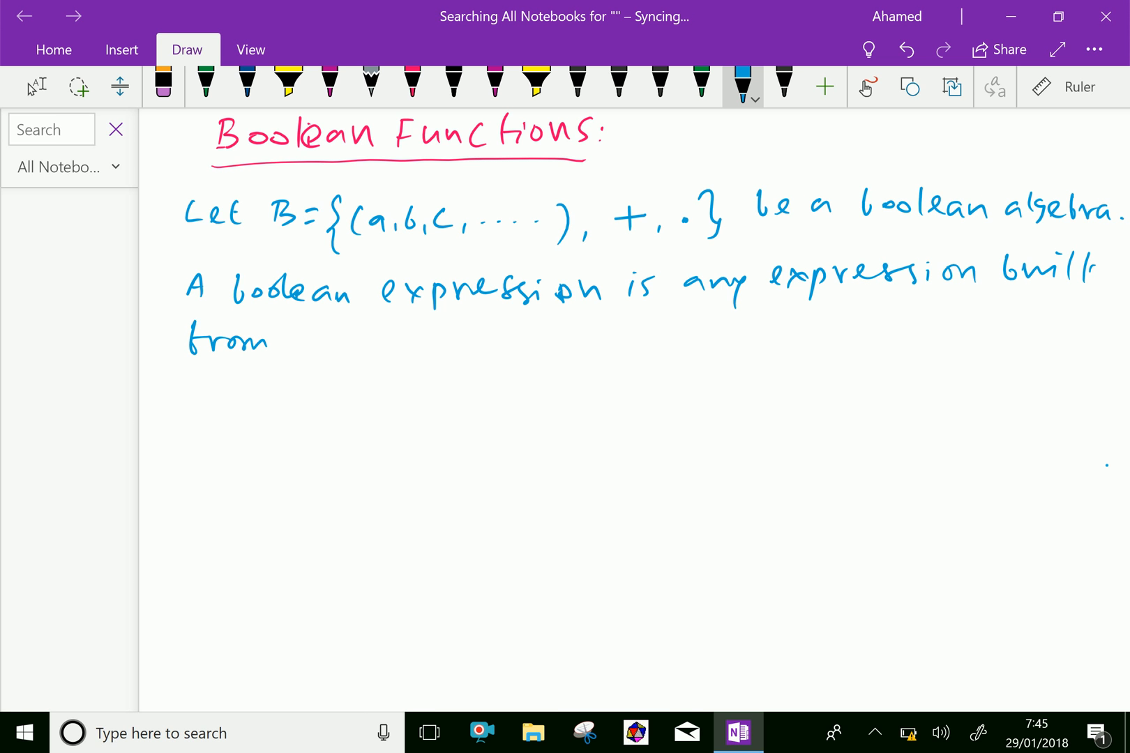
pyautogui.moveTo(288, 342); pyautogui.dragTo(357, 343)
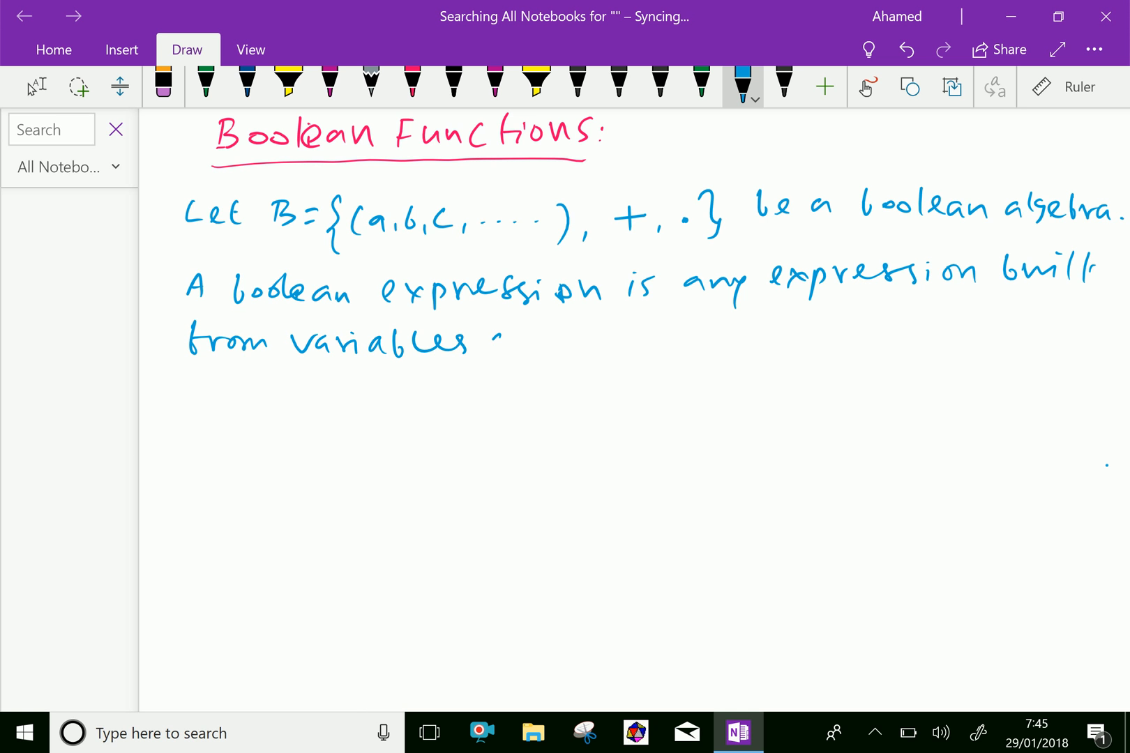
pyautogui.moveTo(498, 346); pyautogui.dragTo(555, 346)
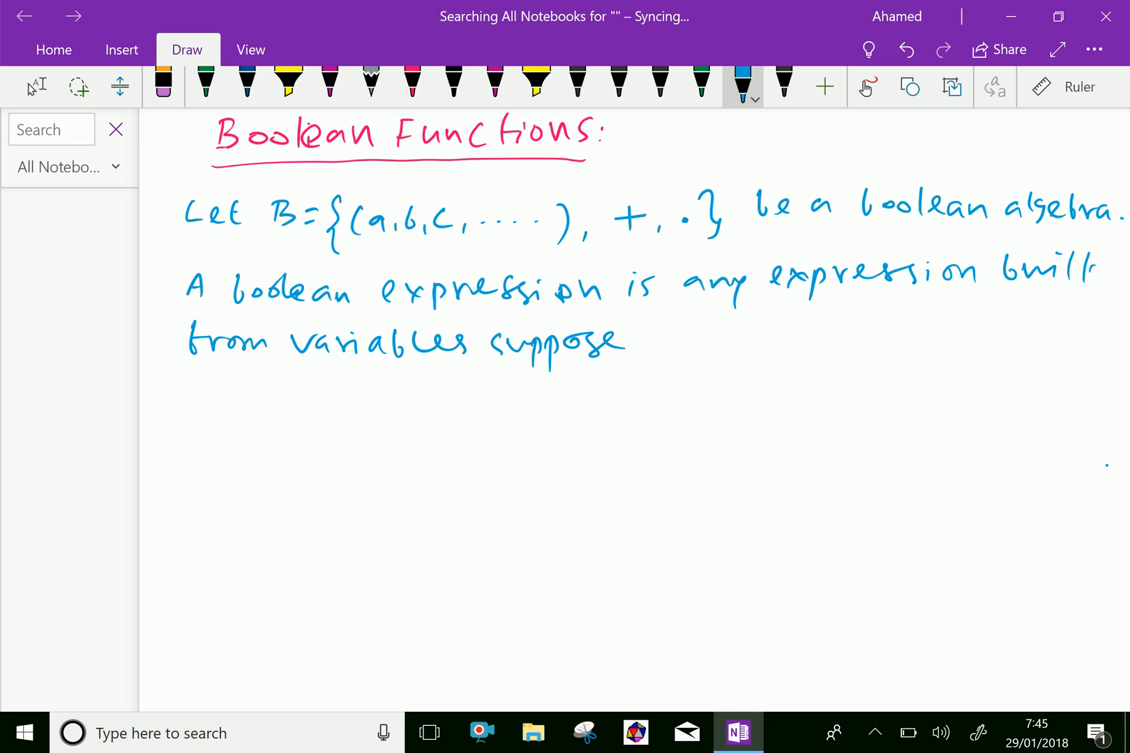
pyautogui.moveTo(656, 346); pyautogui.dragTo(728, 349)
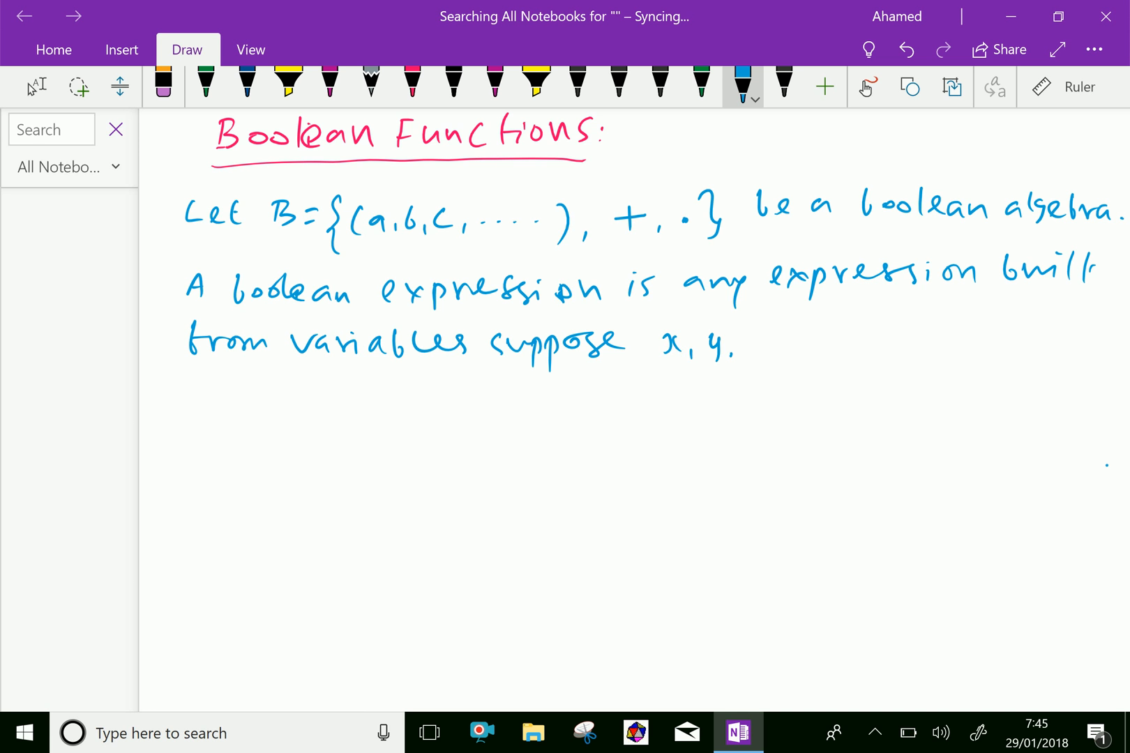
pyautogui.moveTo(749, 346); pyautogui.dragTo(864, 346)
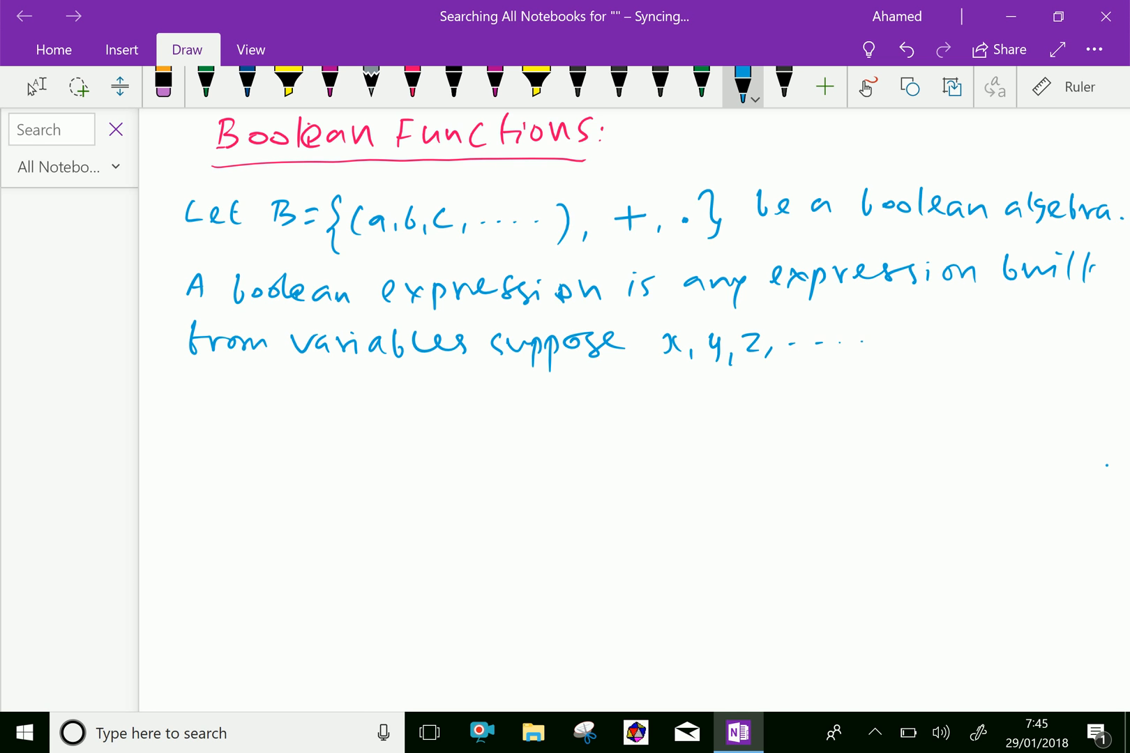
pyautogui.moveTo(861, 339); pyautogui.dragTo(922, 343)
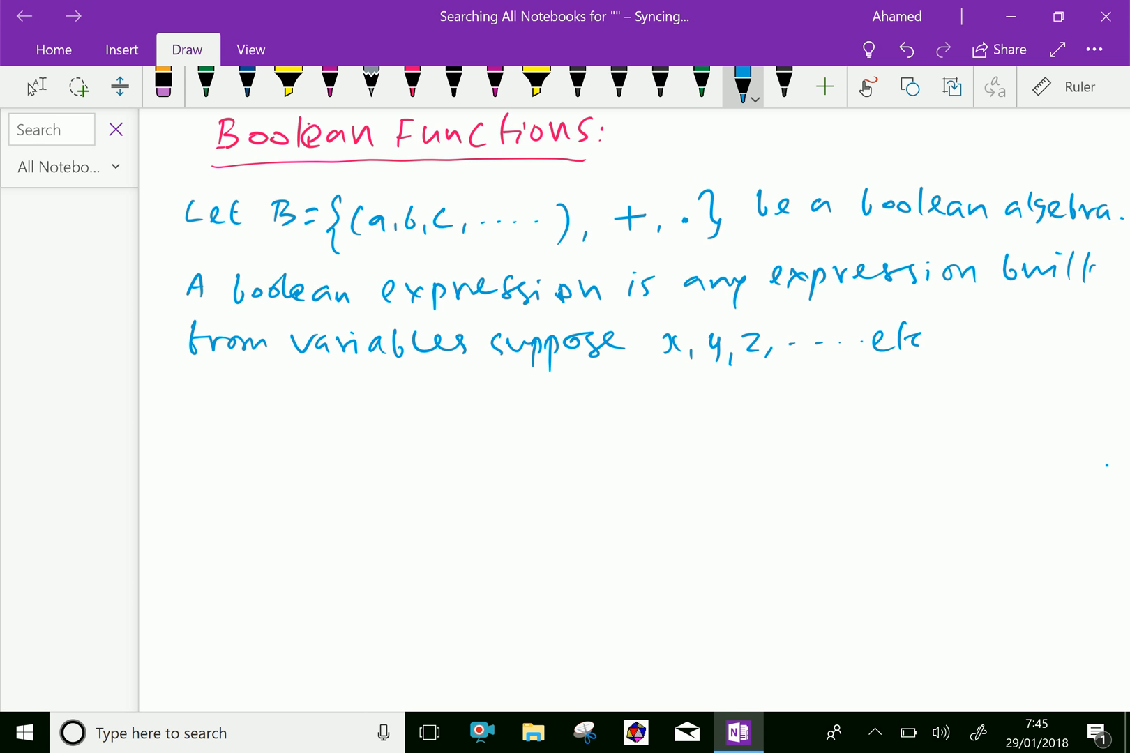
pyautogui.moveTo(937, 339); pyautogui.dragTo(980, 346)
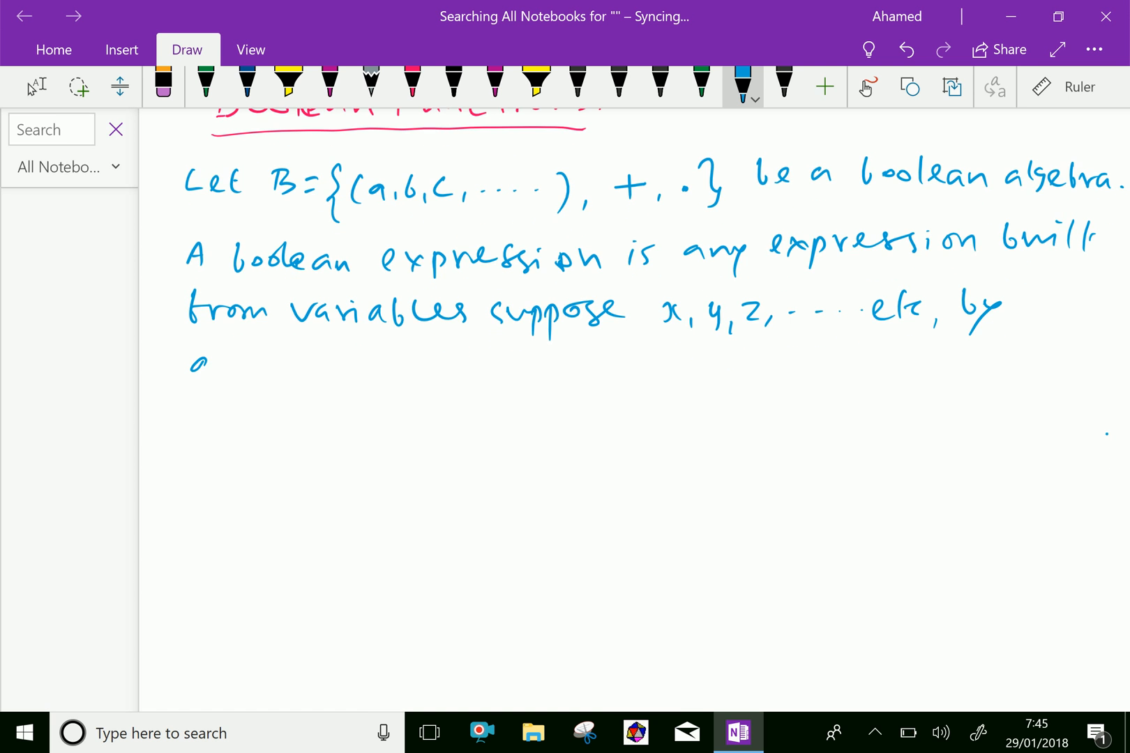
# Handwrite 'applying + and · a finite number of times.' to end the definition.
pyautogui.moveTo(188, 374); pyautogui.dragTo(295, 367)
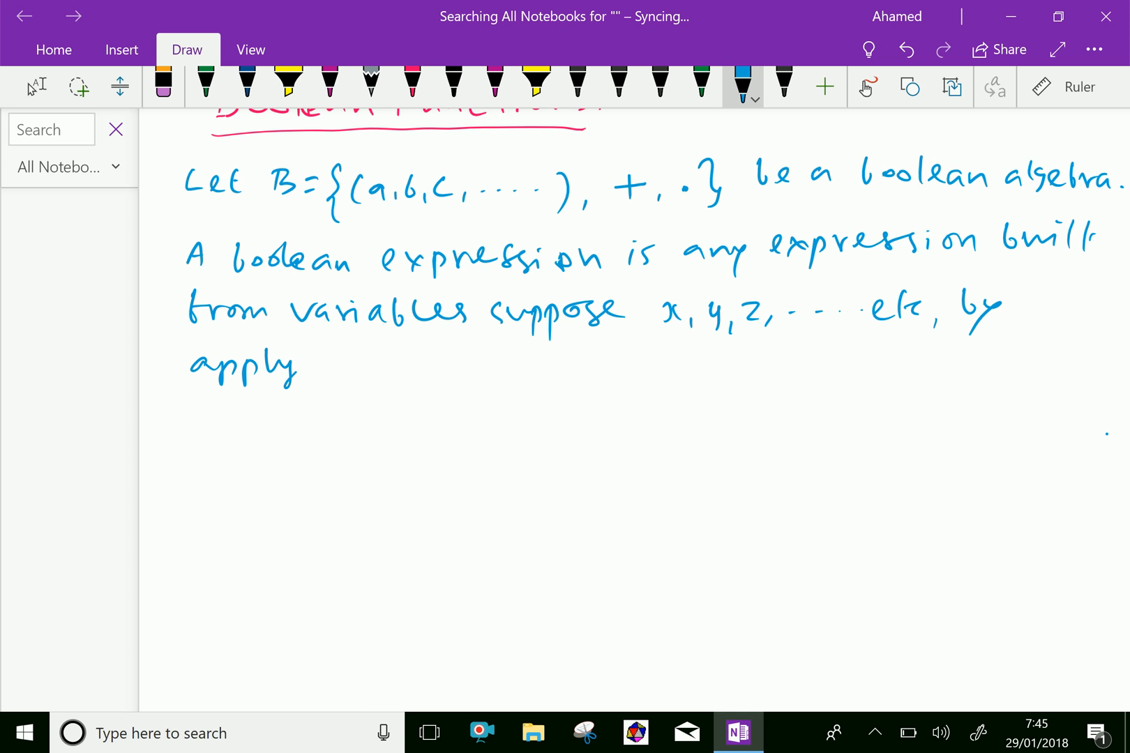
pyautogui.moveTo(295, 367); pyautogui.dragTo(335, 367)
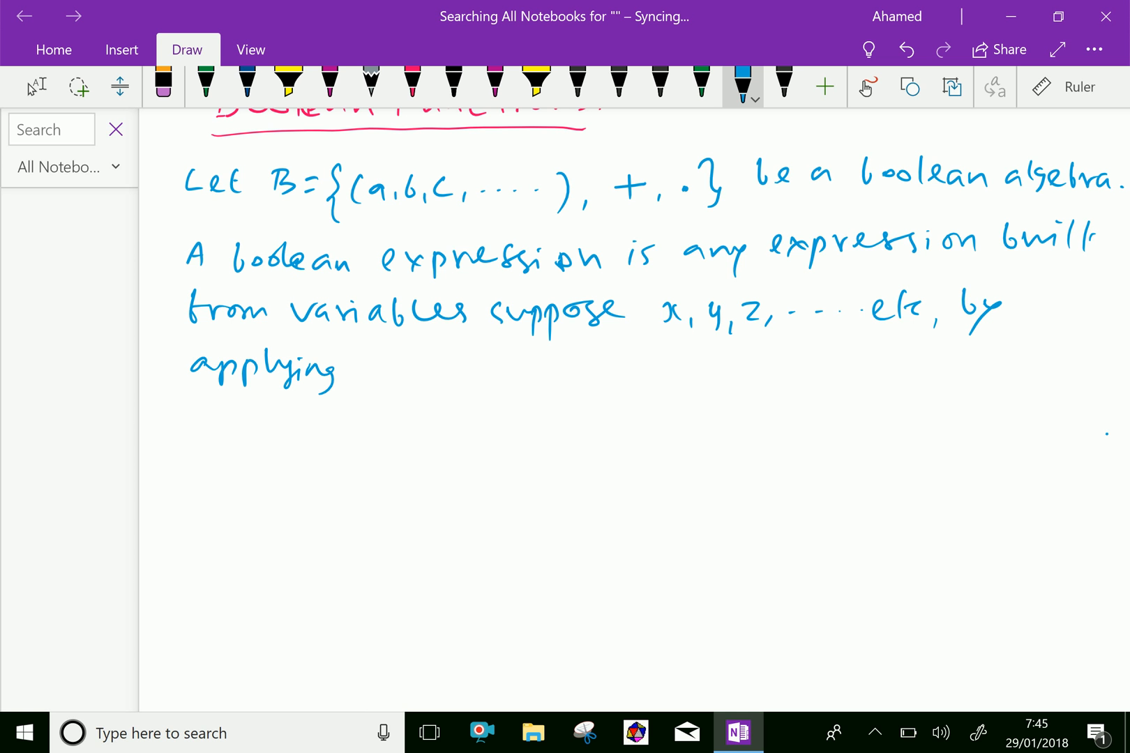
pyautogui.moveTo(360, 375); pyautogui.dragTo(382, 371)
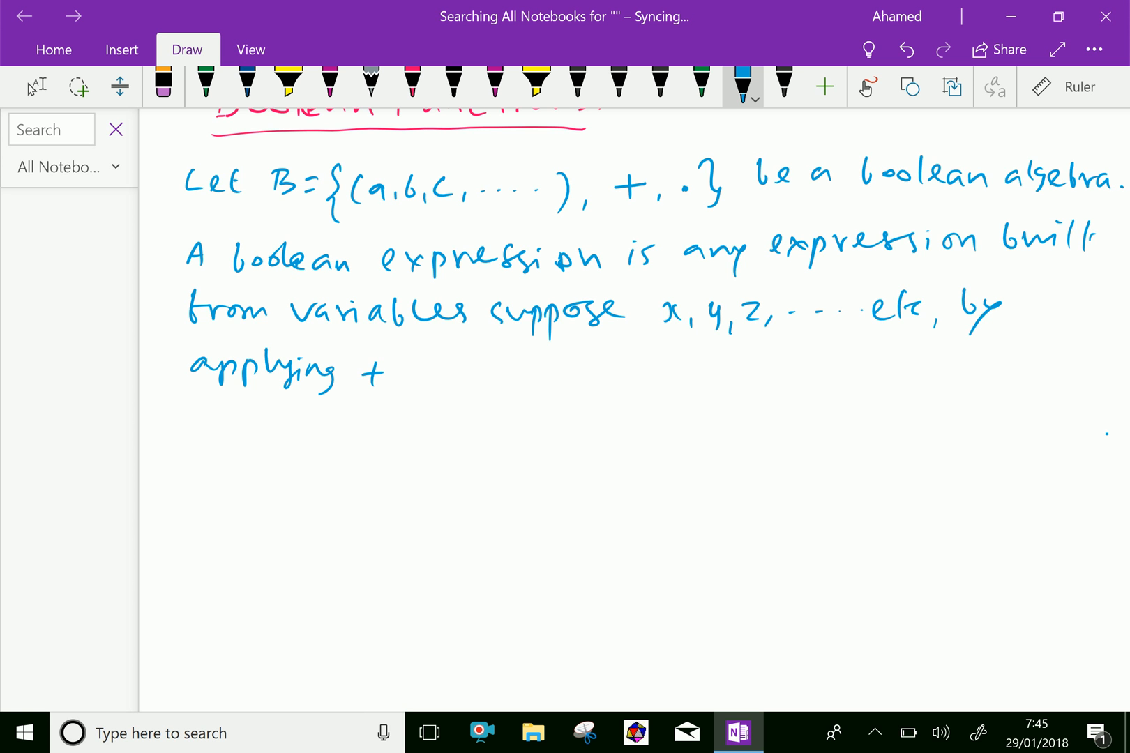
pyautogui.moveTo(404, 371); pyautogui.dragTo(490, 372)
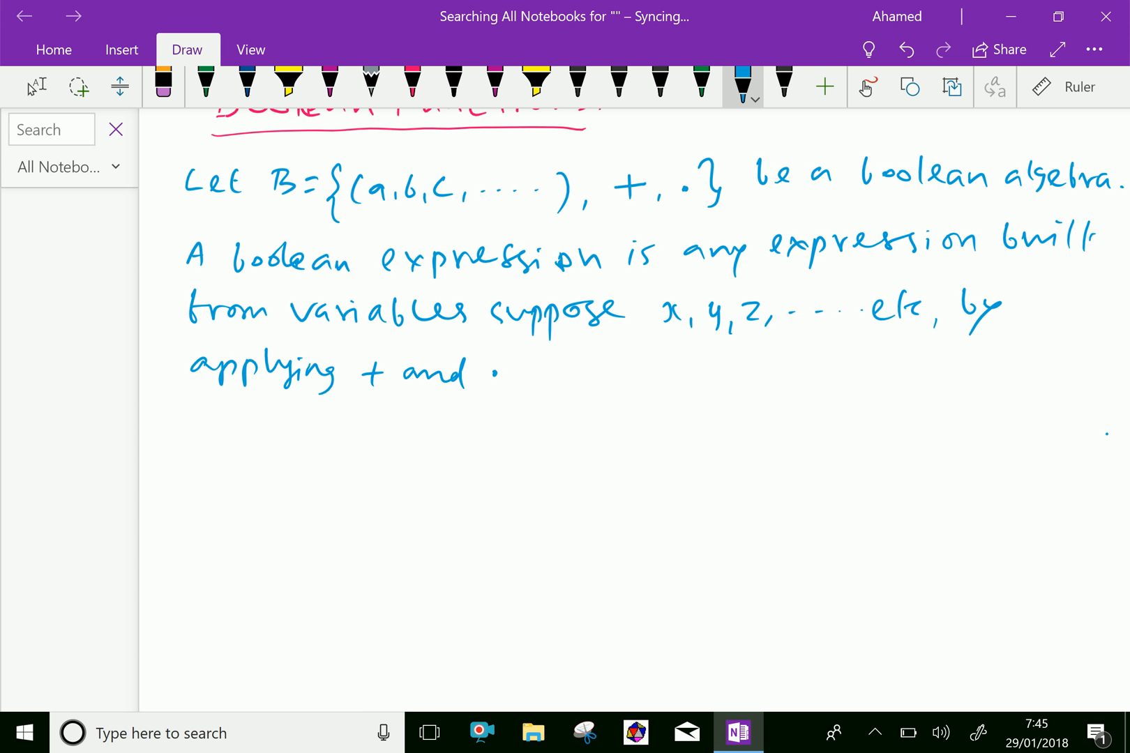
pyautogui.moveTo(537, 379); pyautogui.dragTo(559, 360)
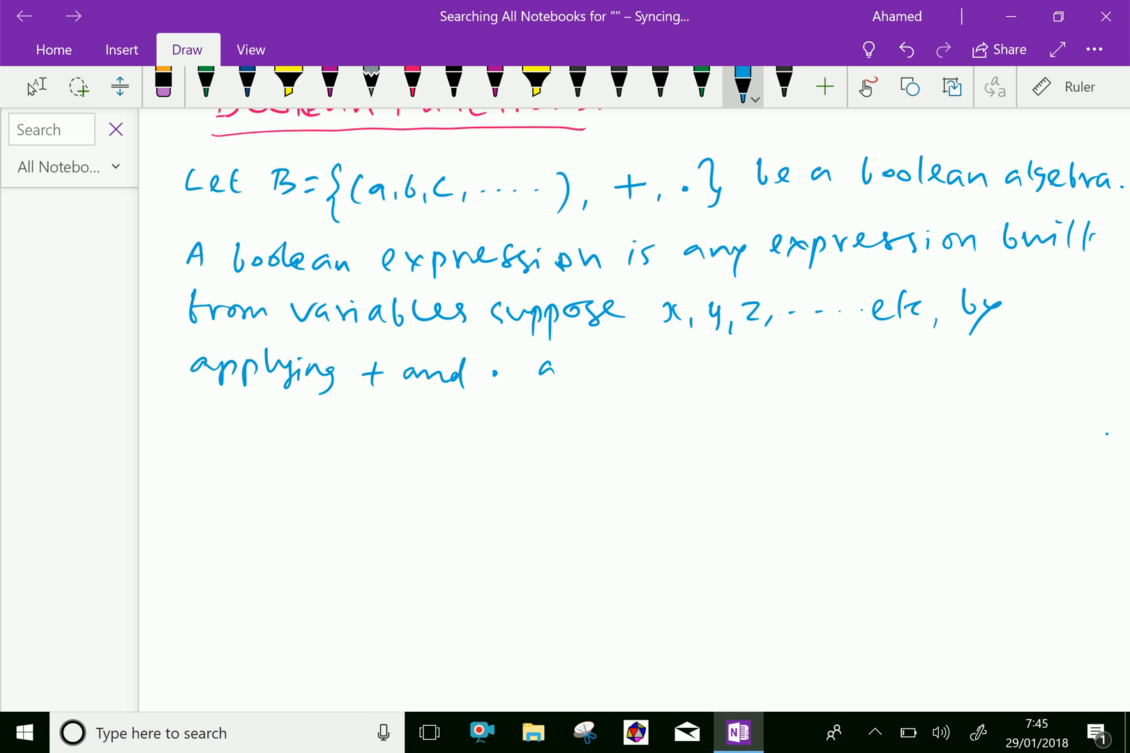
pyautogui.moveTo(559, 389); pyautogui.dragTo(637, 375)
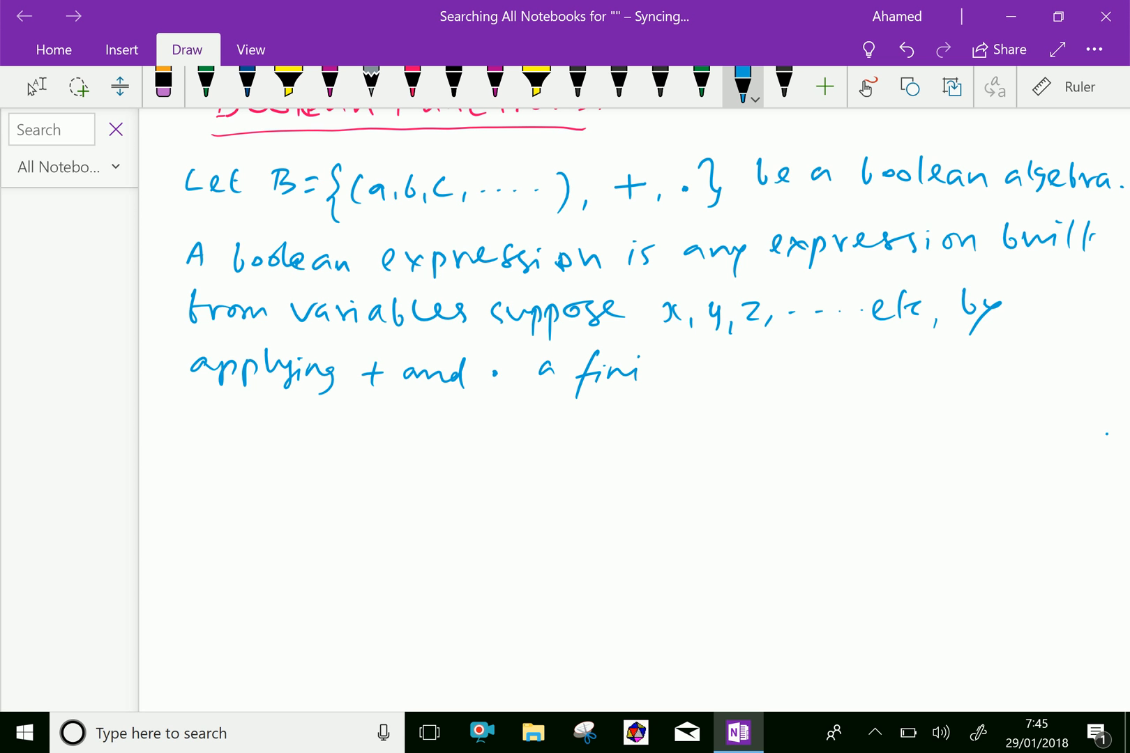
pyautogui.moveTo(627, 371); pyautogui.dragTo(677, 371)
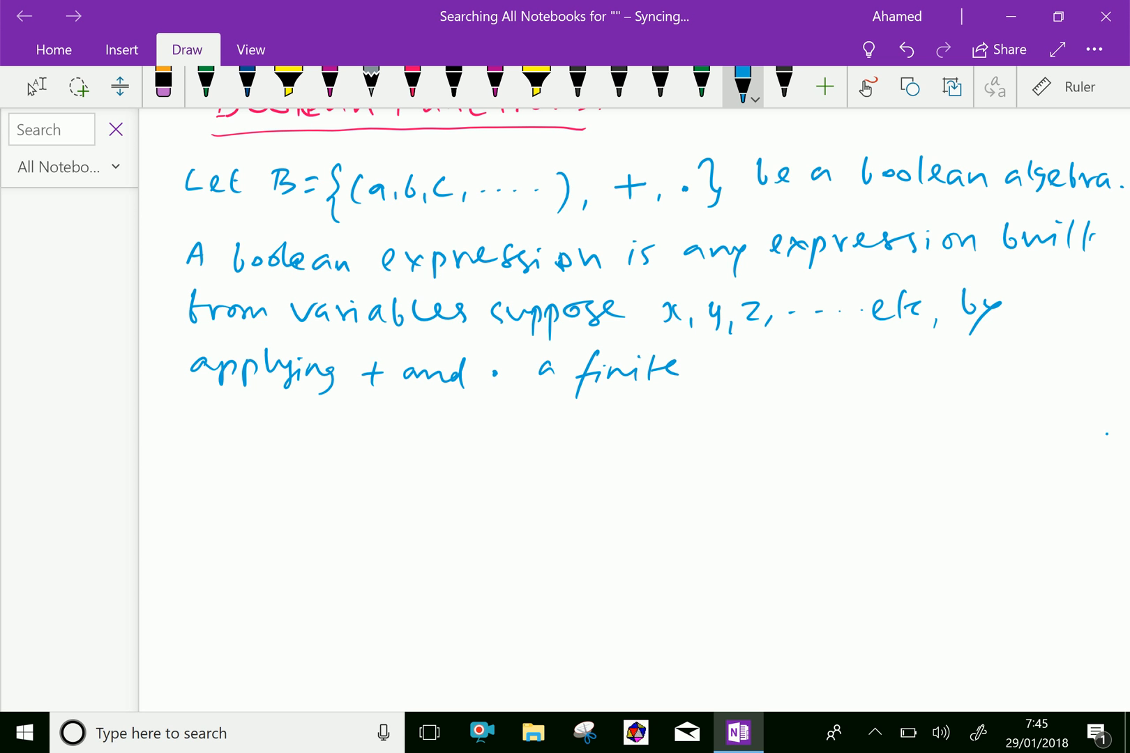
pyautogui.moveTo(689, 371); pyautogui.dragTo(767, 371)
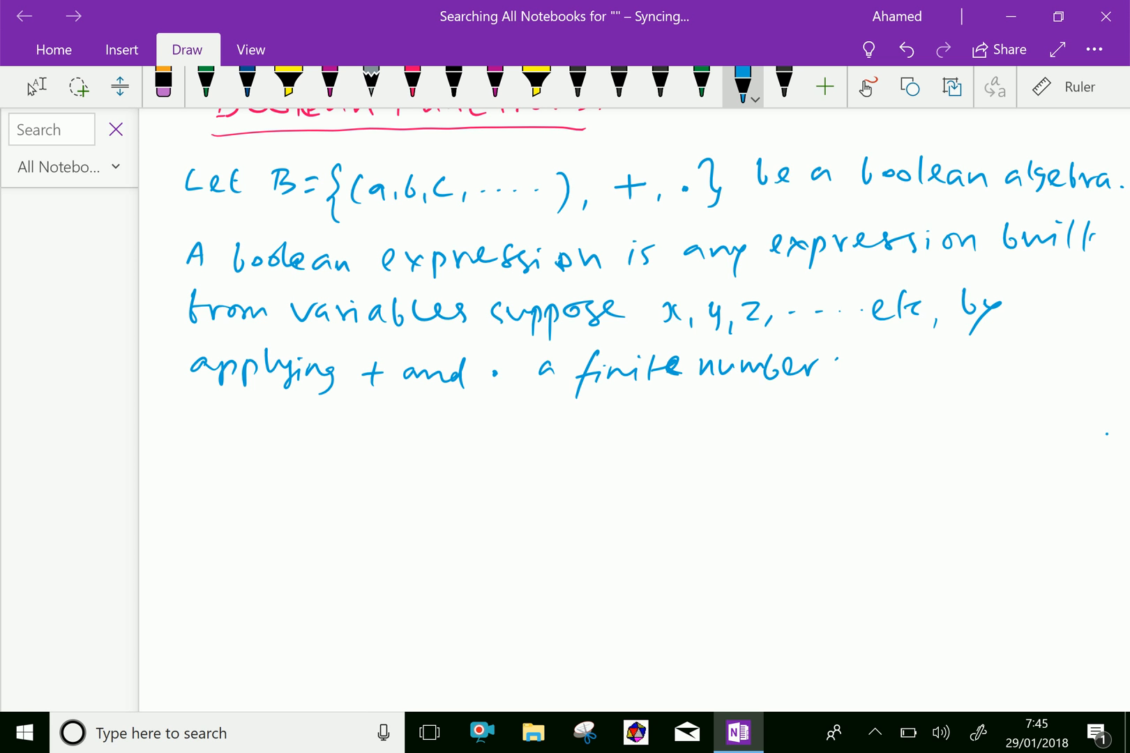
pyautogui.moveTo(832, 367); pyautogui.dragTo(933, 368)
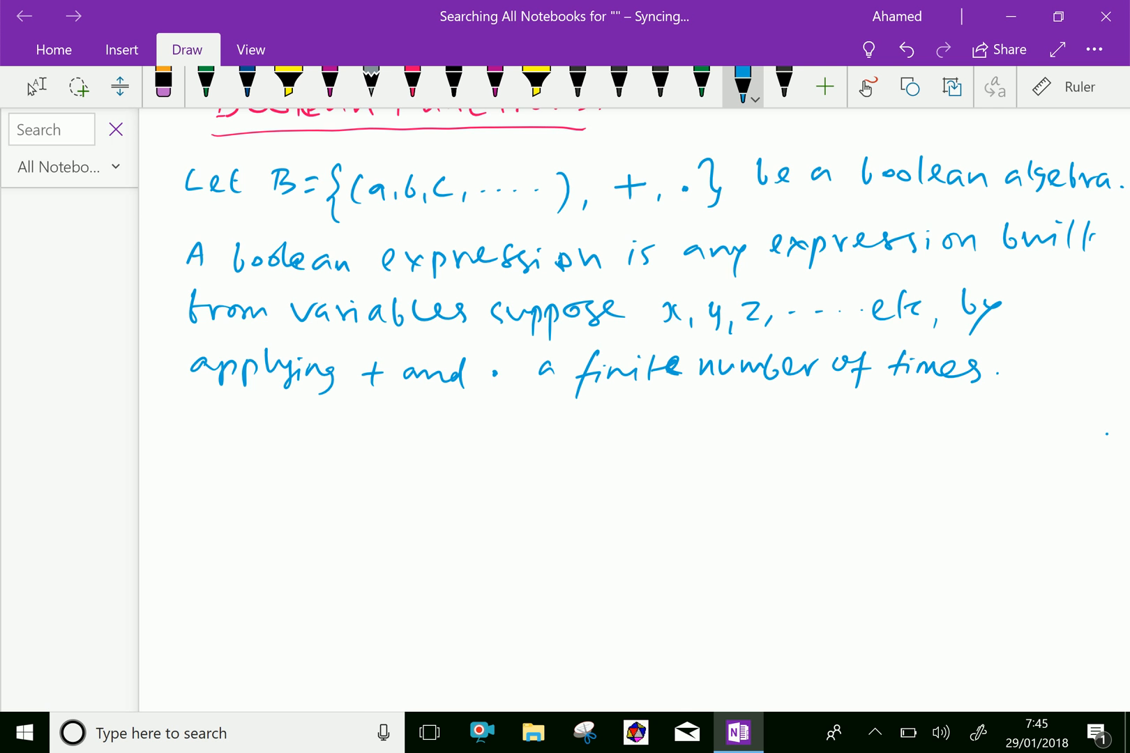
pyautogui.scroll(-3)
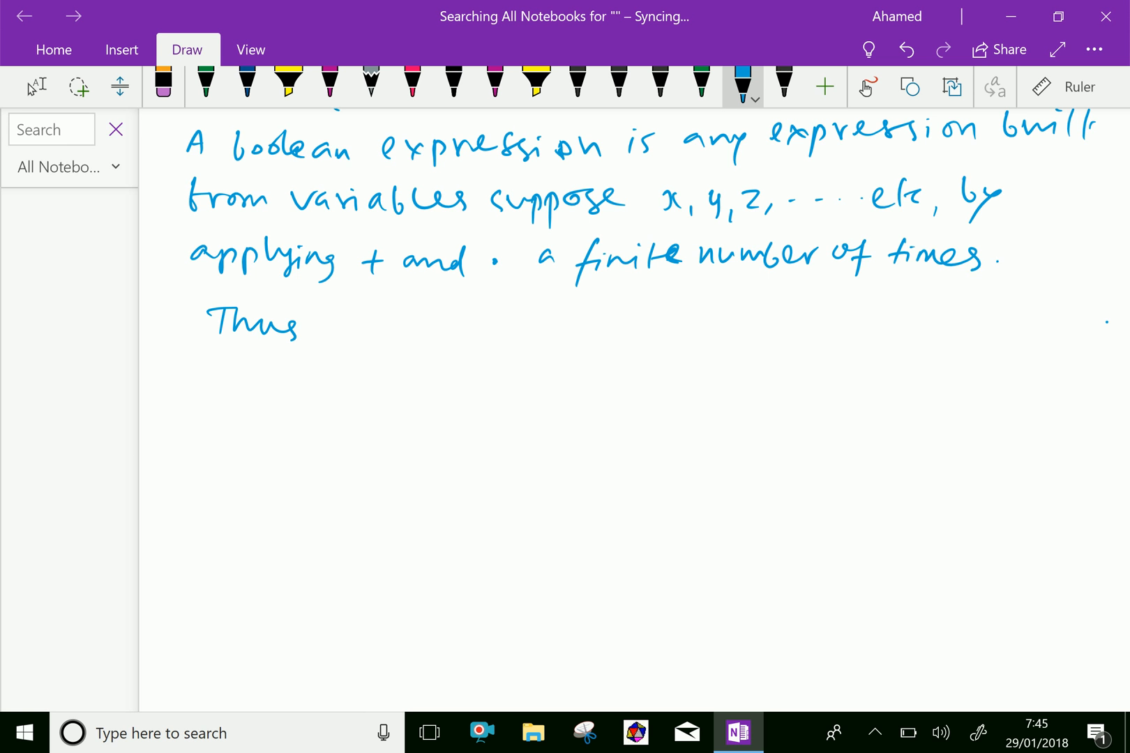
# Handwrite the examples 'x', x+y, ((x' after 'Thus'.
pyautogui.moveTo(324, 314); pyautogui.dragTo(353, 339)
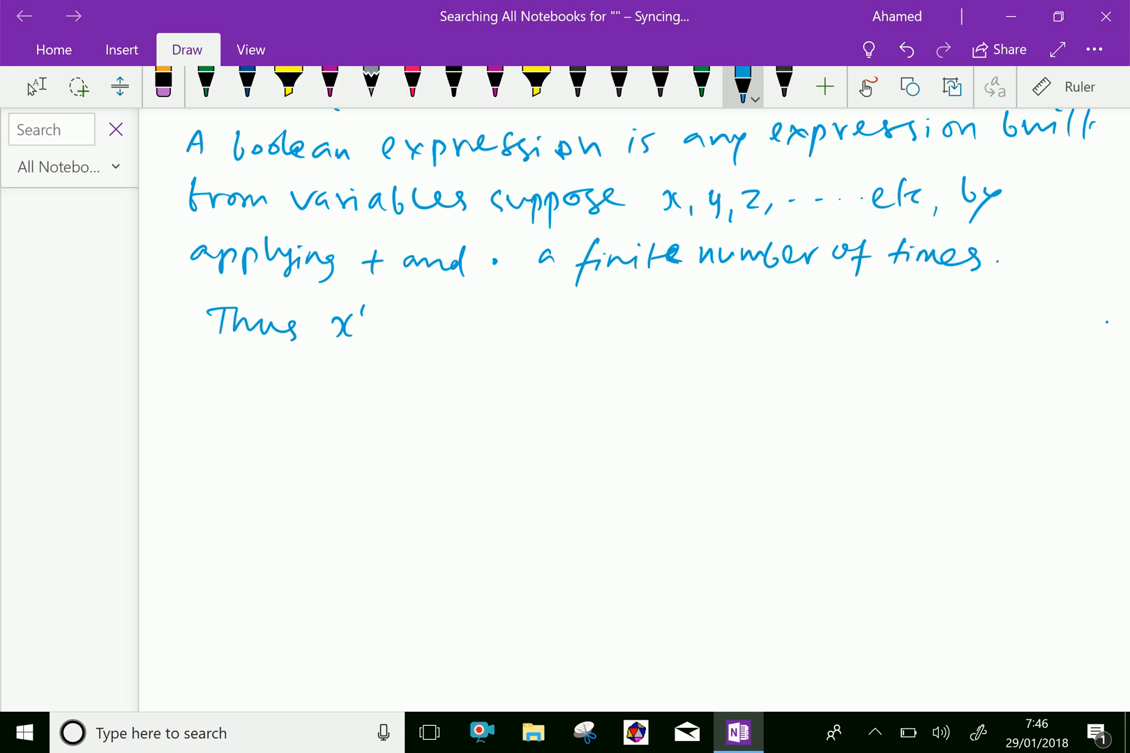
pyautogui.moveTo(371, 317); pyautogui.dragTo(378, 343)
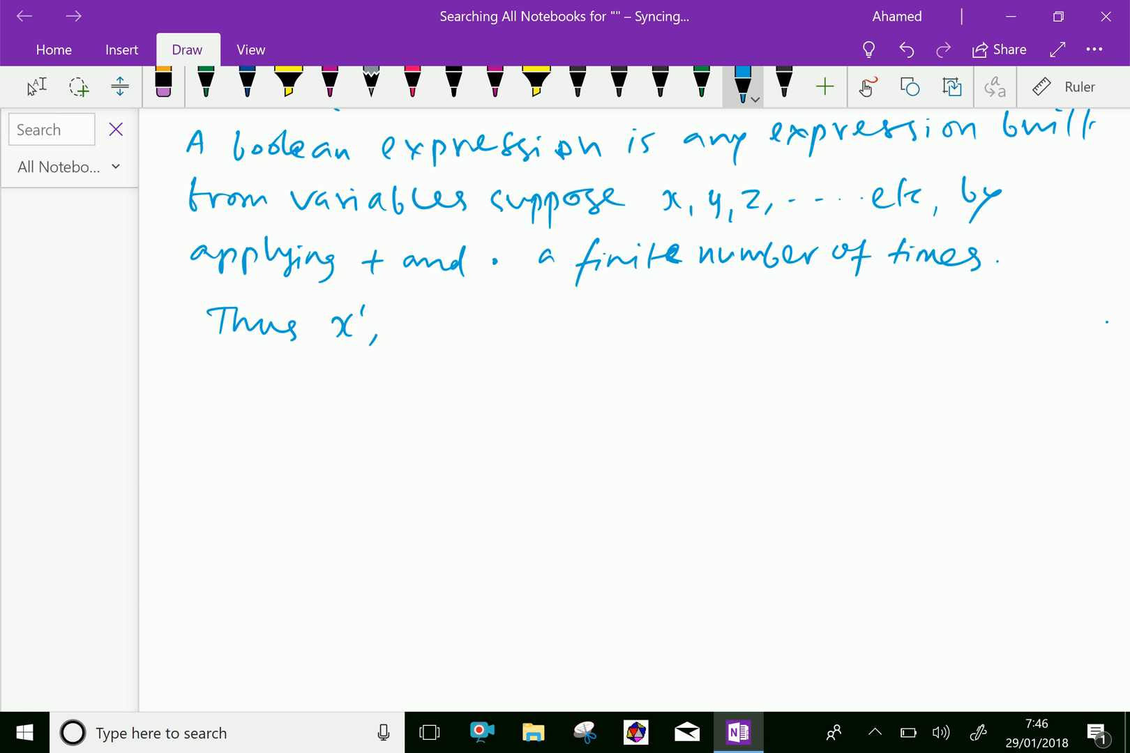
pyautogui.moveTo(393, 331); pyautogui.dragTo(468, 331)
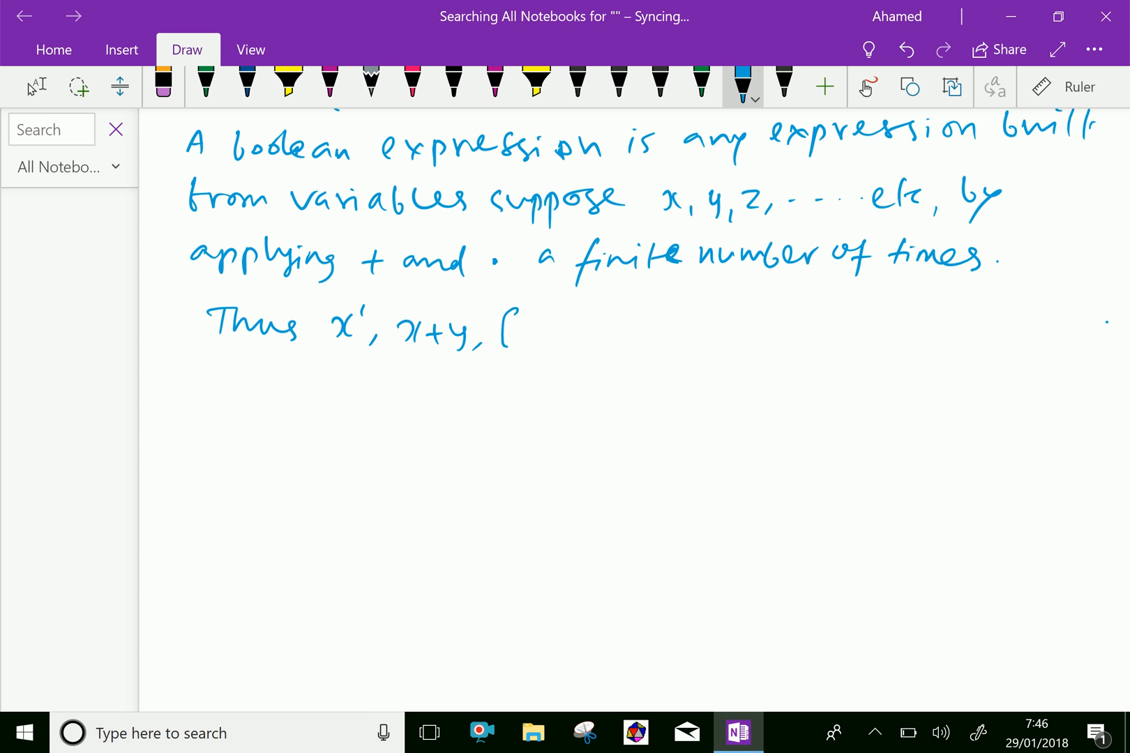
pyautogui.moveTo(519, 324); pyautogui.dragTo(547, 331)
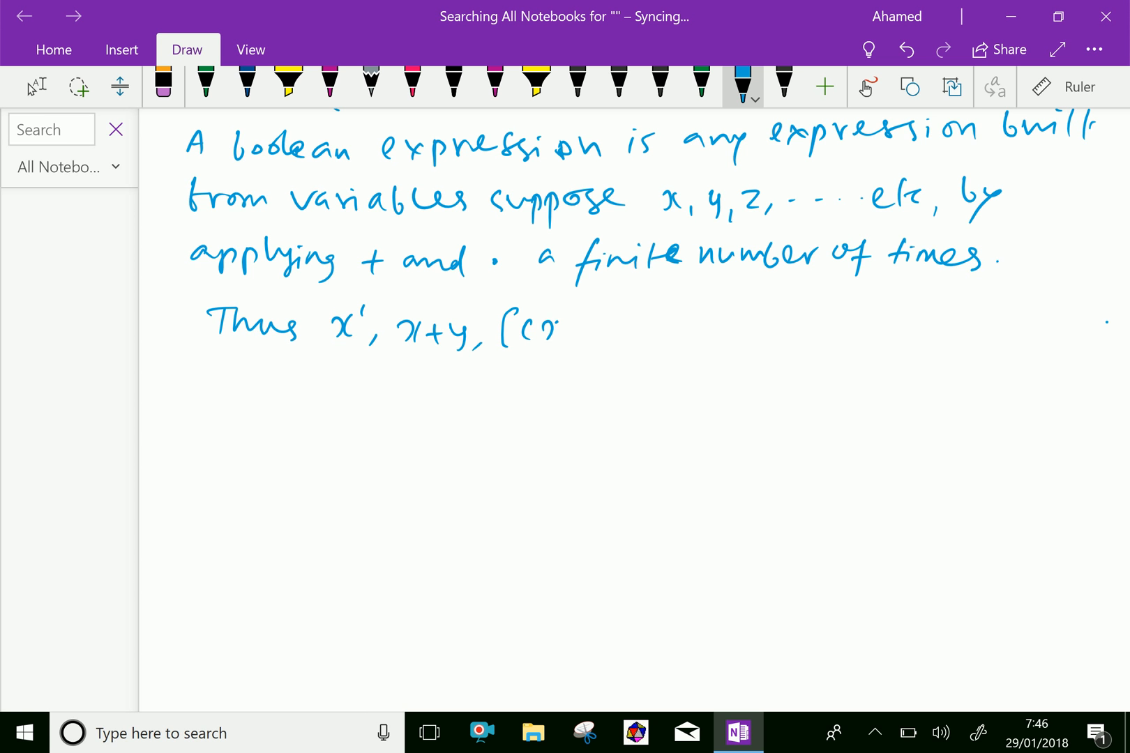
pyautogui.moveTo(548, 332); pyautogui.dragTo(605, 331)
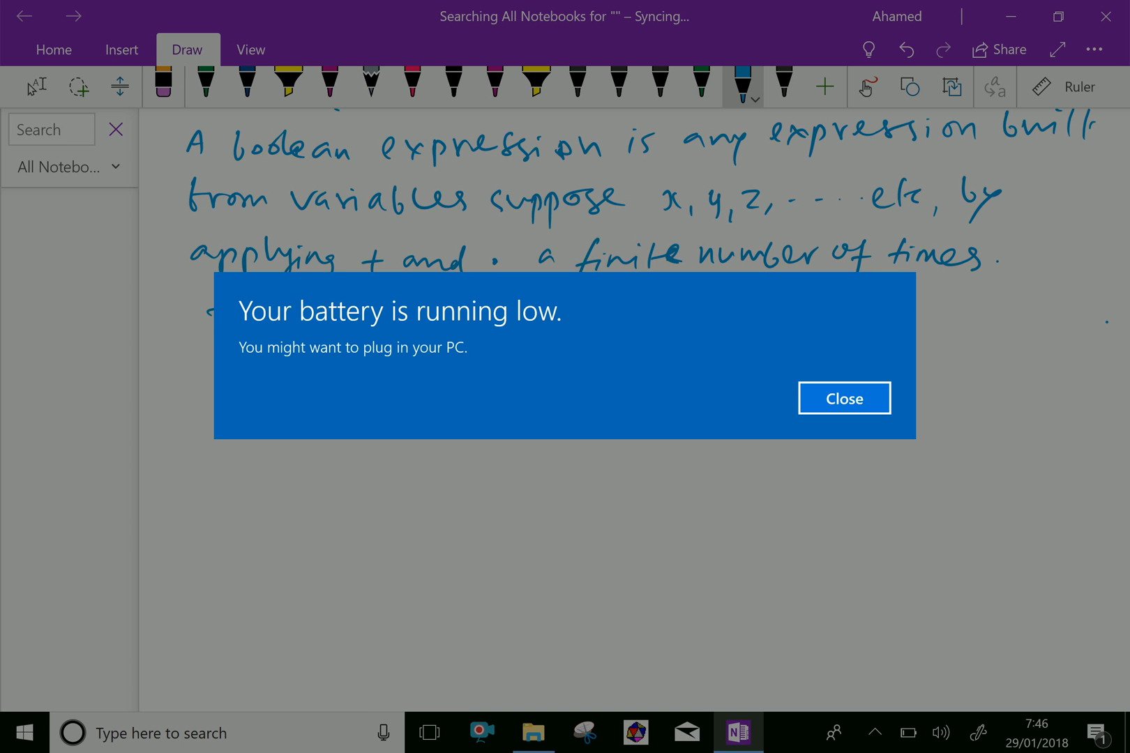
# Close the Windows low-battery notification covering the page.
pyautogui.click(844, 398)
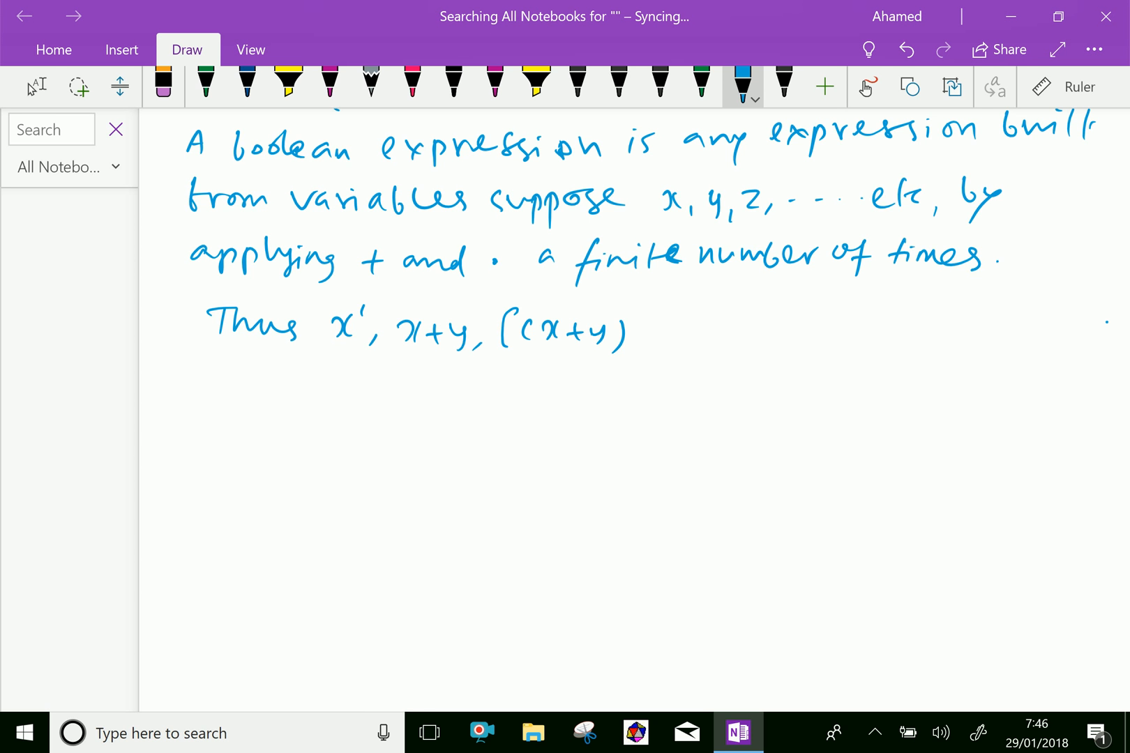
# Complete the example with '(x'+y)+(x+y)]' and write 'are'.
pyautogui.moveTo(634, 328); pyautogui.dragTo(674, 327)
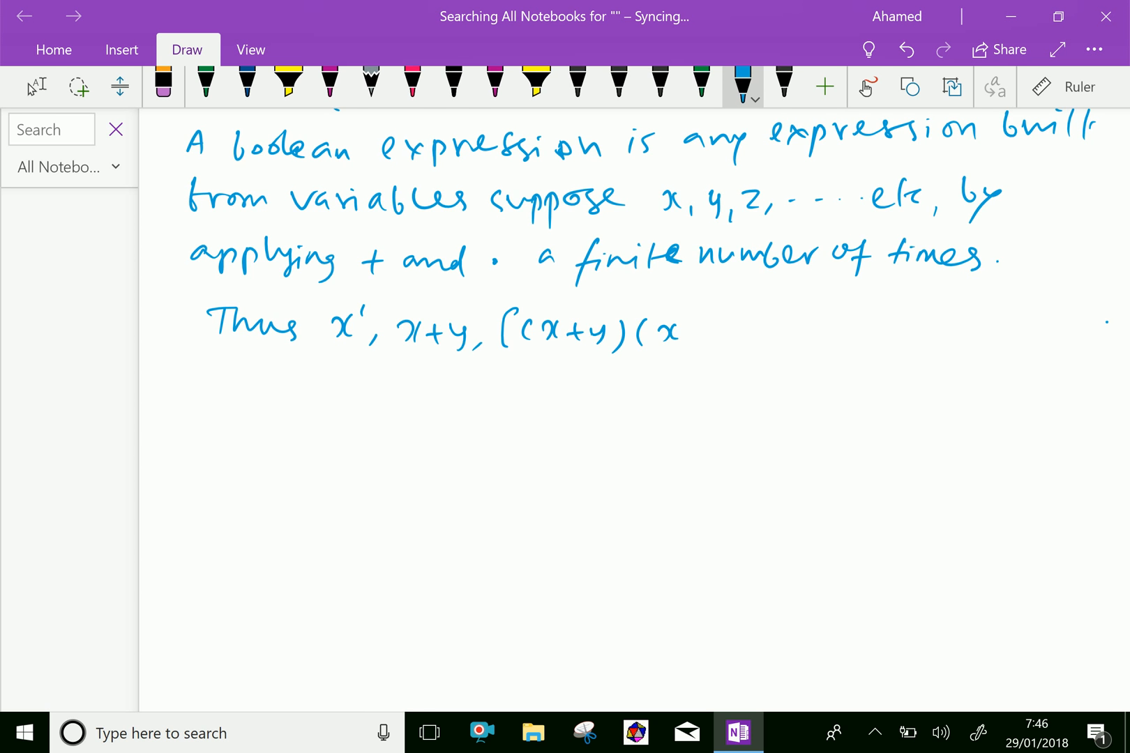
pyautogui.moveTo(656, 331); pyautogui.dragTo(710, 324)
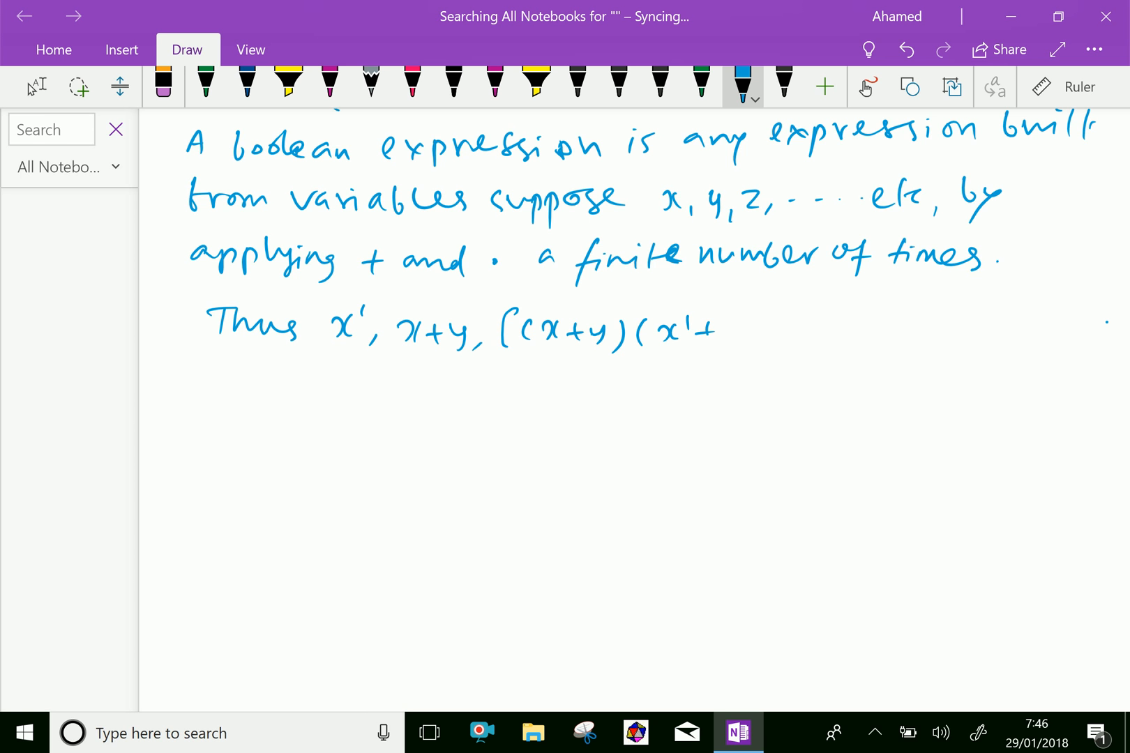
pyautogui.moveTo(692, 318); pyautogui.dragTo(757, 346)
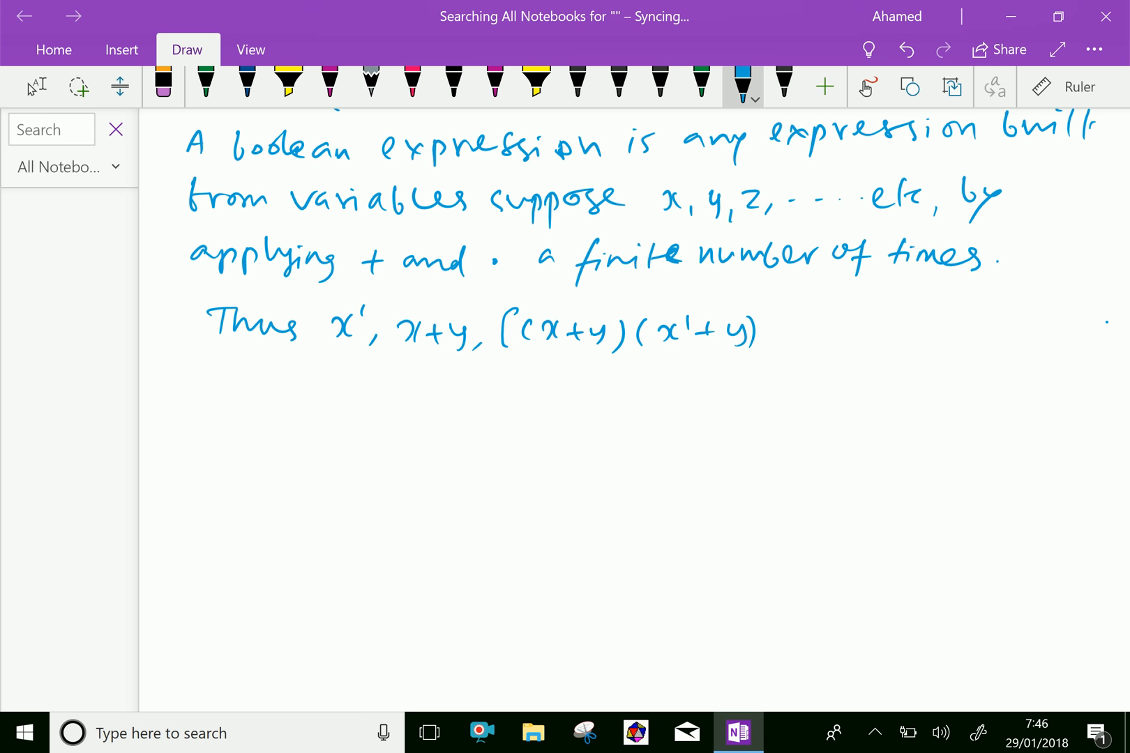
pyautogui.moveTo(771, 339); pyautogui.dragTo(788, 327)
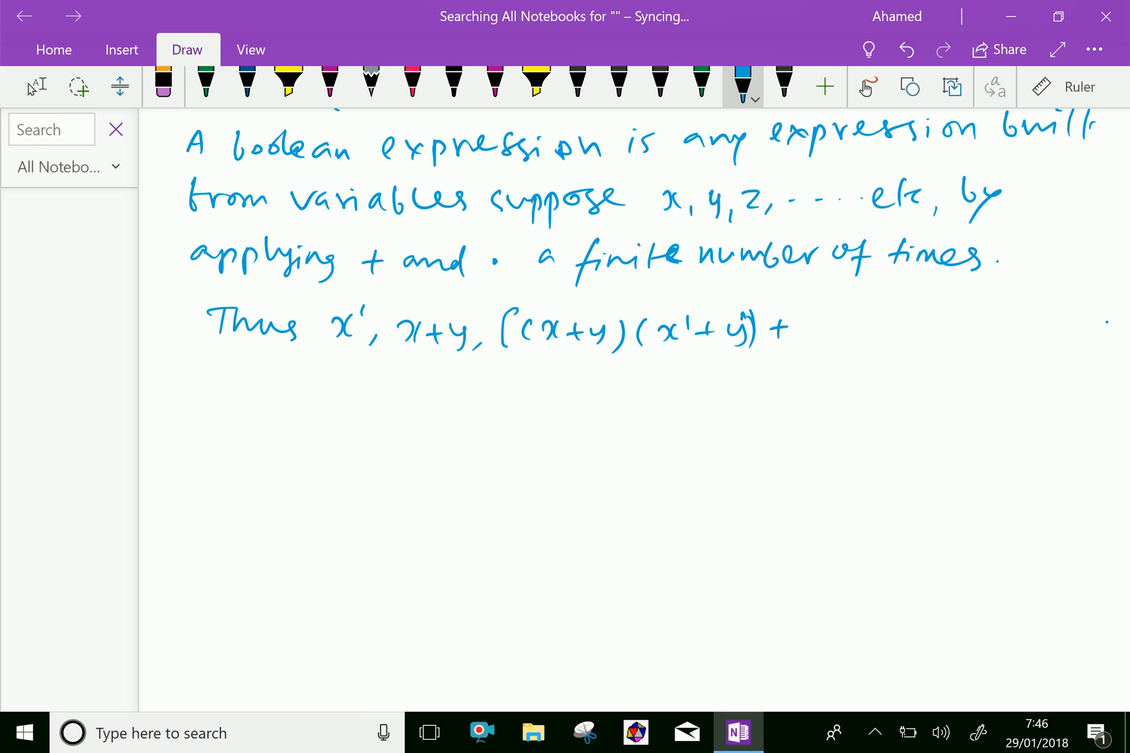
pyautogui.moveTo(800, 328); pyautogui.dragTo(897, 328)
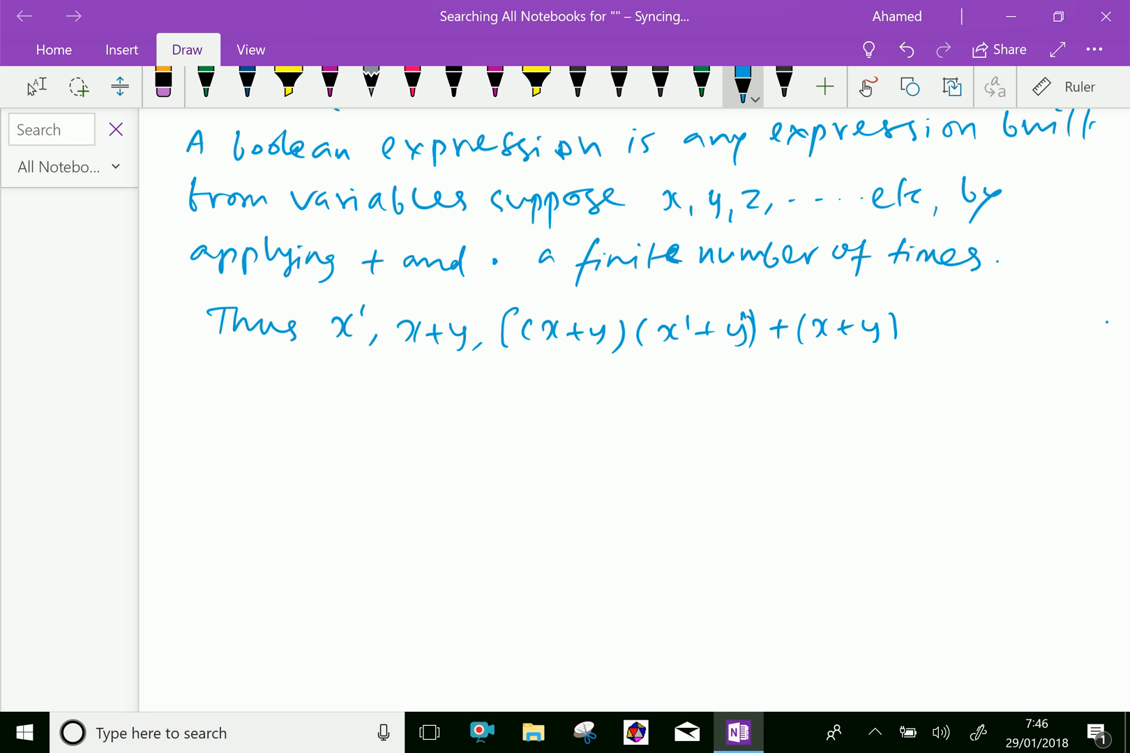
pyautogui.moveTo(897, 328); pyautogui.dragTo(1016, 321)
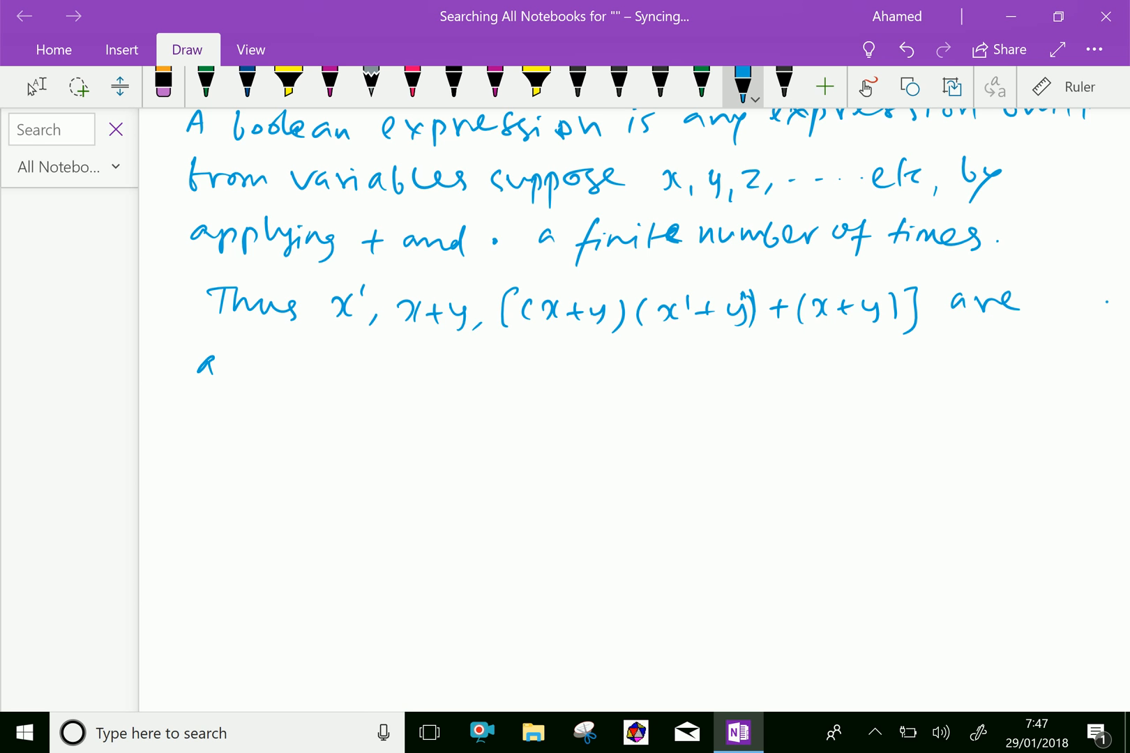
# Handwrite 'all expressions.' on the next line.
pyautogui.moveTo(231, 364); pyautogui.dragTo(339, 364)
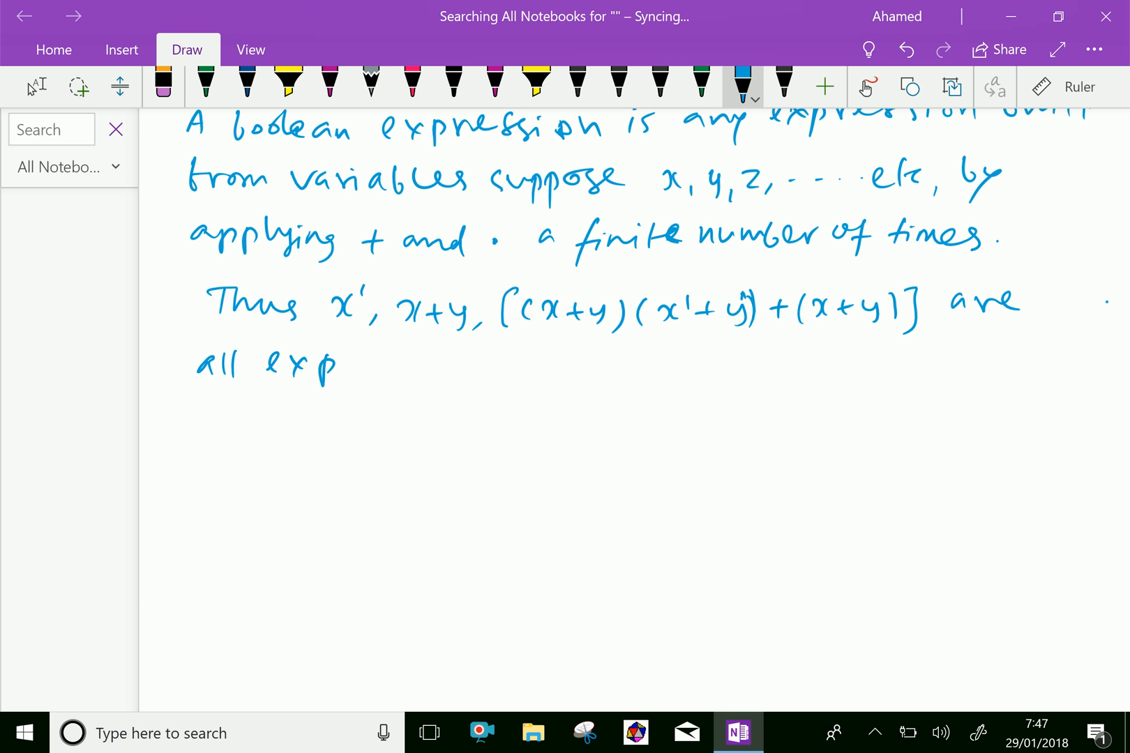
pyautogui.moveTo(339, 364); pyautogui.dragTo(414, 364)
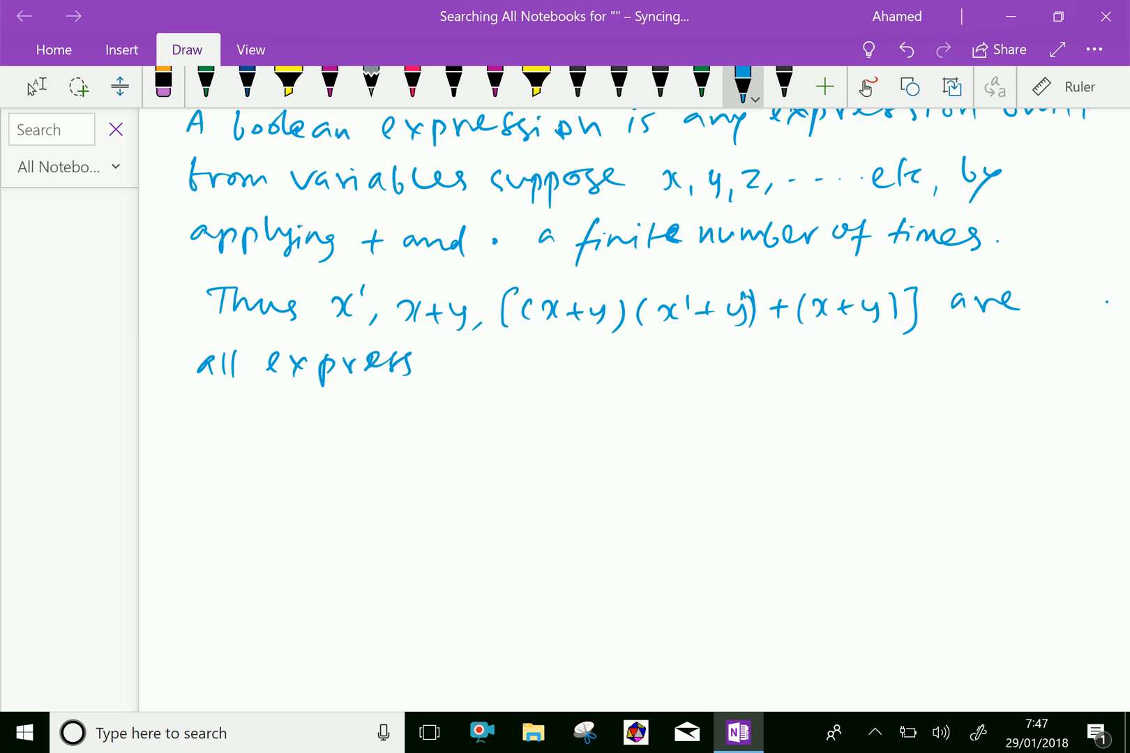
pyautogui.moveTo(410, 365); pyautogui.dragTo(504, 364)
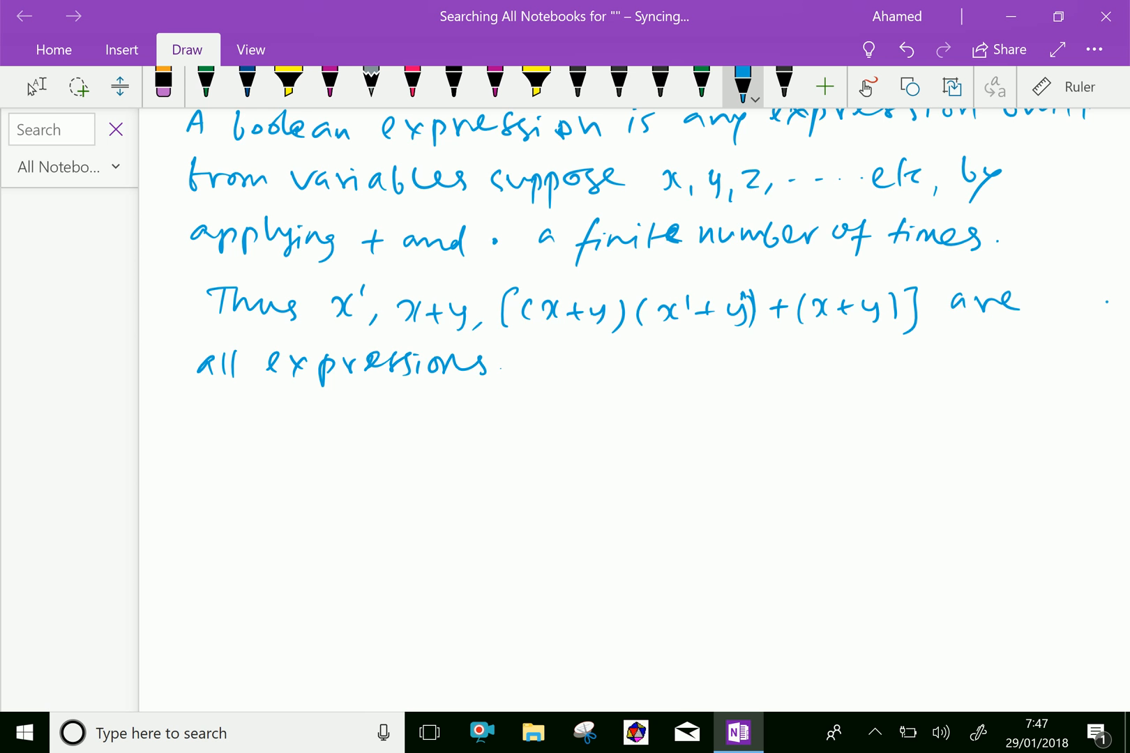
pyautogui.scroll(-3)
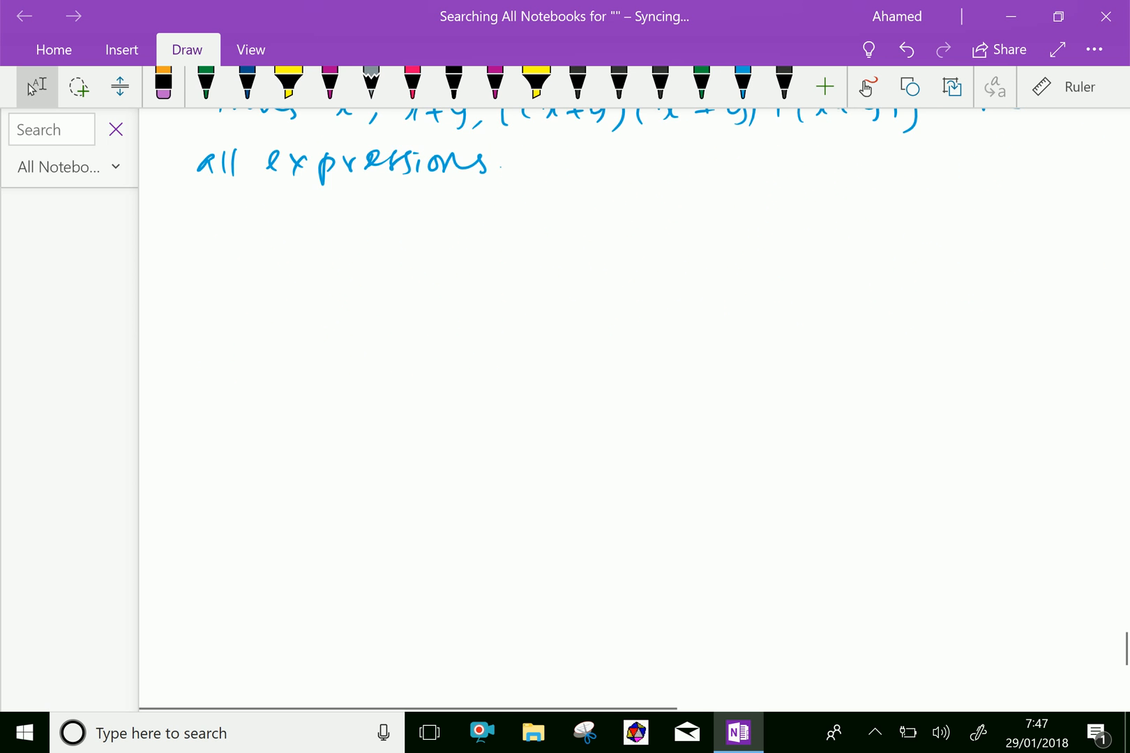
# In blue ink, handwrite '∴ f(x) = x', f(x) = x+x',' then 'f(x,y) =' below.
pyautogui.click(742, 85)
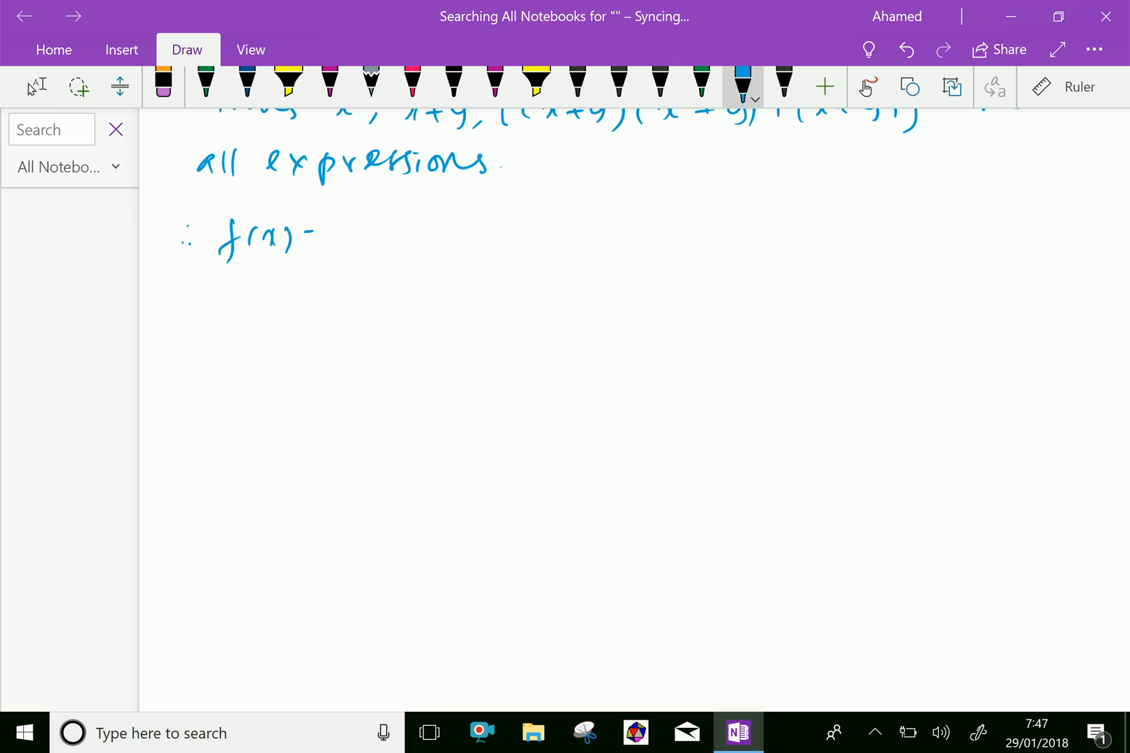
pyautogui.moveTo(249, 242); pyautogui.dragTo(310, 234)
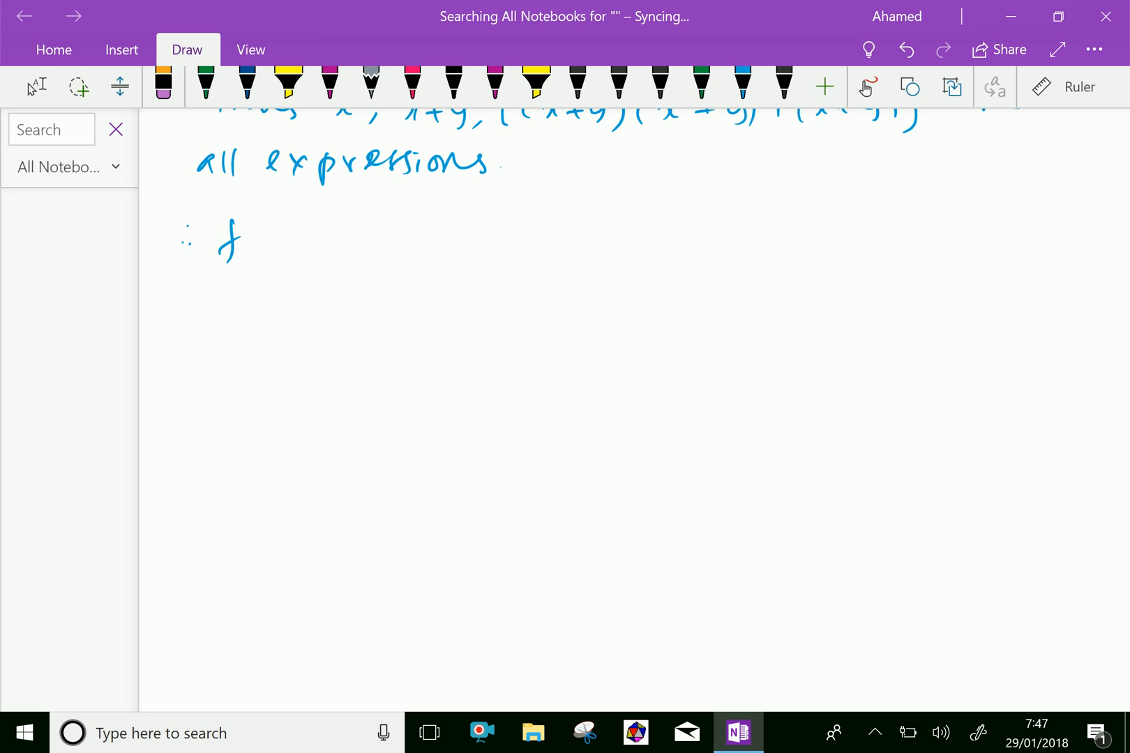
pyautogui.click(742, 85)
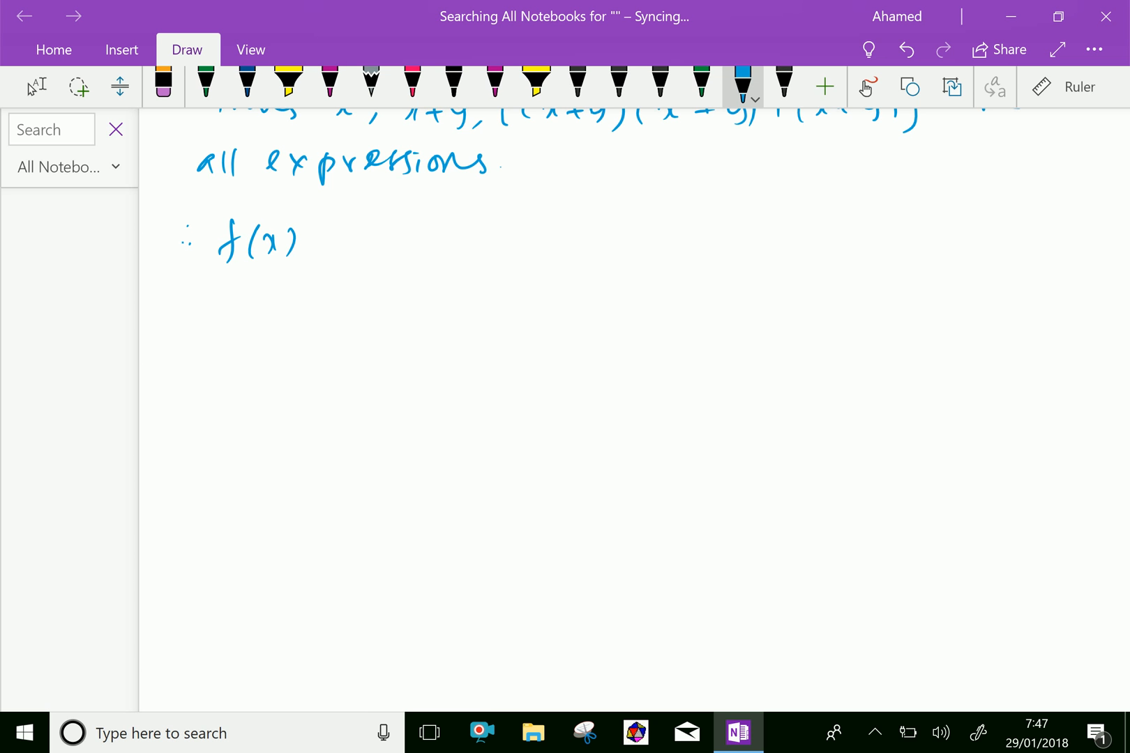
pyautogui.moveTo(321, 249); pyautogui.dragTo(367, 245)
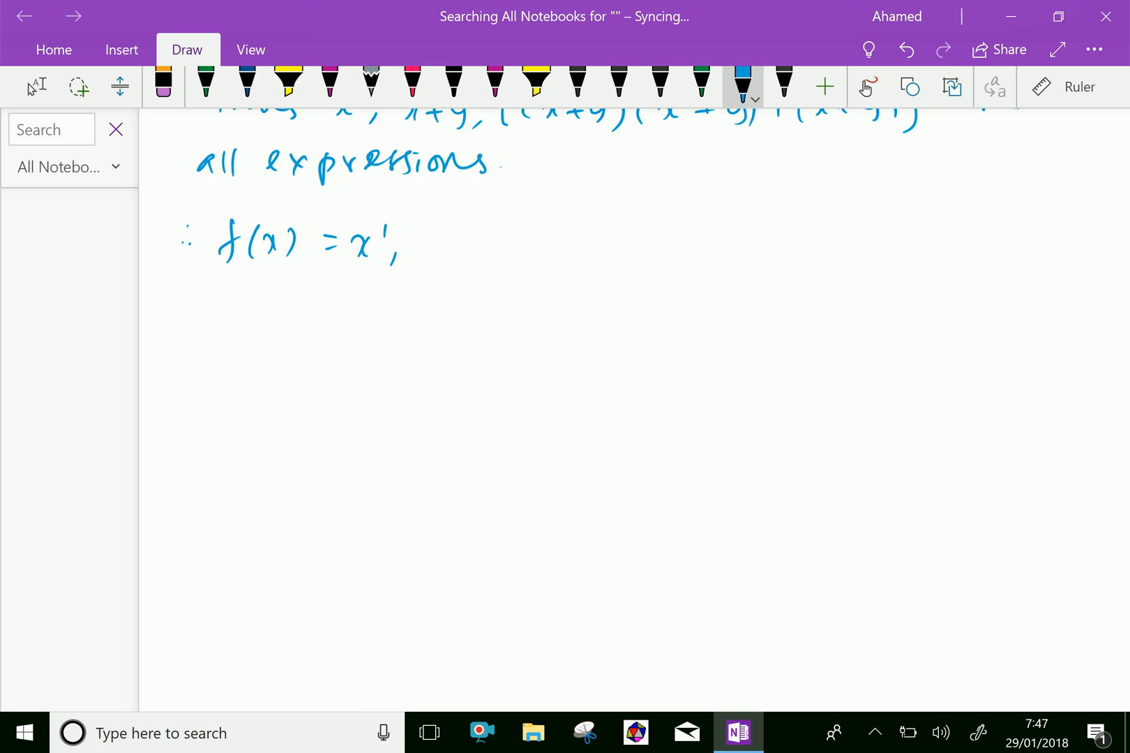
pyautogui.moveTo(429, 260); pyautogui.dragTo(493, 245)
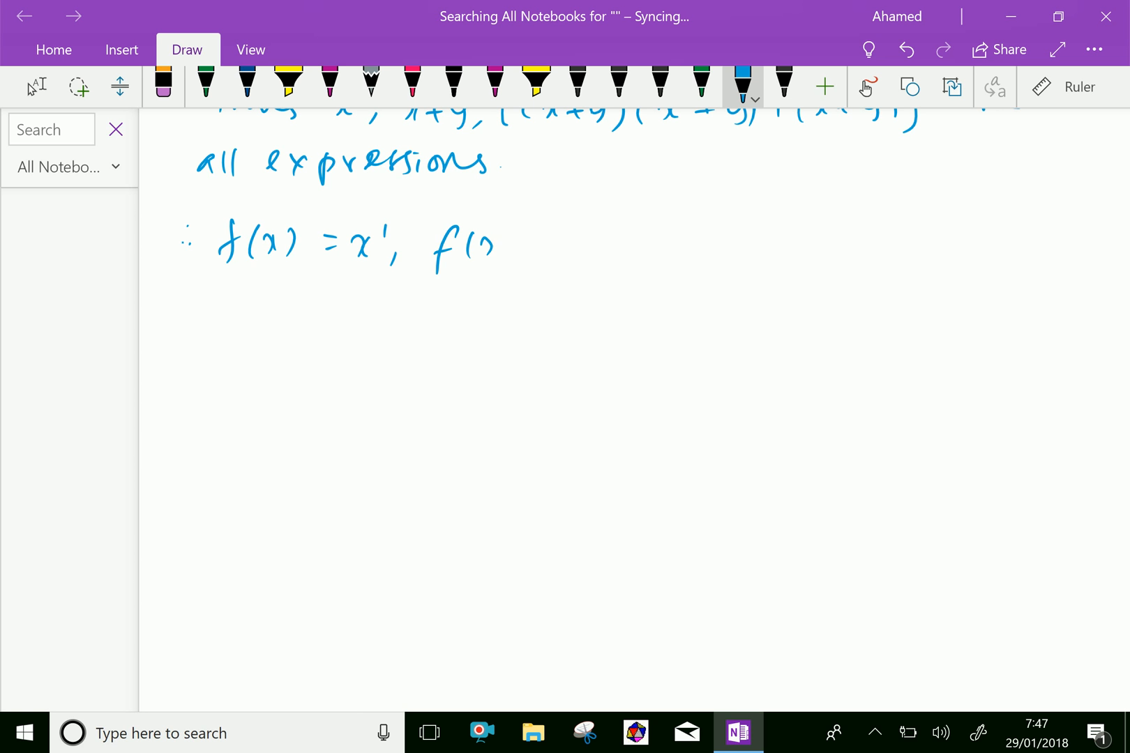
pyautogui.moveTo(469, 237); pyautogui.dragTo(537, 249)
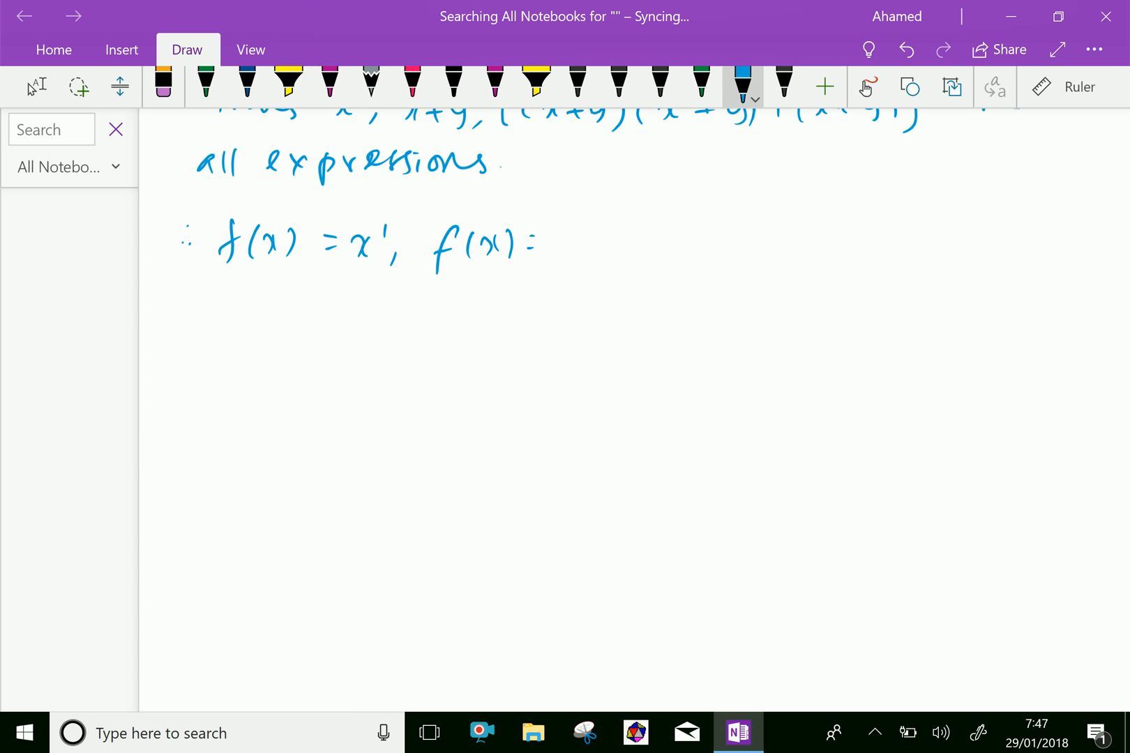
pyautogui.moveTo(547, 245); pyautogui.dragTo(634, 245)
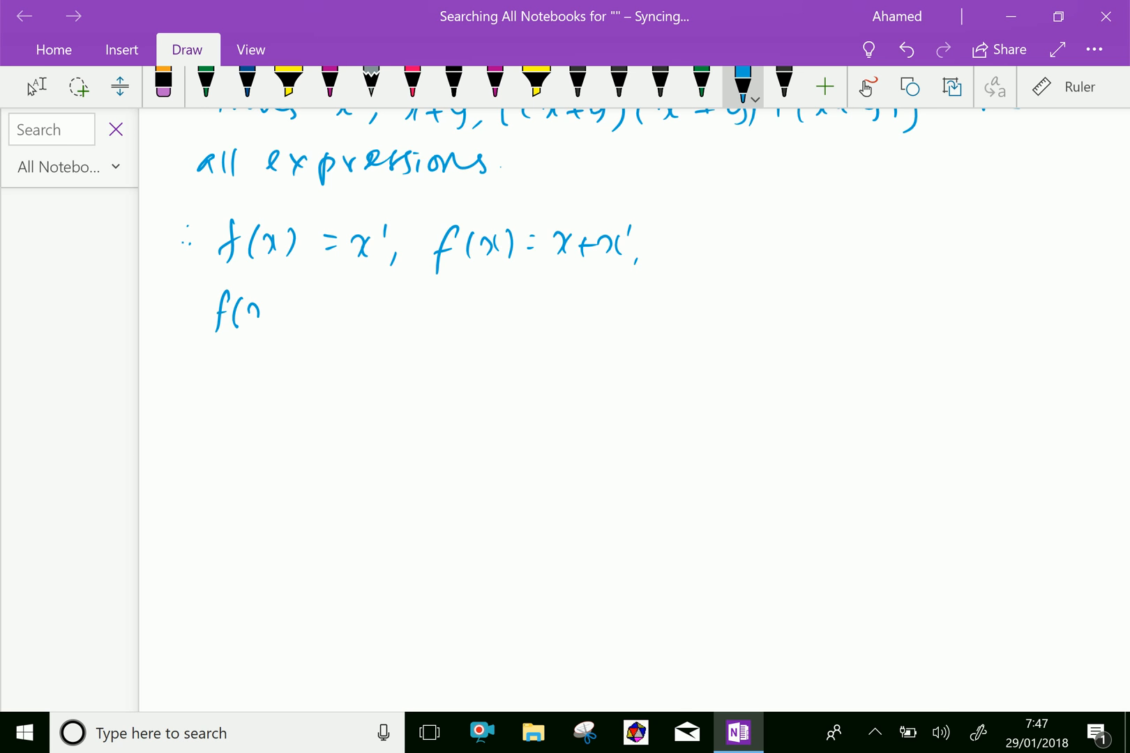
pyautogui.moveTo(253, 310); pyautogui.dragTo(346, 314)
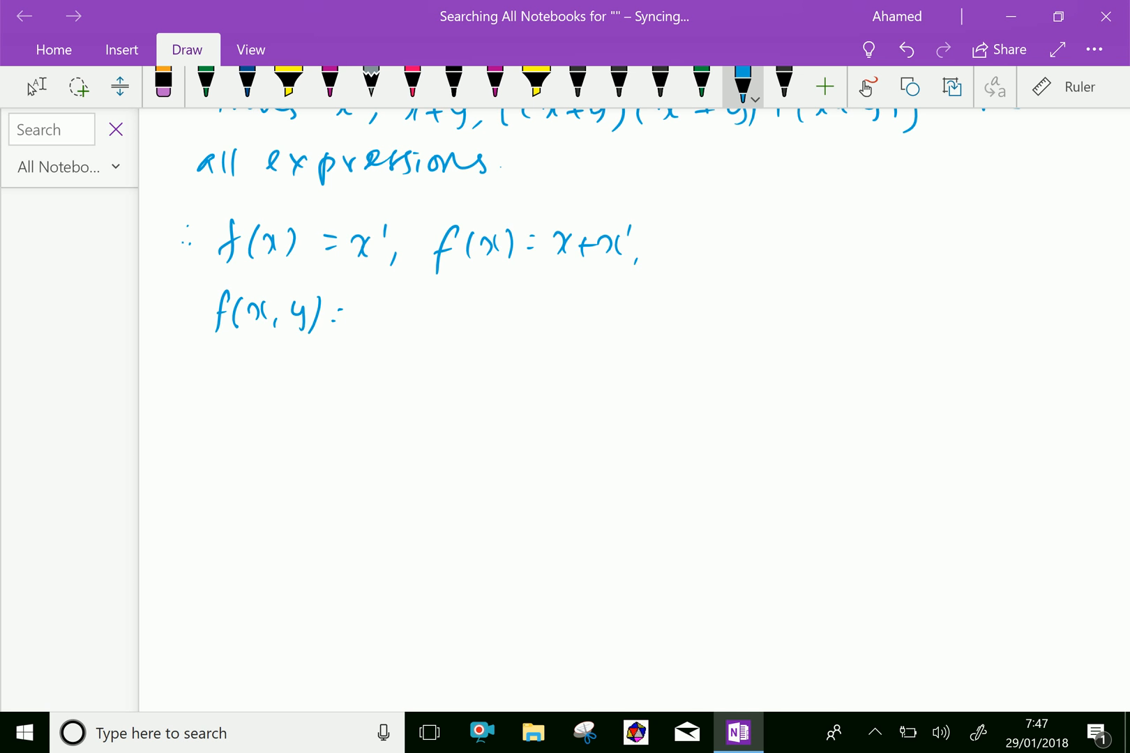
pyautogui.scroll(-3)
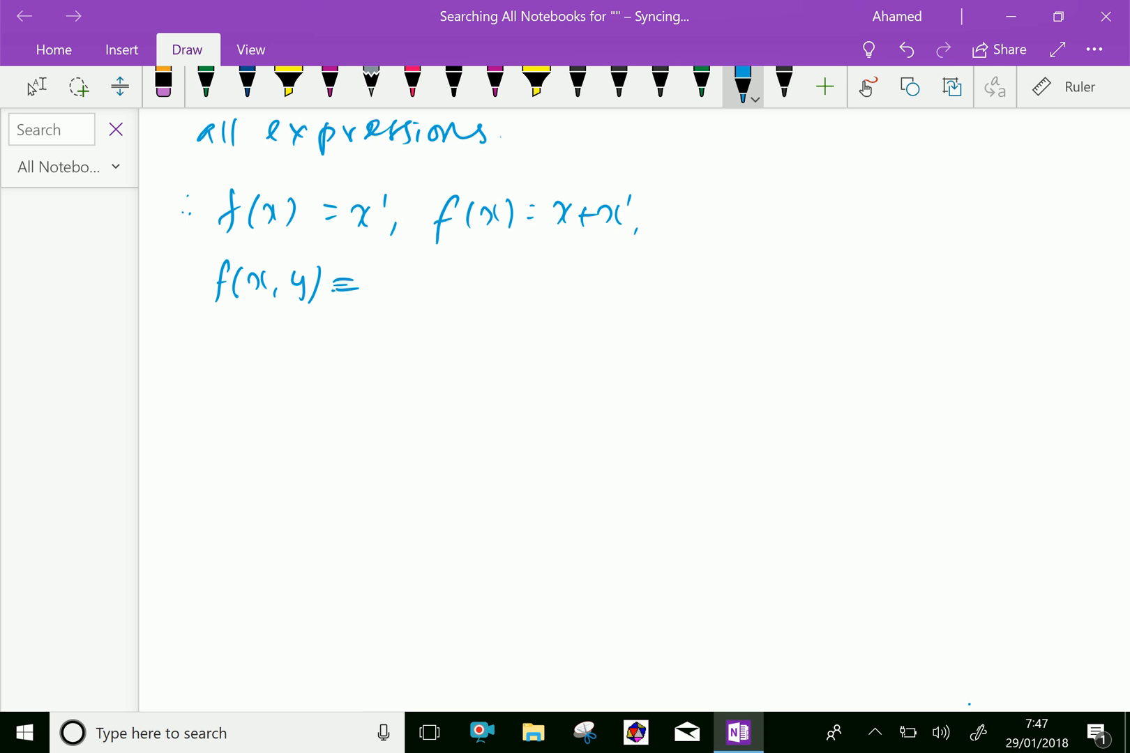
# Finish f(x,y) = x·y' and begin 'f(x,y,z) =' on a new line.
pyautogui.moveTo(378, 271); pyautogui.dragTo(411, 296)
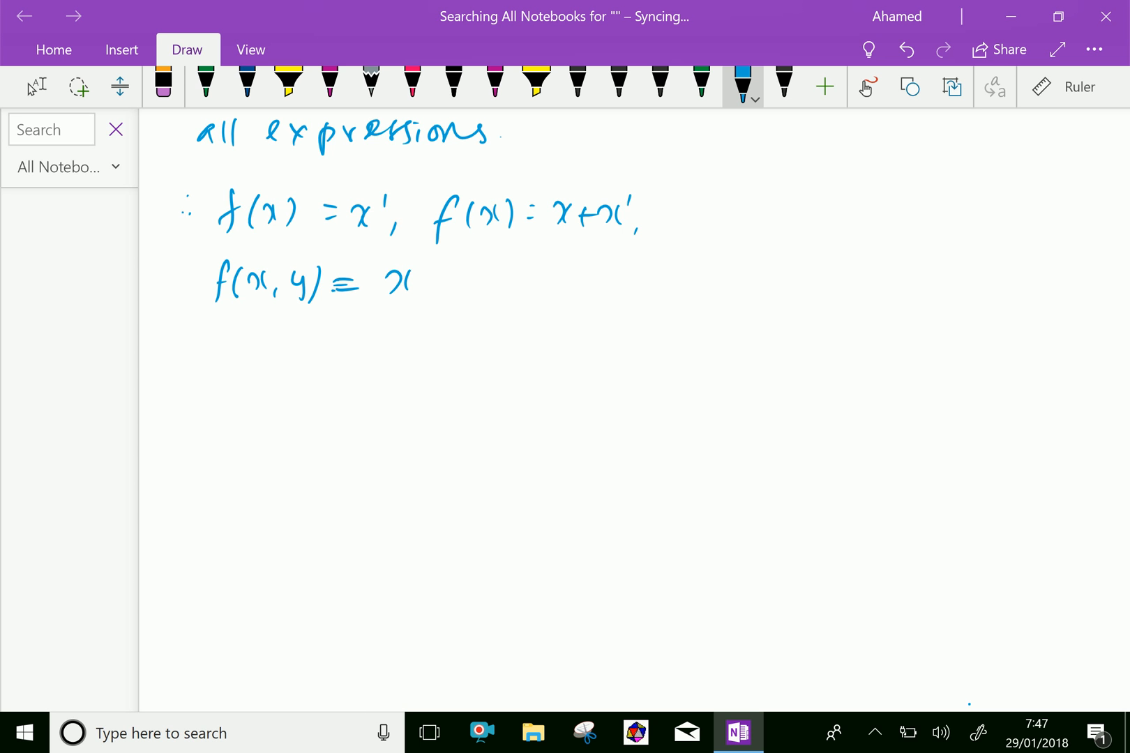
pyautogui.moveTo(415, 281); pyautogui.dragTo(462, 288)
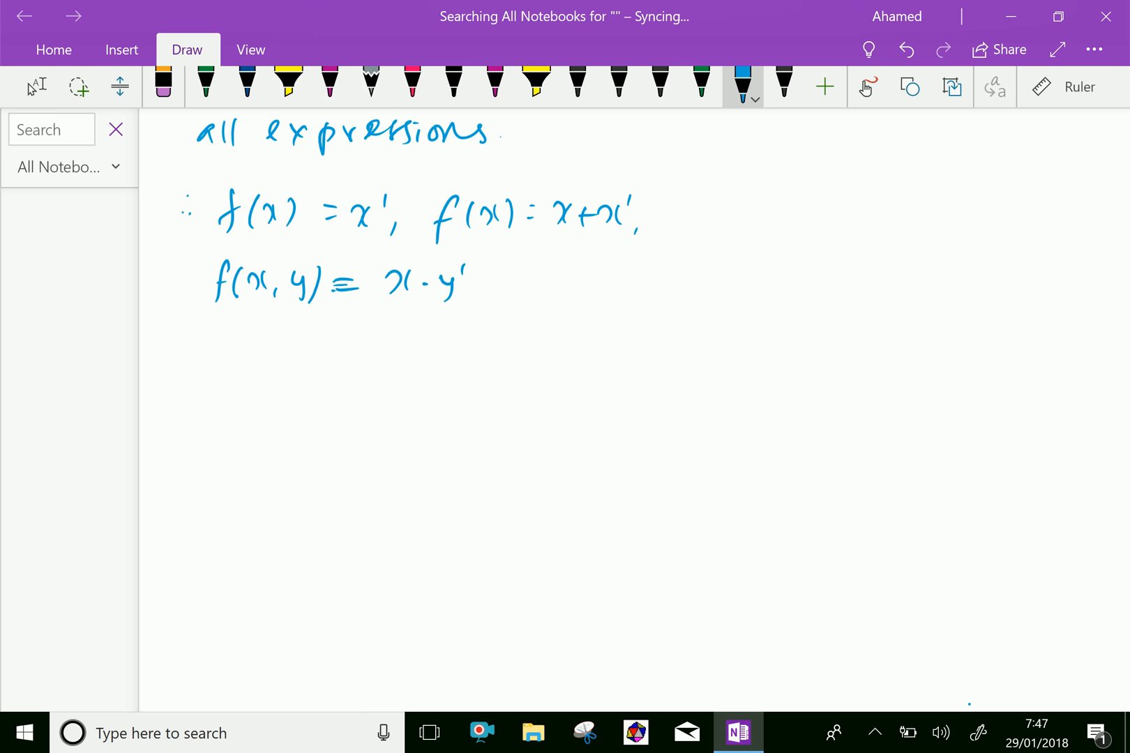
pyautogui.moveTo(226, 317); pyautogui.dragTo(231, 357)
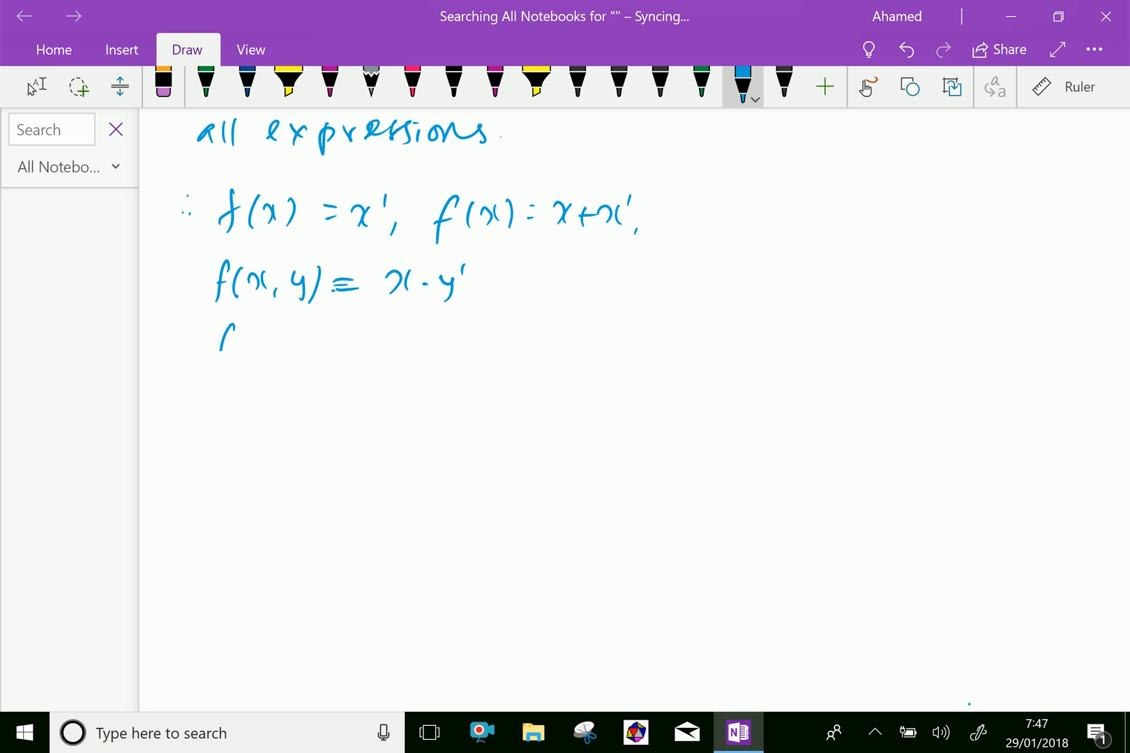
pyautogui.moveTo(223, 346); pyautogui.dragTo(325, 349)
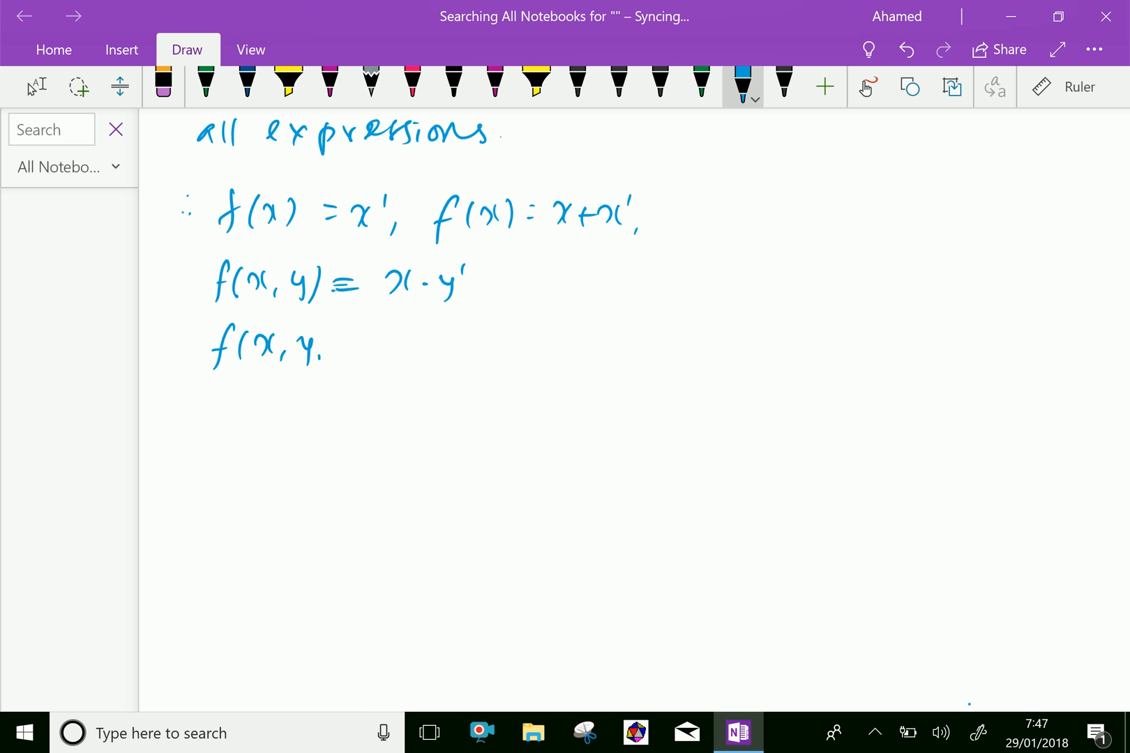
pyautogui.moveTo(324, 353); pyautogui.dragTo(389, 353)
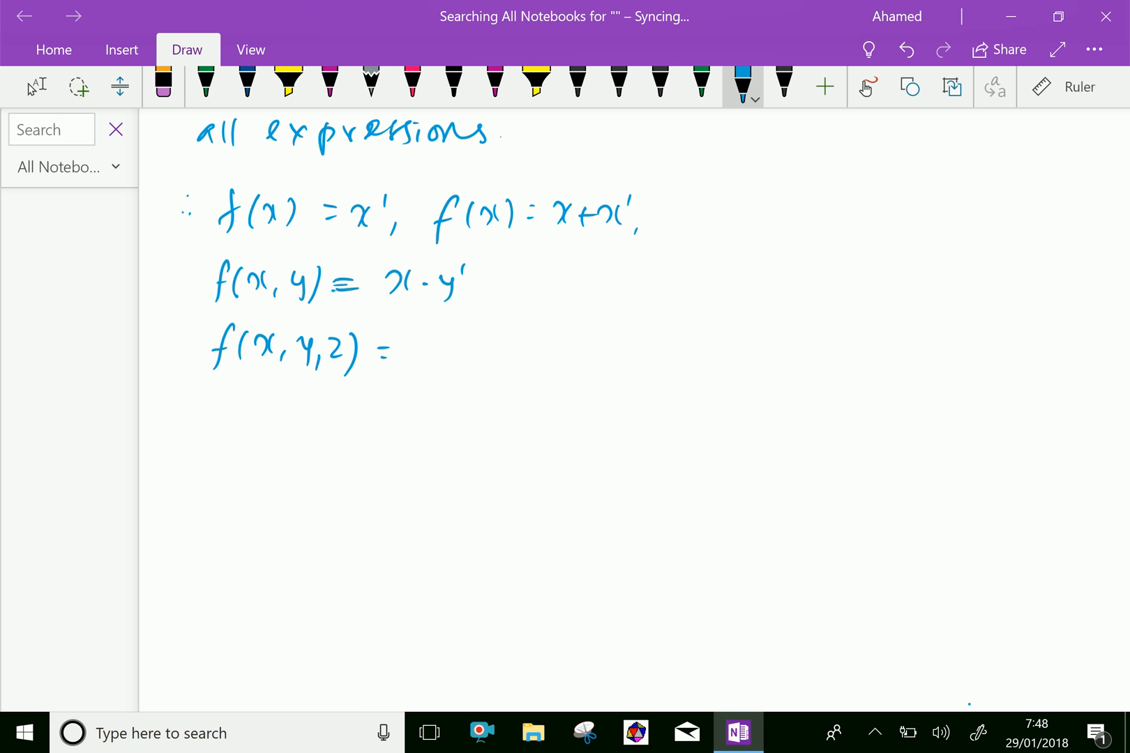
# Write '[x·(y+z')] + (x'·y'·z)' as the right-hand side of f(x,y,z).
pyautogui.moveTo(418, 331); pyautogui.dragTo(418, 374)
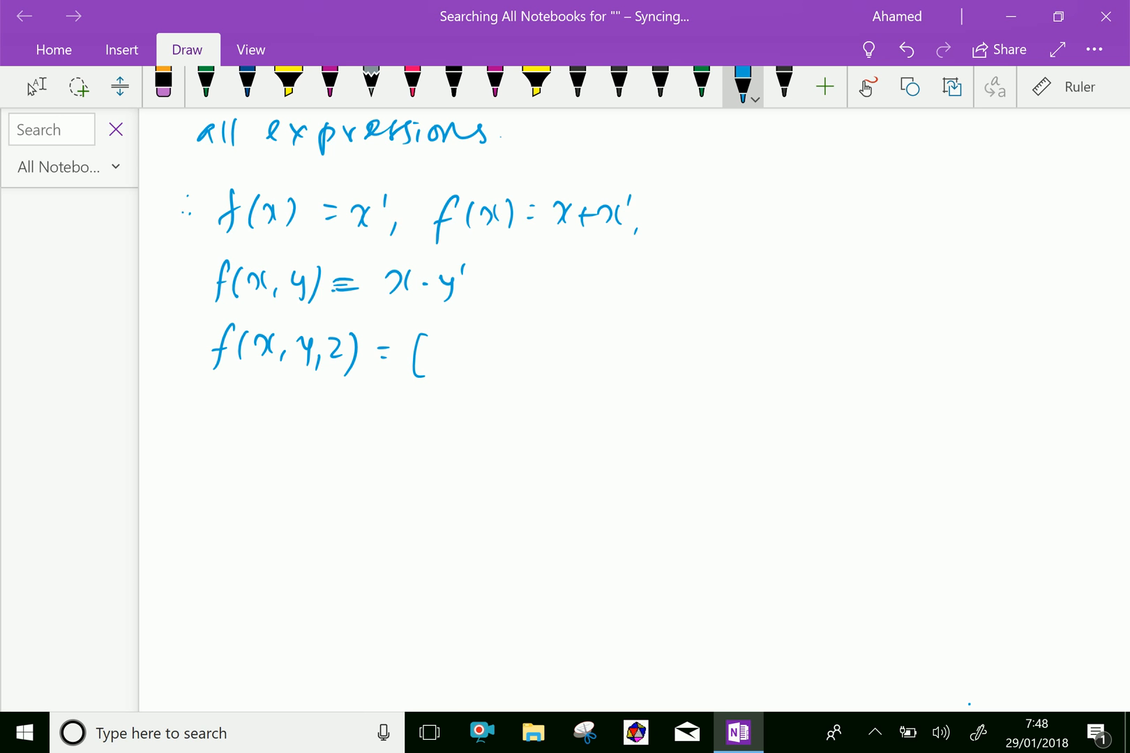
pyautogui.moveTo(440, 353); pyautogui.dragTo(469, 357)
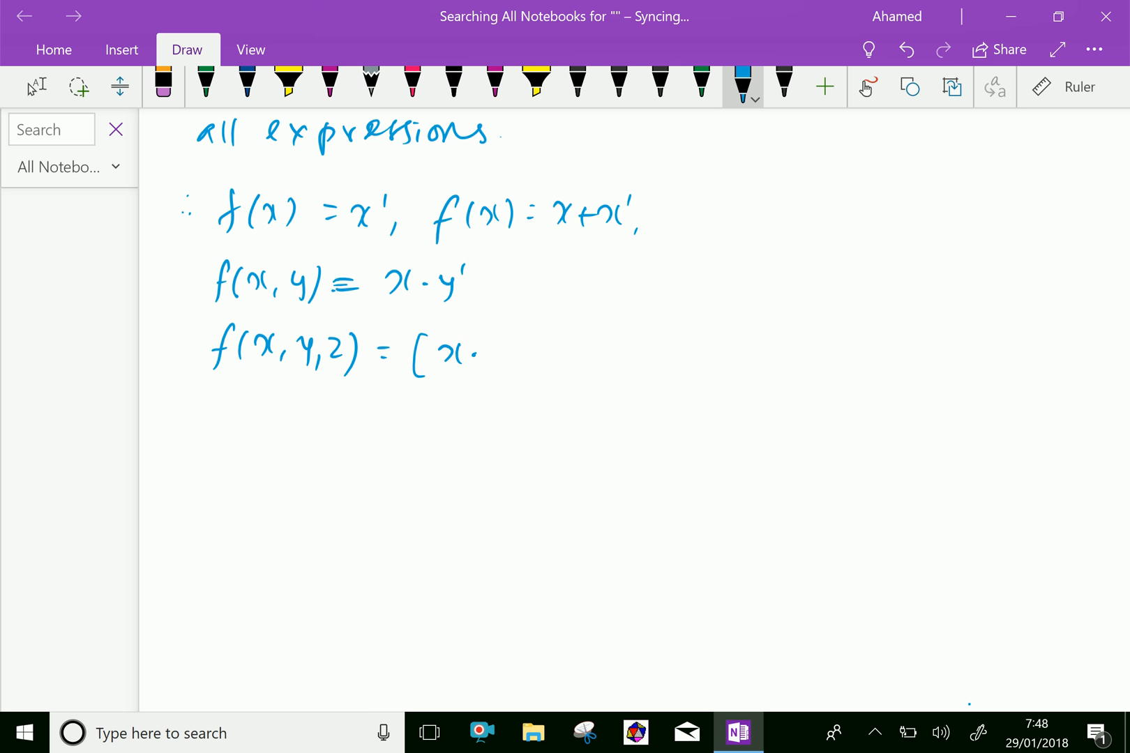
pyautogui.moveTo(490, 353); pyautogui.dragTo(544, 353)
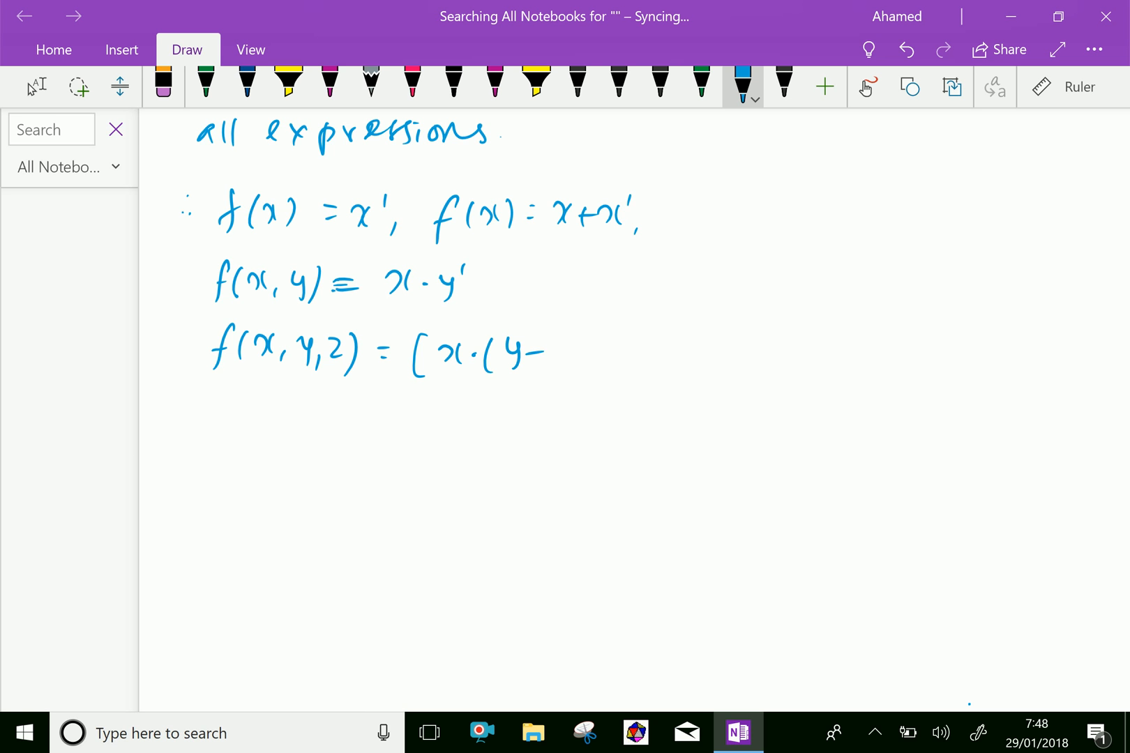
pyautogui.moveTo(526, 350); pyautogui.dragTo(577, 360)
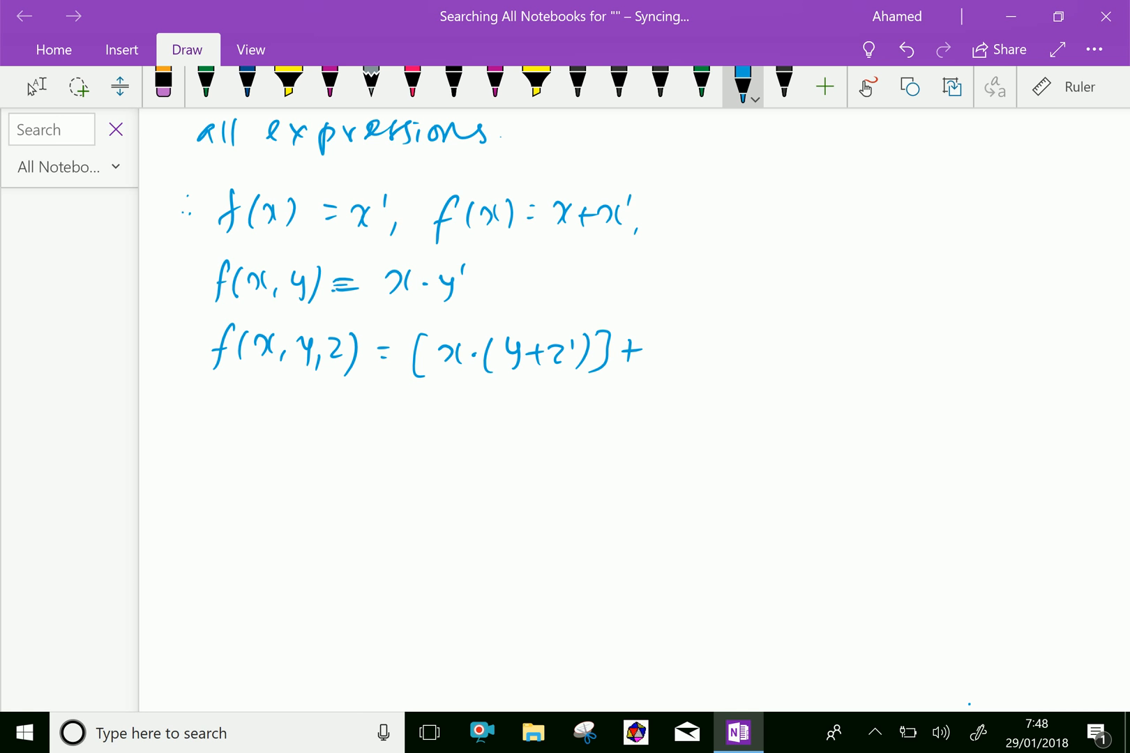
pyautogui.moveTo(667, 349); pyautogui.dragTo(710, 350)
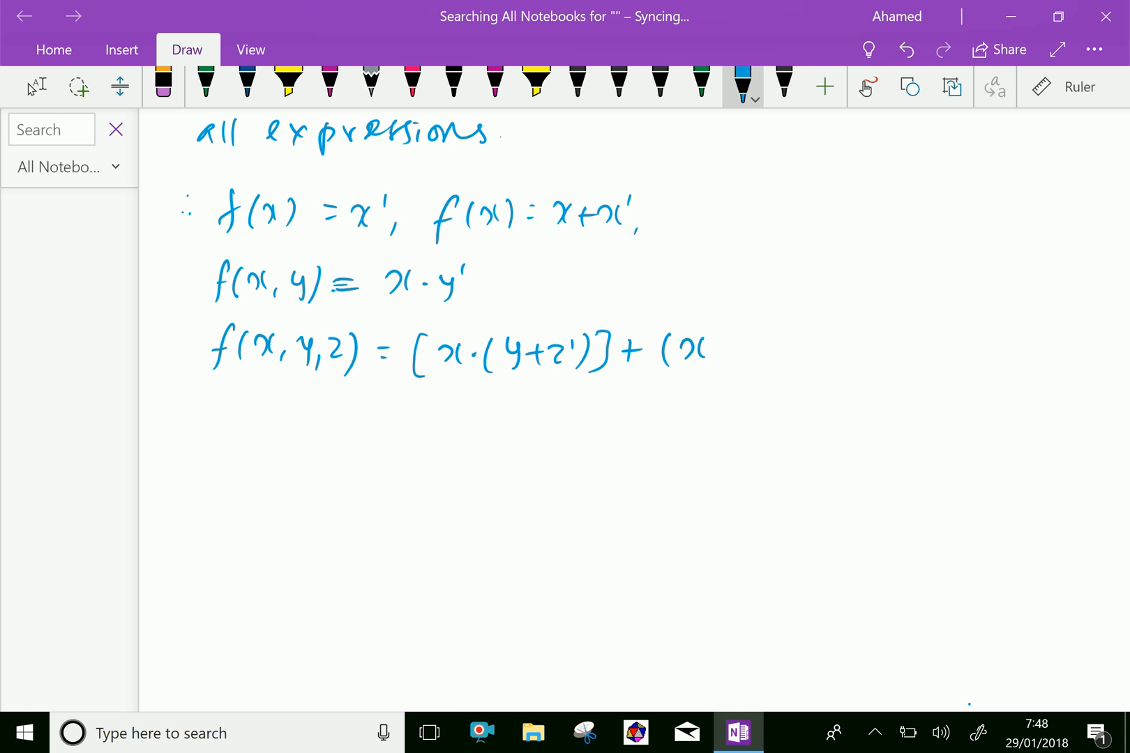
pyautogui.moveTo(699, 350); pyautogui.dragTo(727, 353)
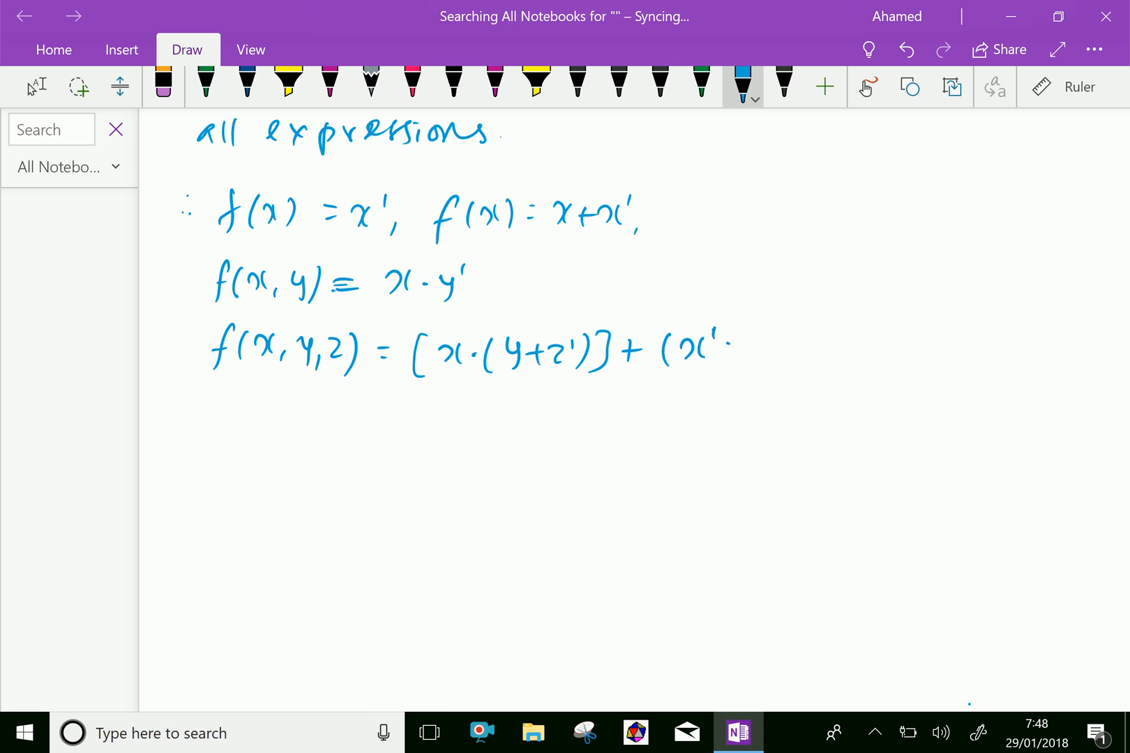
pyautogui.moveTo(724, 339); pyautogui.dragTo(764, 361)
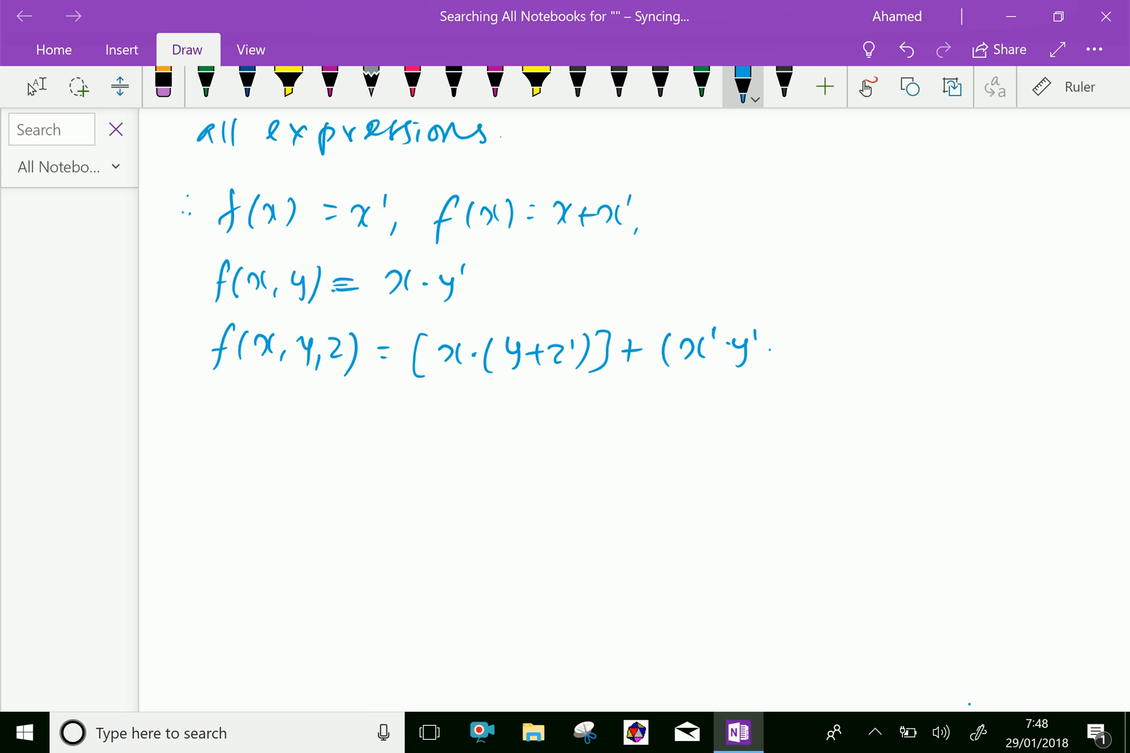
pyautogui.moveTo(767, 347); pyautogui.dragTo(789, 347)
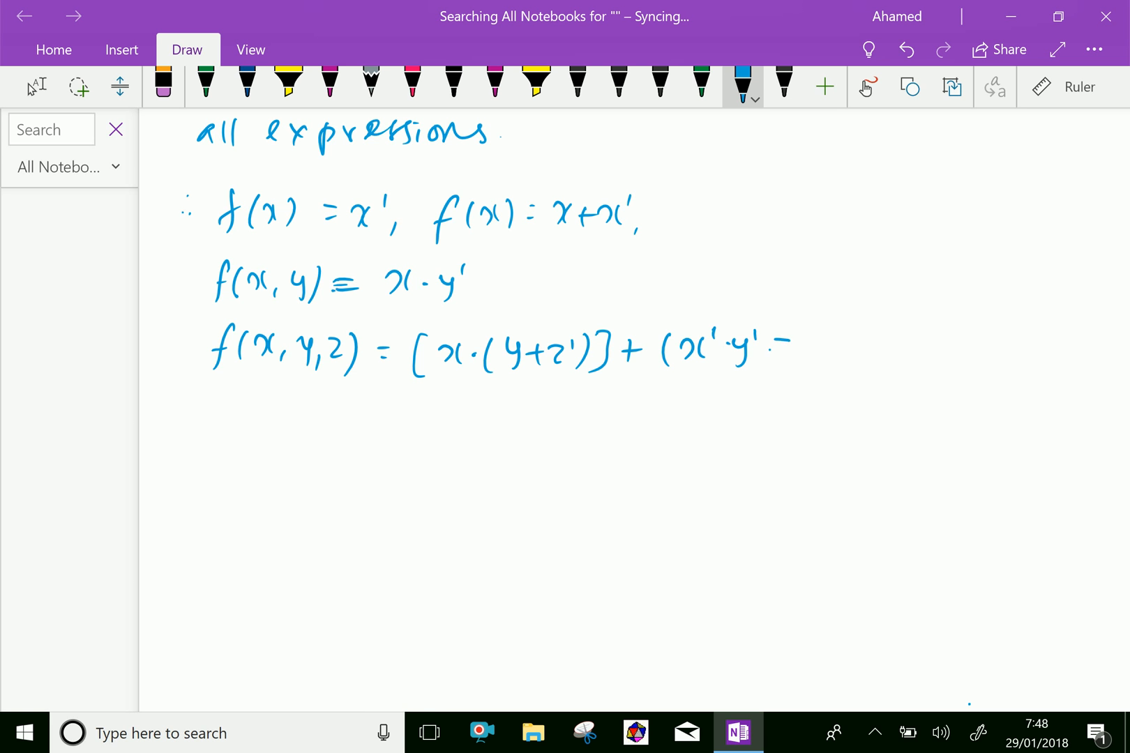
pyautogui.moveTo(775, 353); pyautogui.dragTo(792, 357)
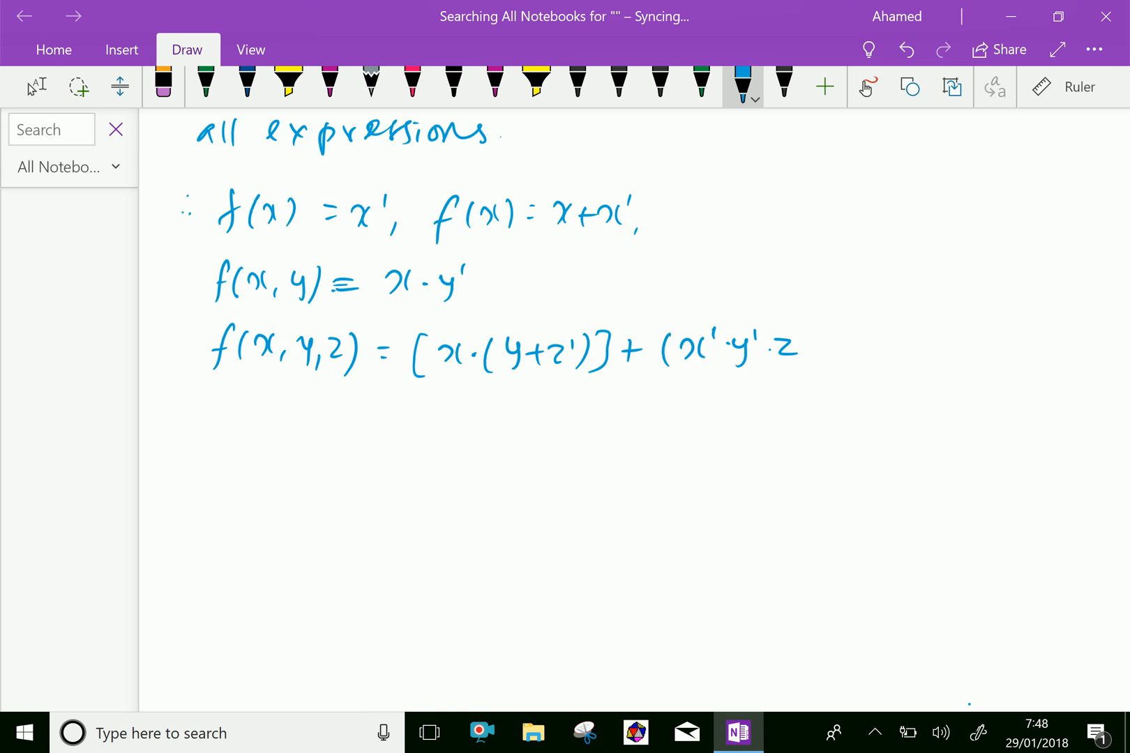
pyautogui.moveTo(789, 327); pyautogui.dragTo(800, 367)
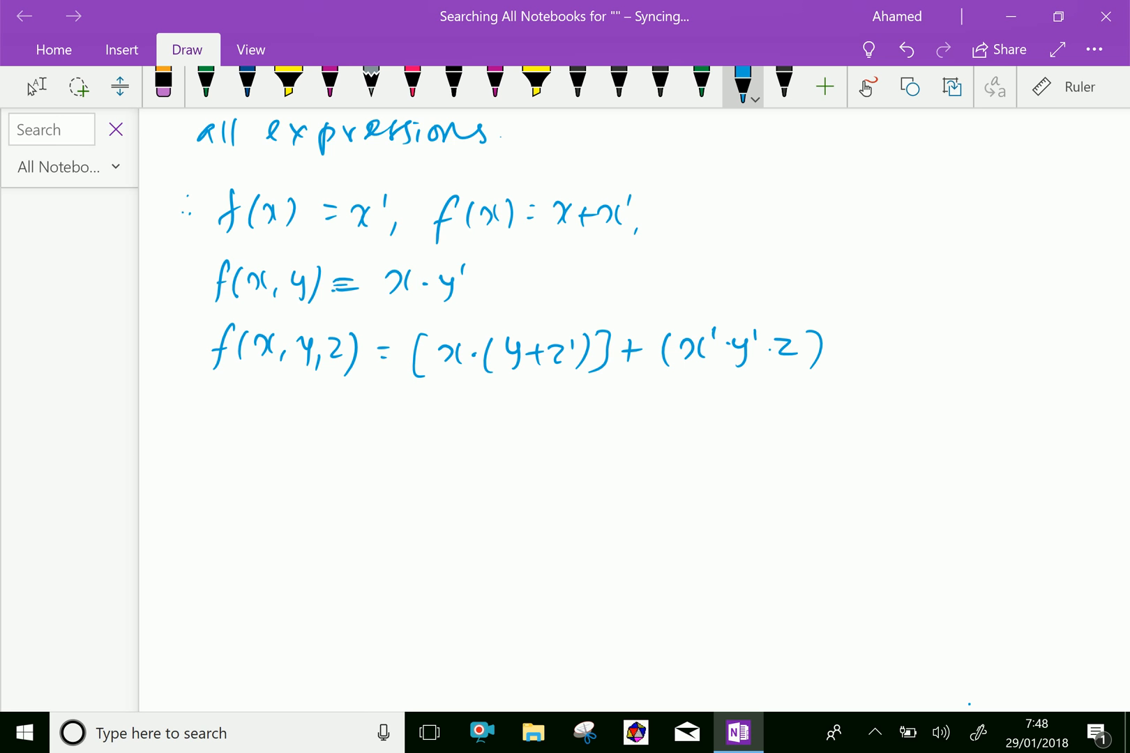
# Add 'are boolean expressions' after the examples.
pyautogui.moveTo(854, 346); pyautogui.dragTo(919, 342)
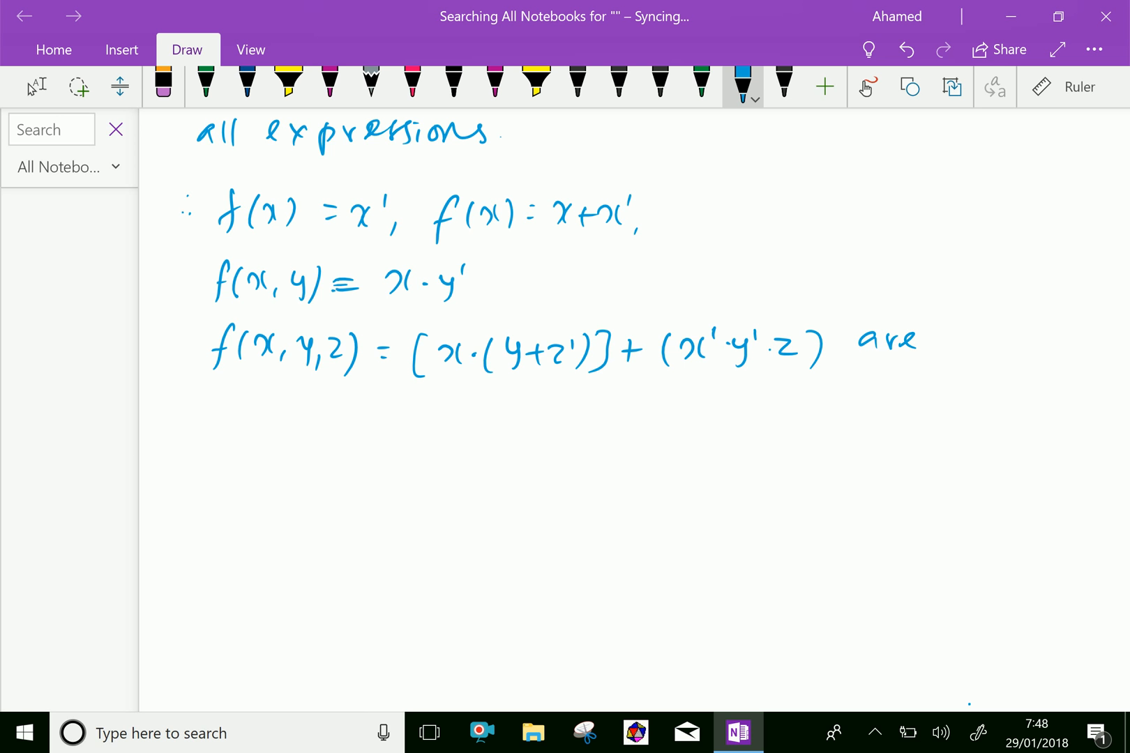
pyautogui.moveTo(196, 404); pyautogui.dragTo(193, 444)
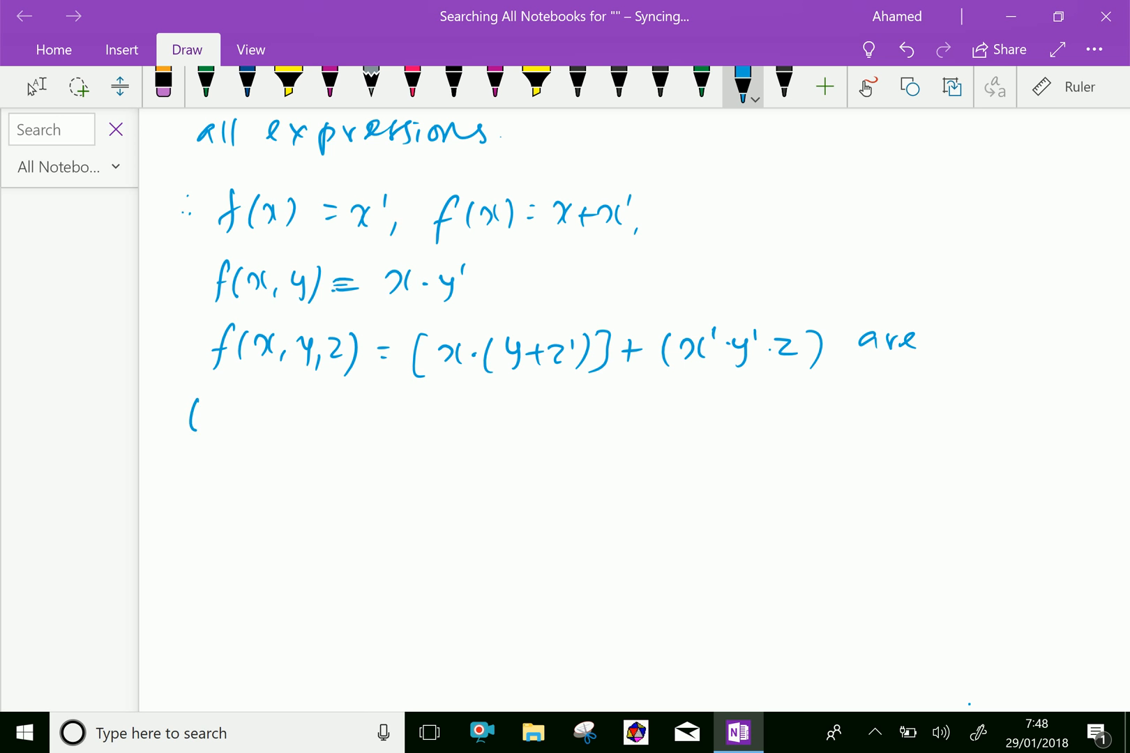
pyautogui.moveTo(192, 404); pyautogui.dragTo(285, 433)
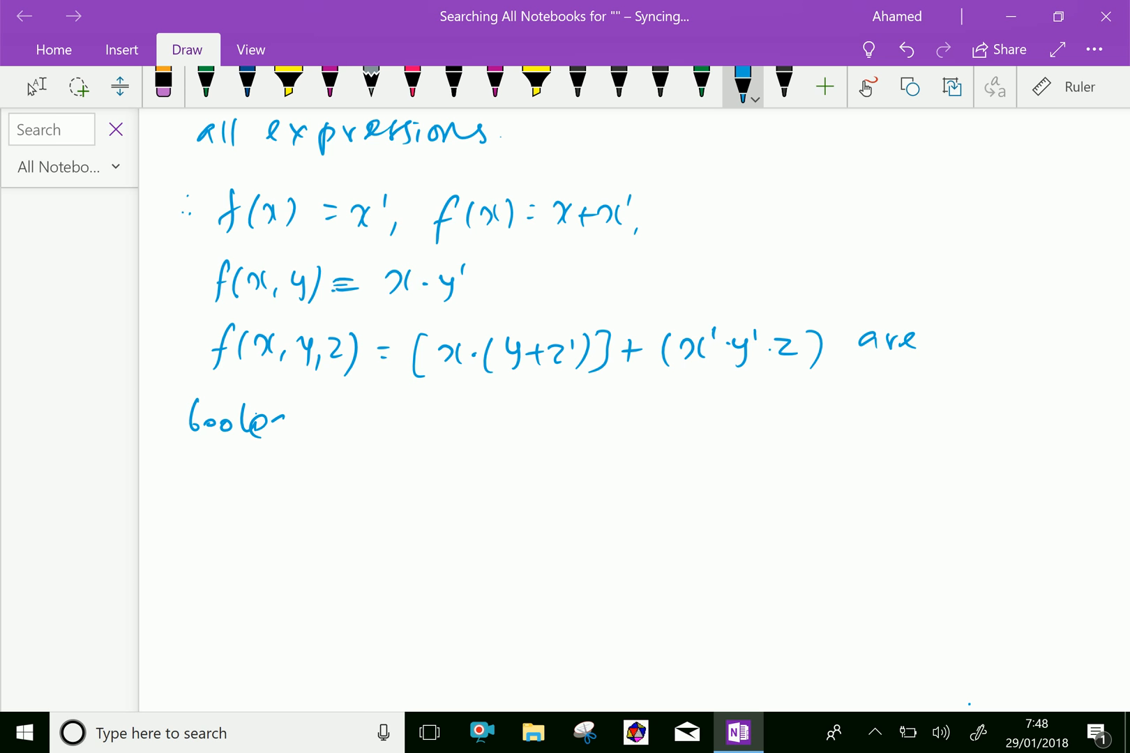
pyautogui.moveTo(281, 418); pyautogui.dragTo(403, 422)
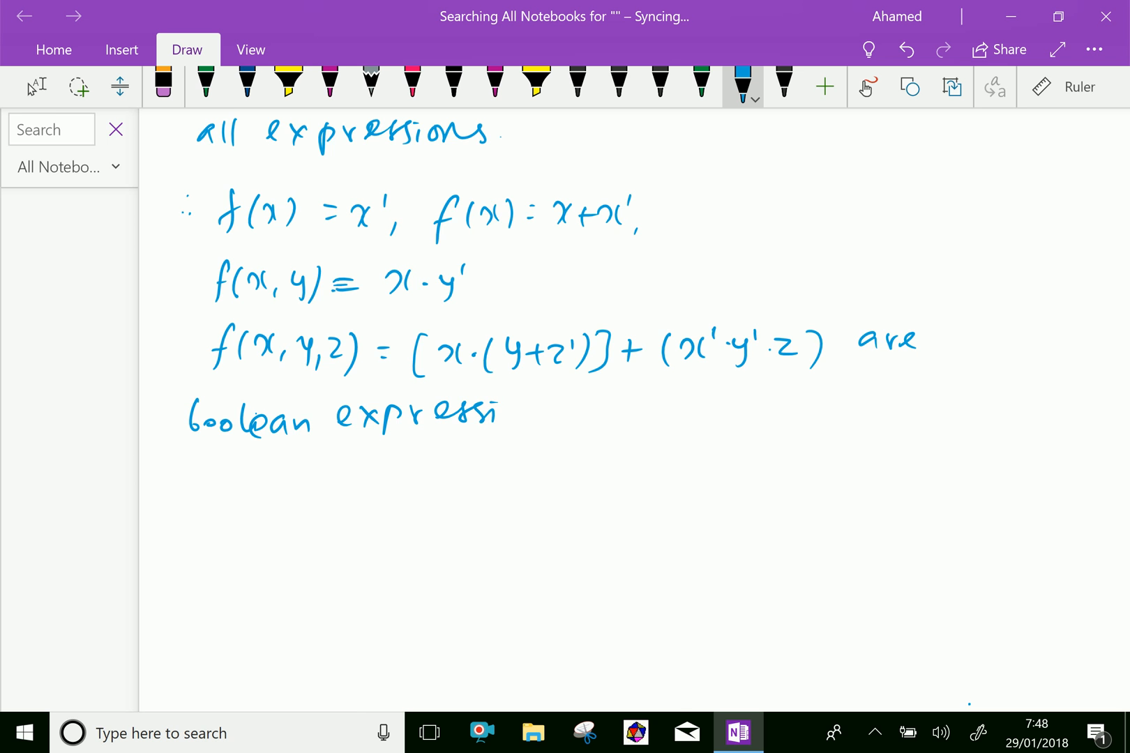
pyautogui.scroll(-3)
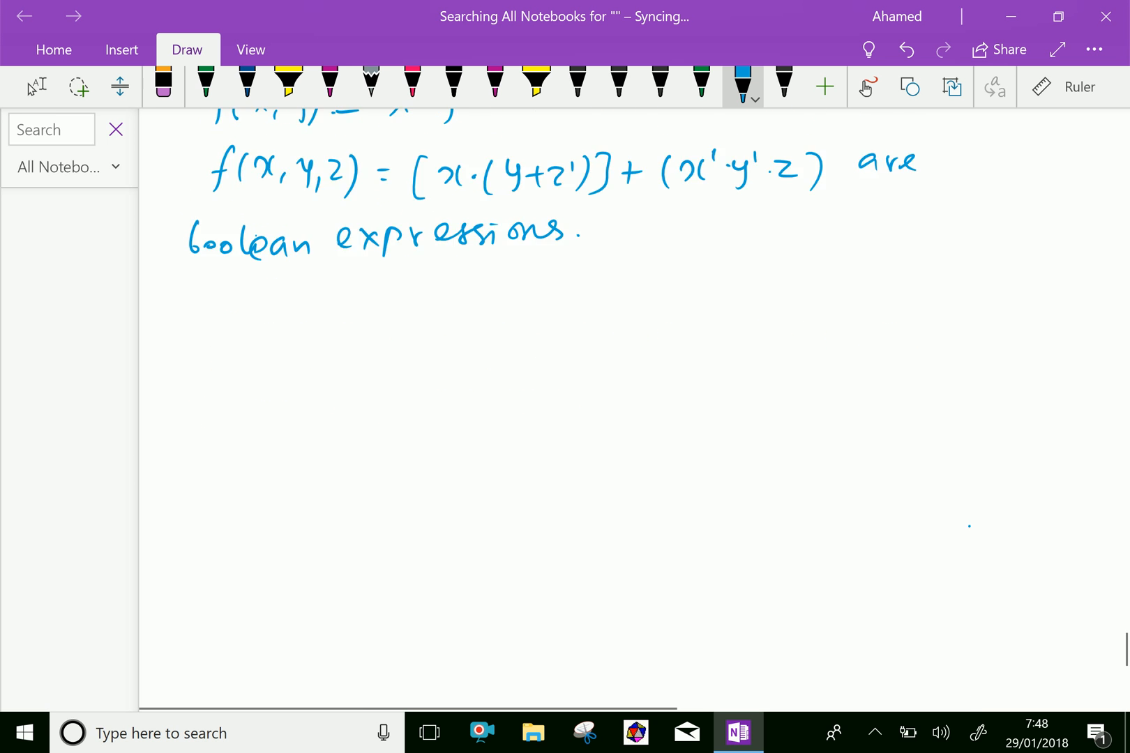
# Below the examples, handwrite 'Note: Two different boolean expressions'.
pyautogui.scroll(-3)
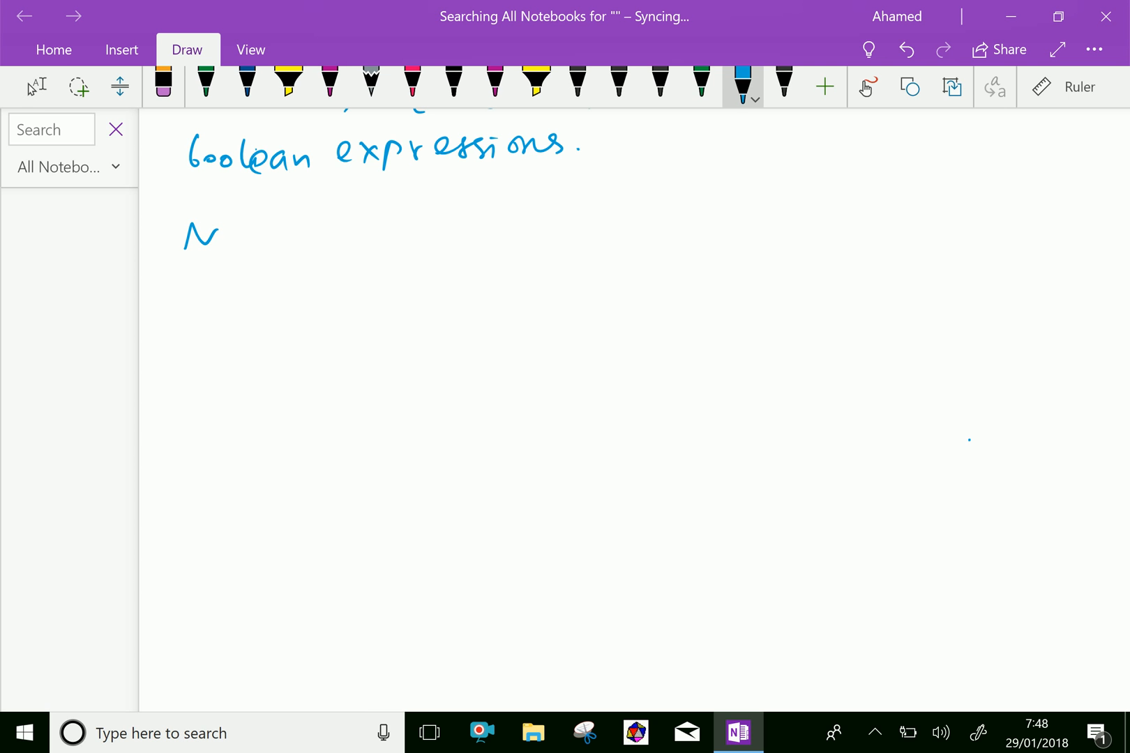
pyautogui.moveTo(216, 238); pyautogui.dragTo(288, 245)
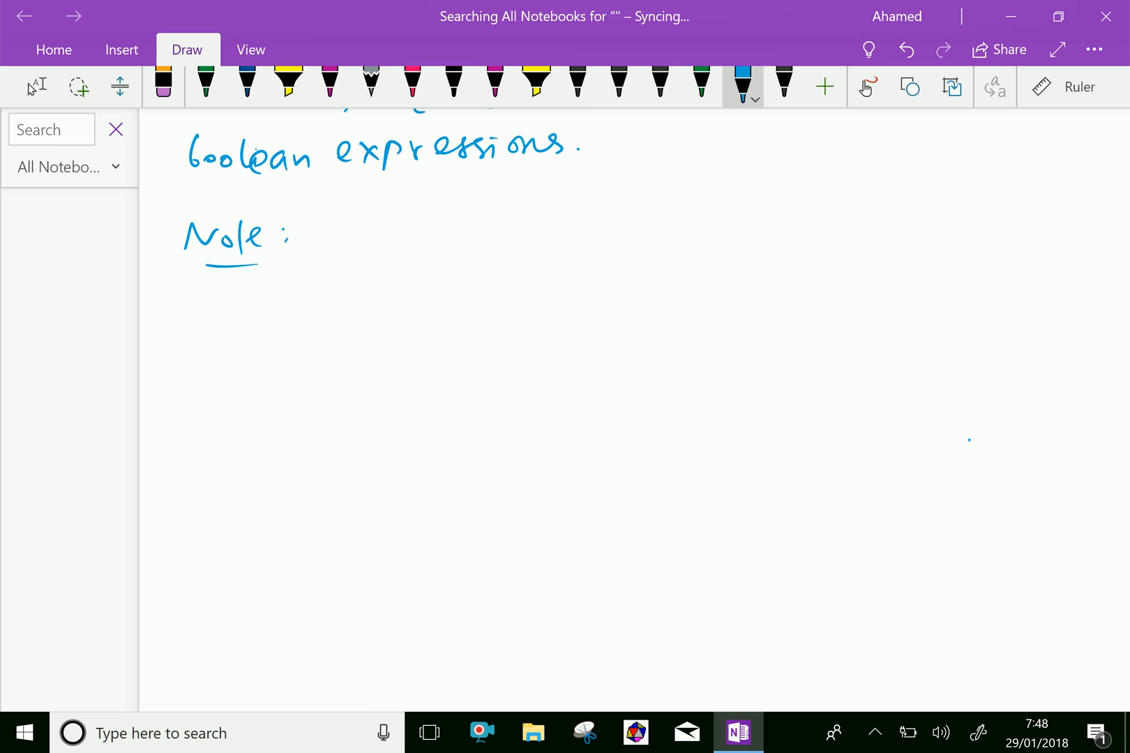
pyautogui.moveTo(302, 238); pyautogui.dragTo(331, 249)
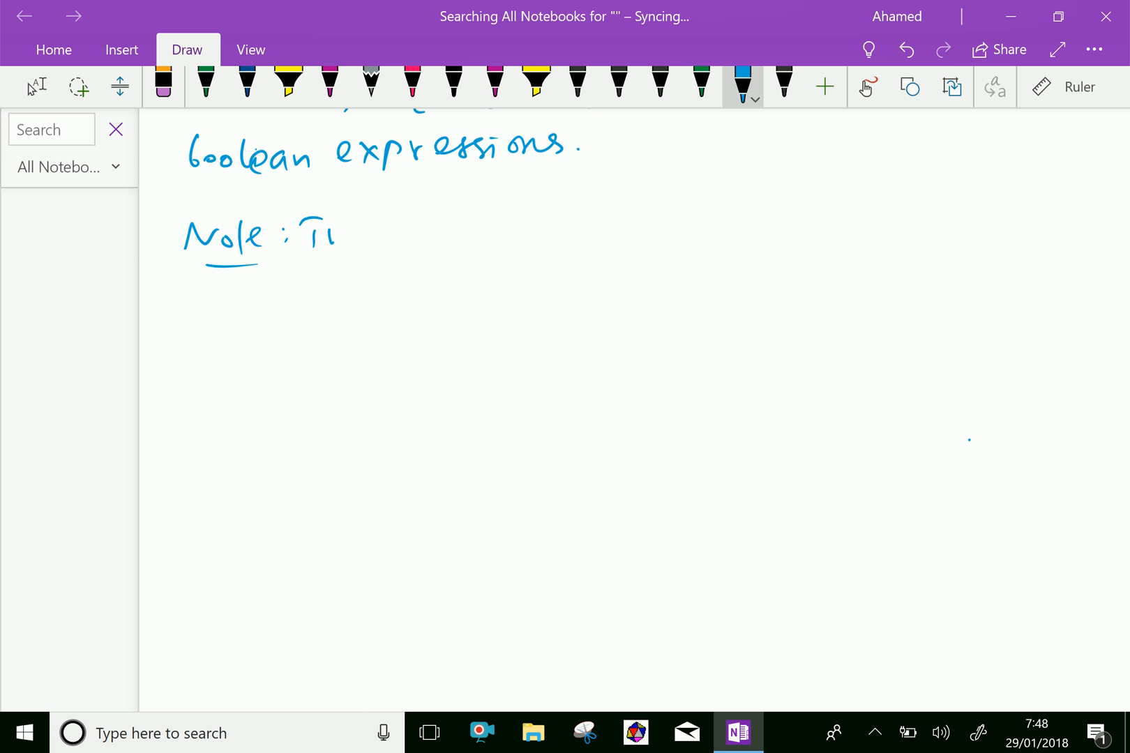
pyautogui.moveTo(303, 230); pyautogui.dragTo(375, 242)
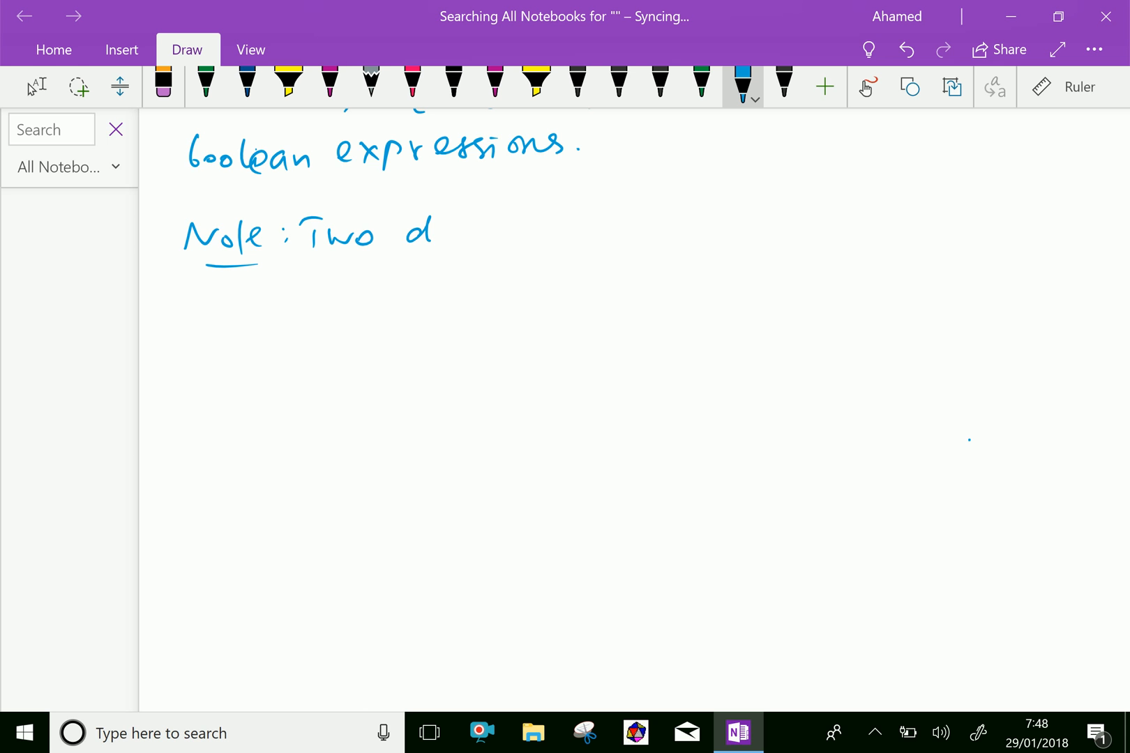
pyautogui.moveTo(432, 235); pyautogui.dragTo(529, 231)
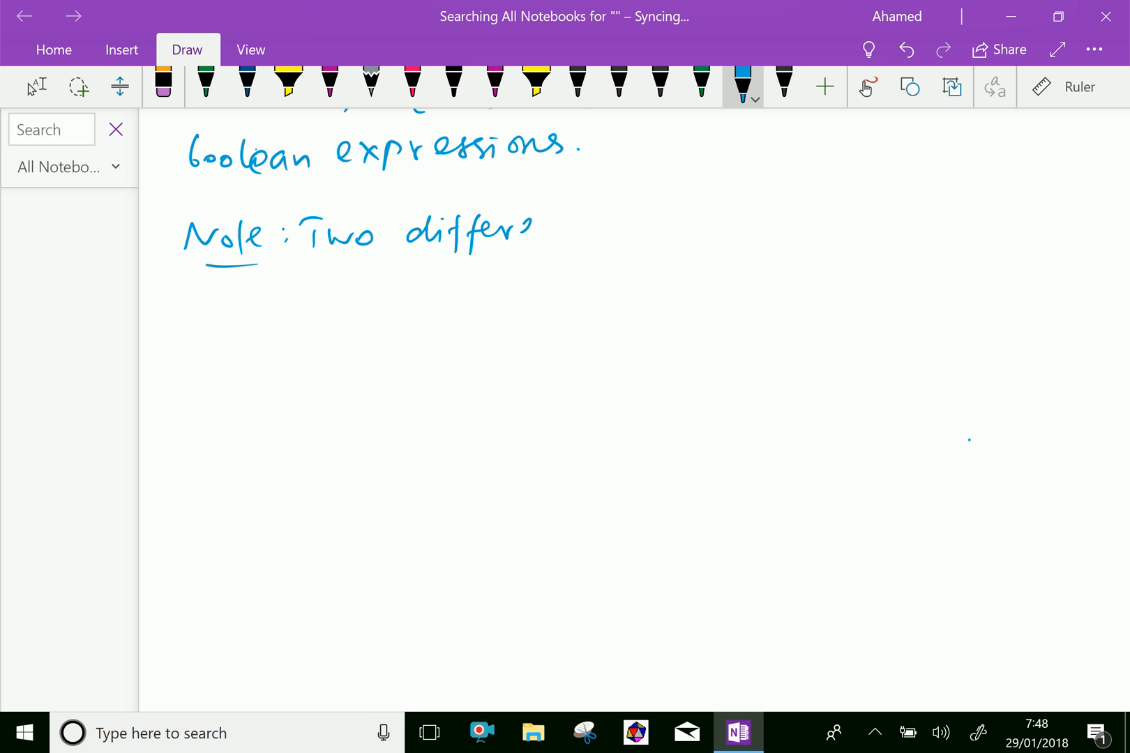
pyautogui.moveTo(512, 231); pyautogui.dragTo(634, 238)
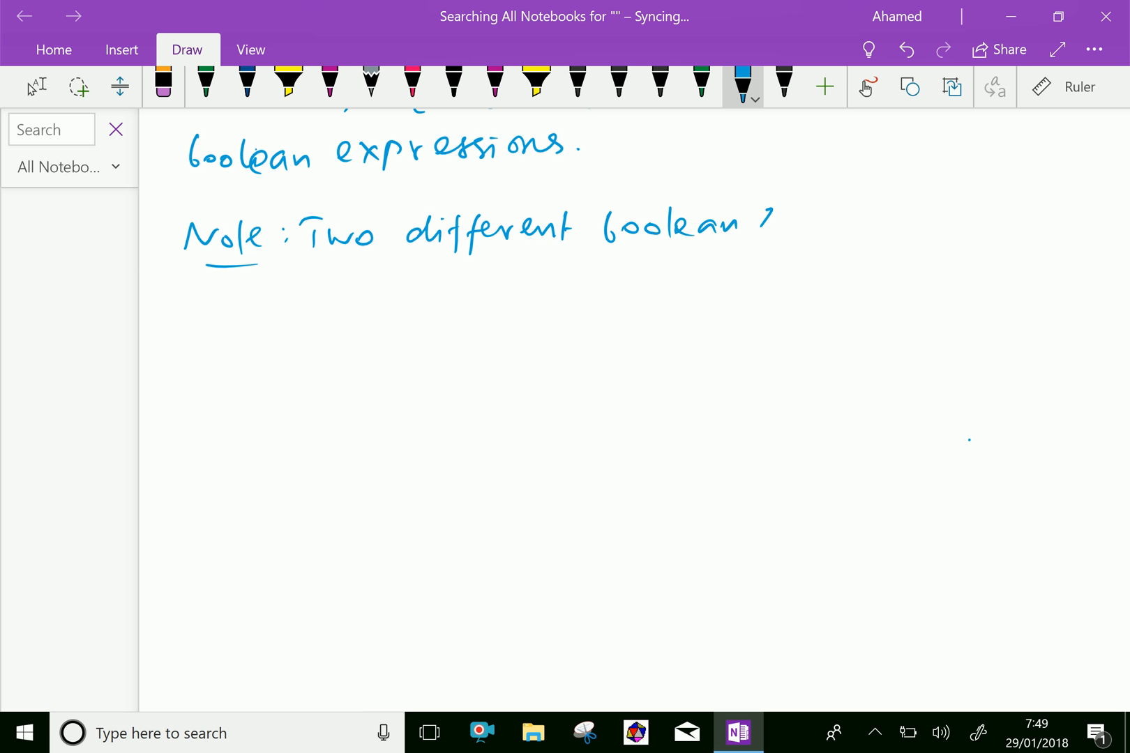
pyautogui.moveTo(764, 223); pyautogui.dragTo(886, 223)
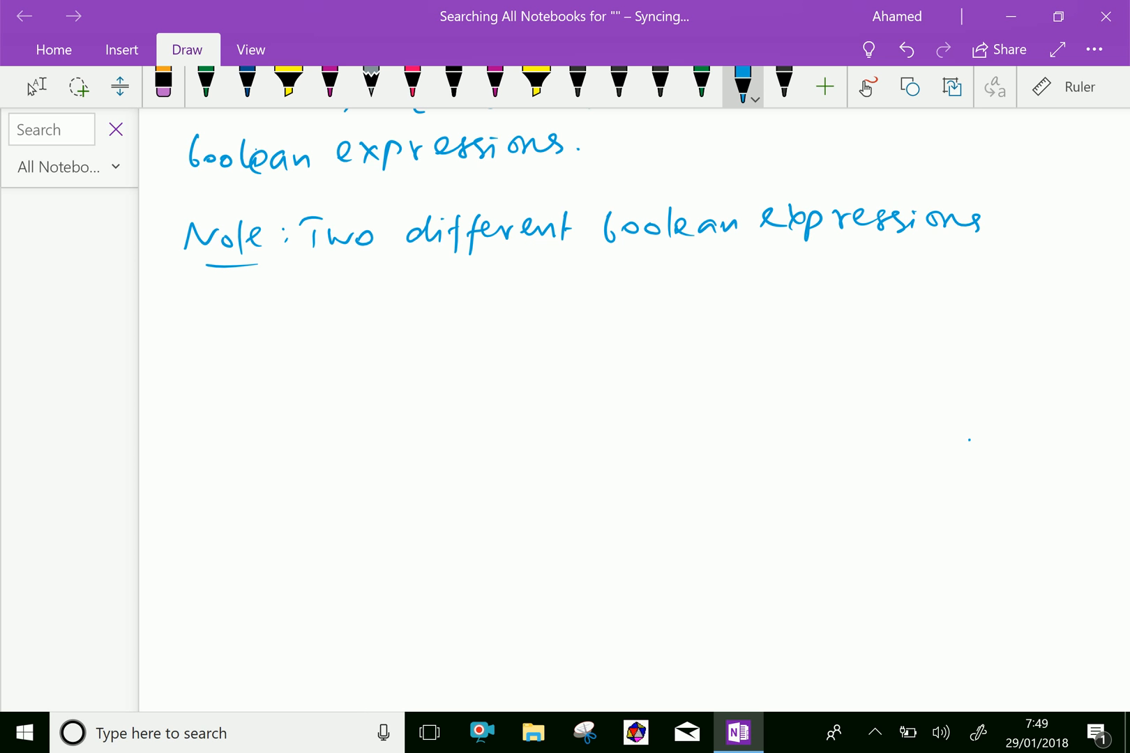
pyautogui.moveTo(1002, 216); pyautogui.dragTo(1008, 230)
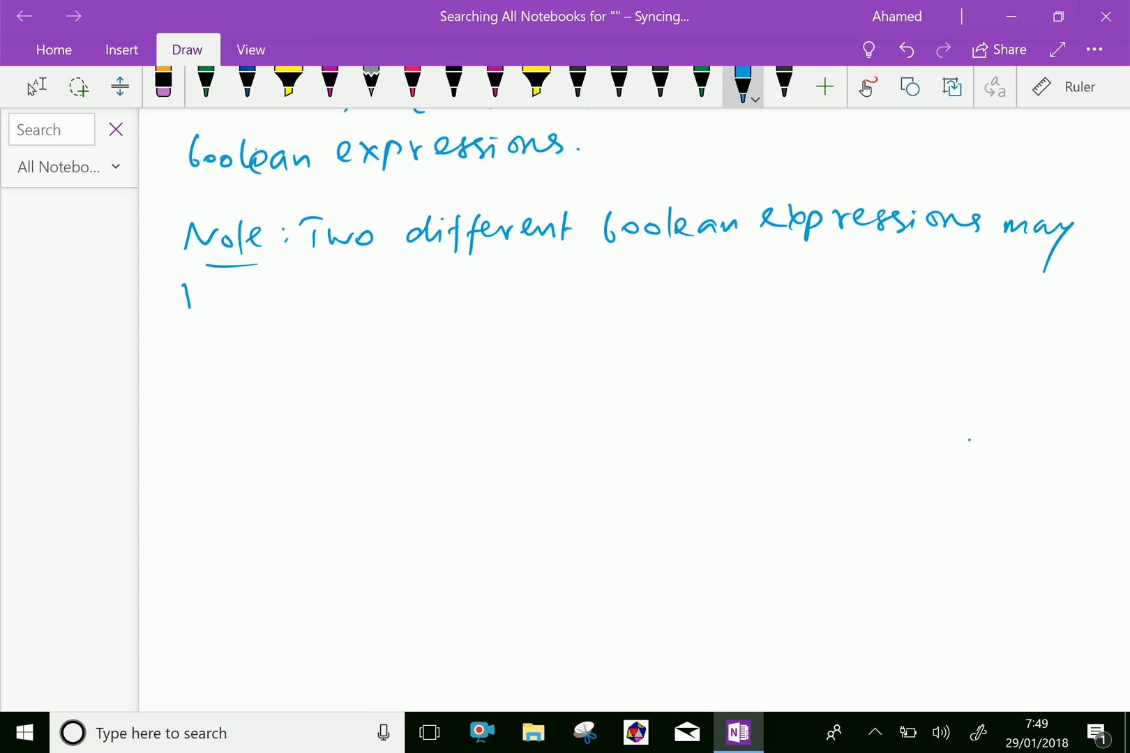
# Continue with 'may represents the same functions.' on the next line.
pyautogui.moveTo(183, 296); pyautogui.dragTo(285, 296)
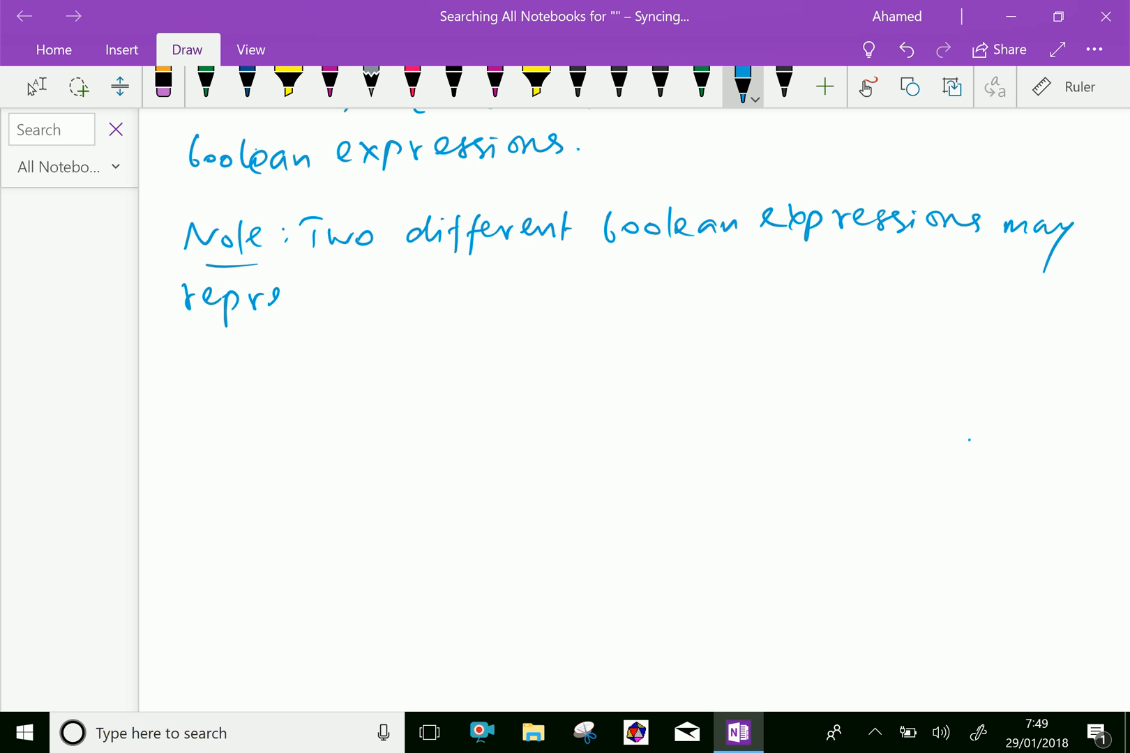
pyautogui.moveTo(270, 296); pyautogui.dragTo(331, 299)
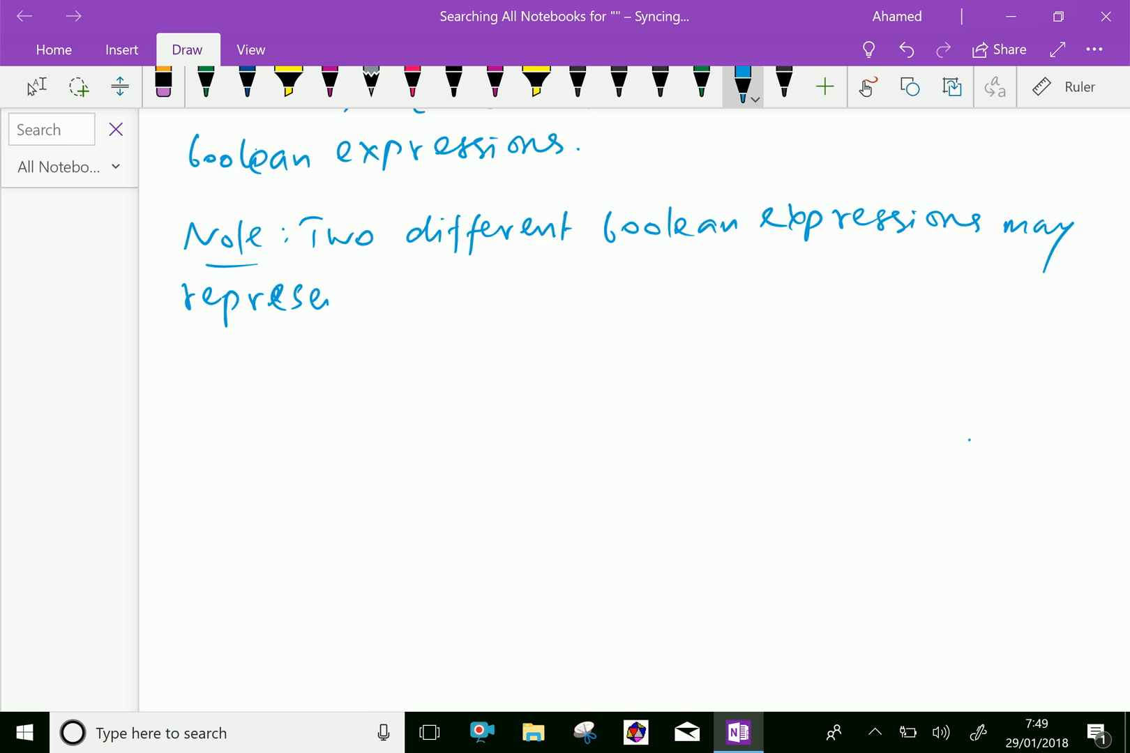
pyautogui.moveTo(317, 295); pyautogui.dragTo(375, 300)
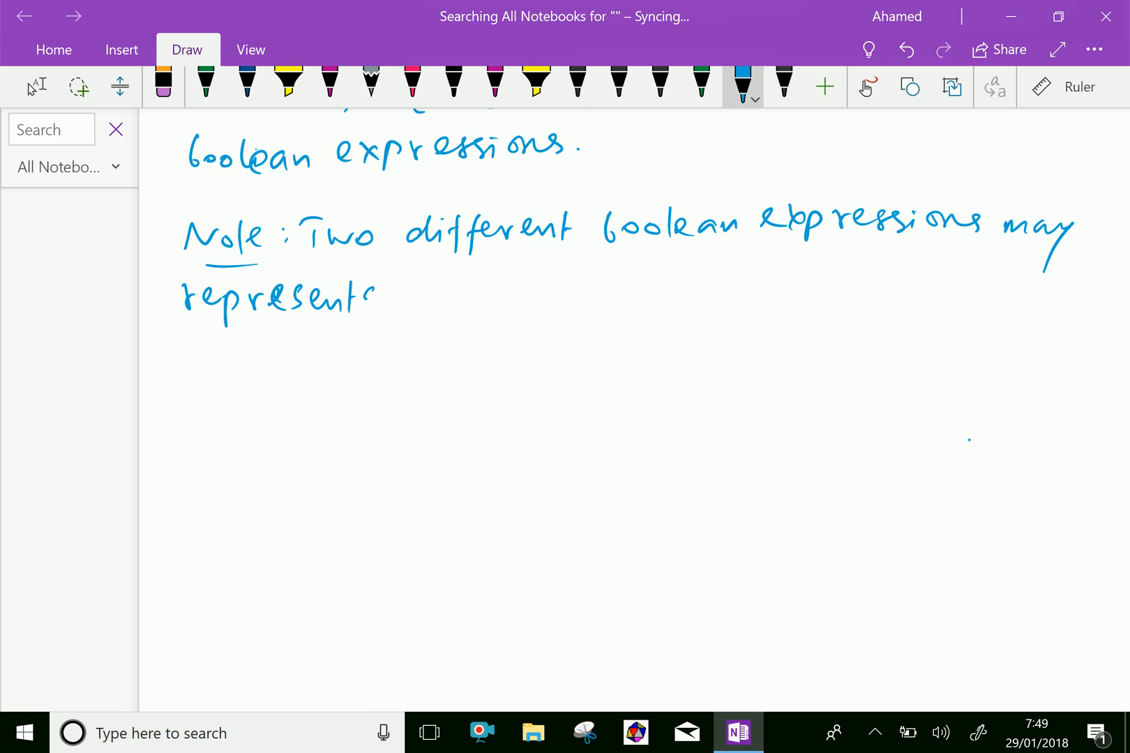
pyautogui.moveTo(382, 295); pyautogui.dragTo(458, 296)
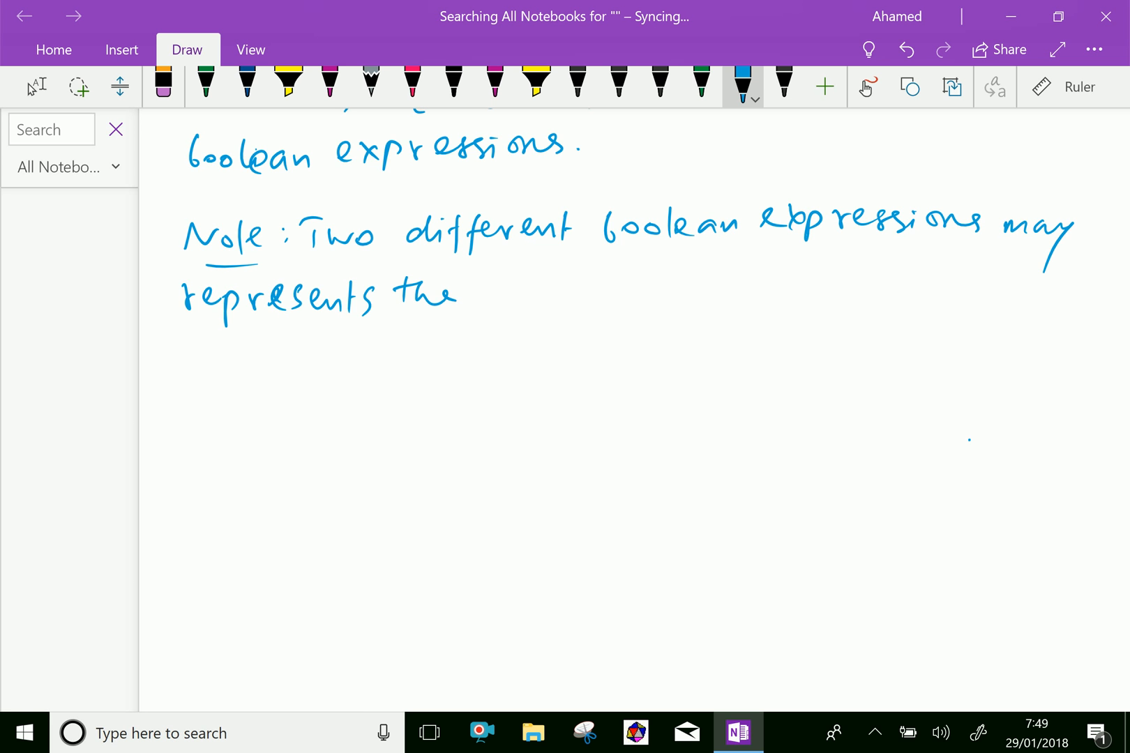
pyautogui.moveTo(494, 296); pyautogui.dragTo(577, 296)
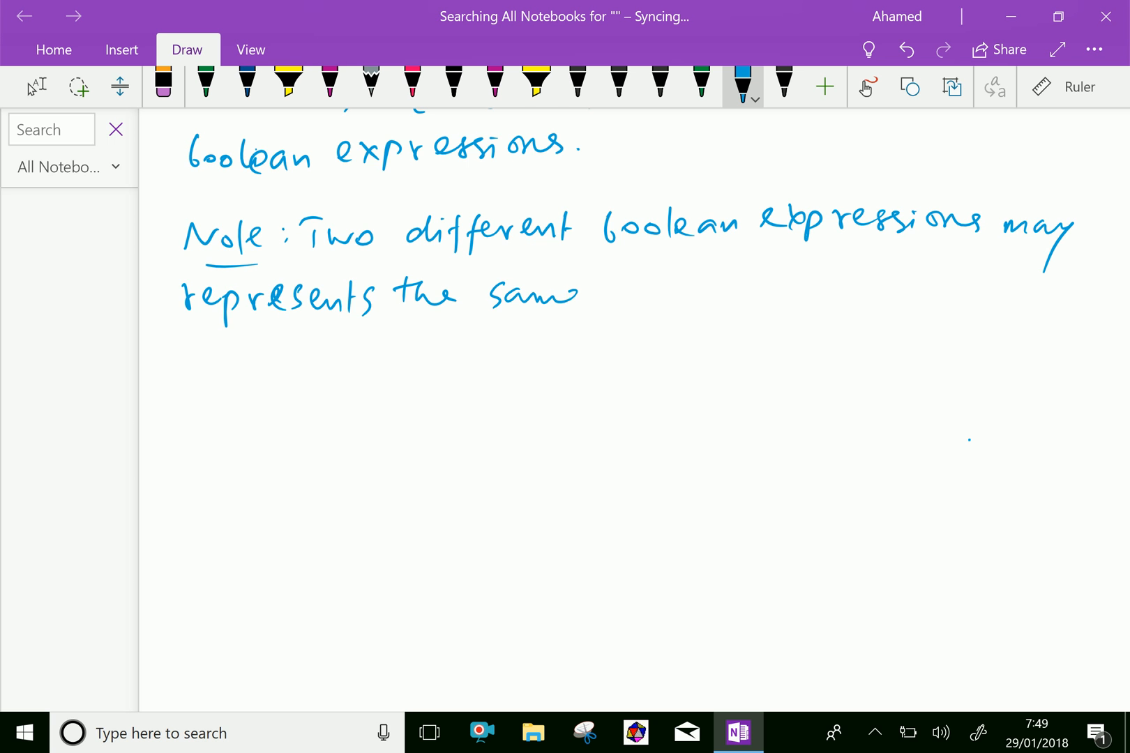
pyautogui.moveTo(616, 303); pyautogui.dragTo(710, 293)
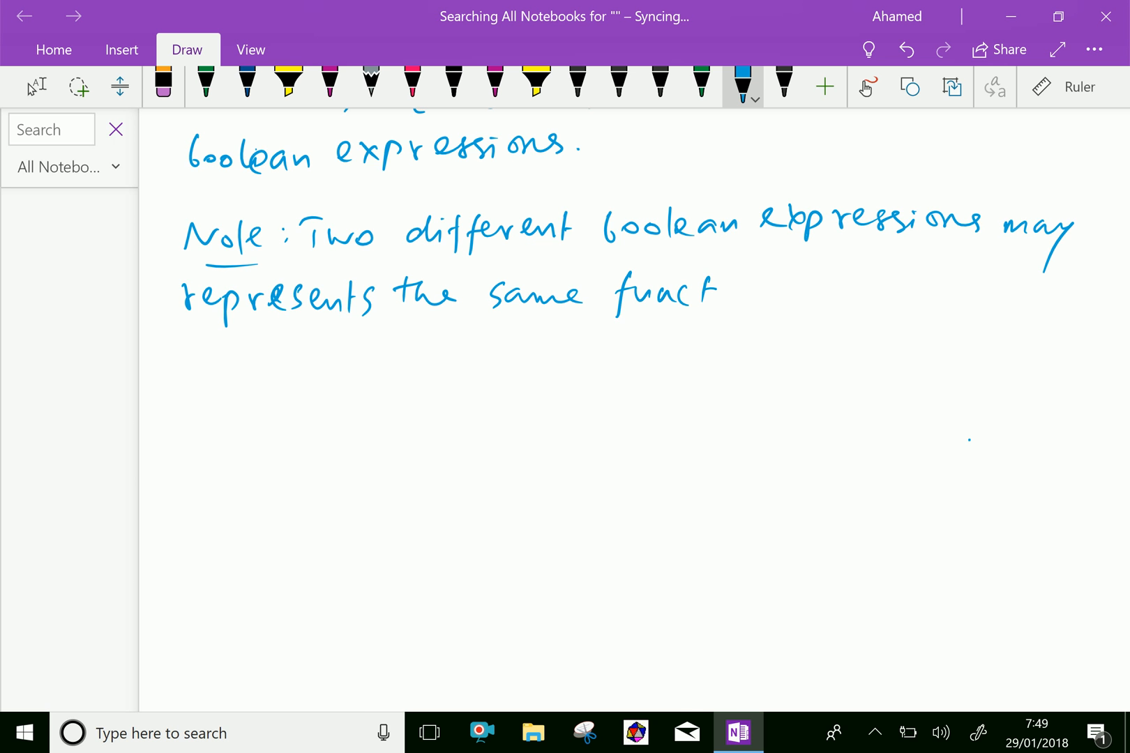
pyautogui.moveTo(714, 295); pyautogui.dragTo(793, 296)
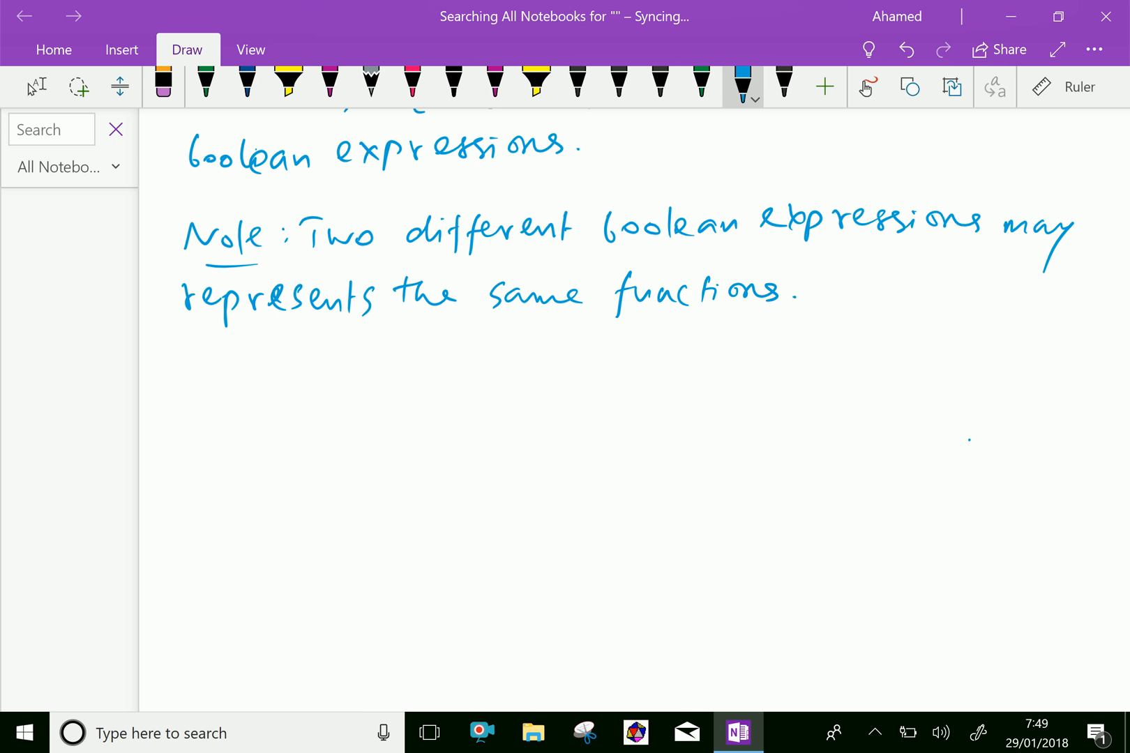
# Handwrite 'for example' and then 'x·(y+z) and' below the note.
pyautogui.scroll(-3)
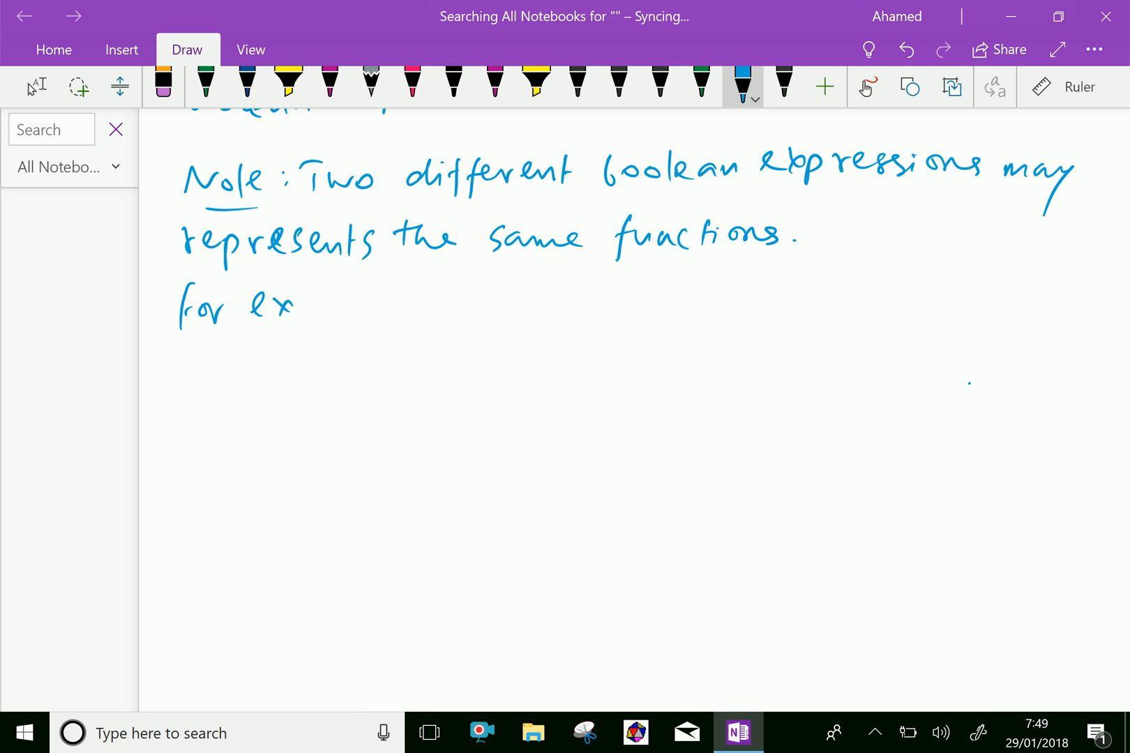
pyautogui.moveTo(288, 306); pyautogui.dragTo(411, 307)
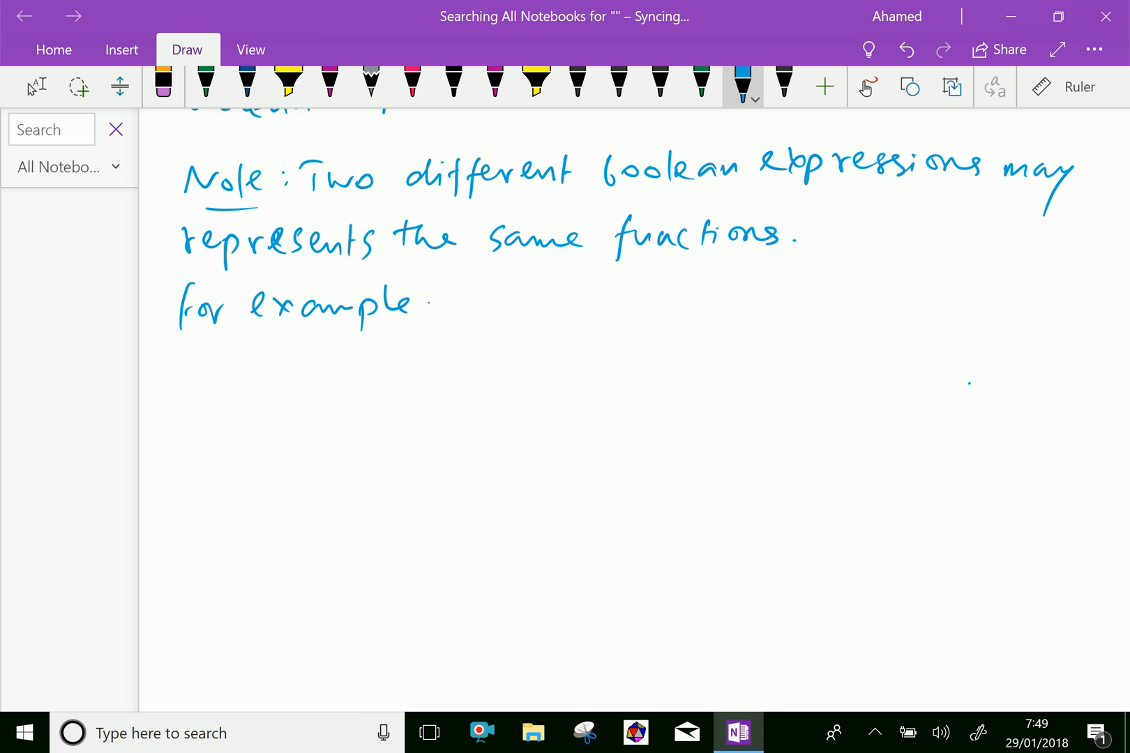
pyautogui.moveTo(216, 360); pyautogui.dragTo(238, 389)
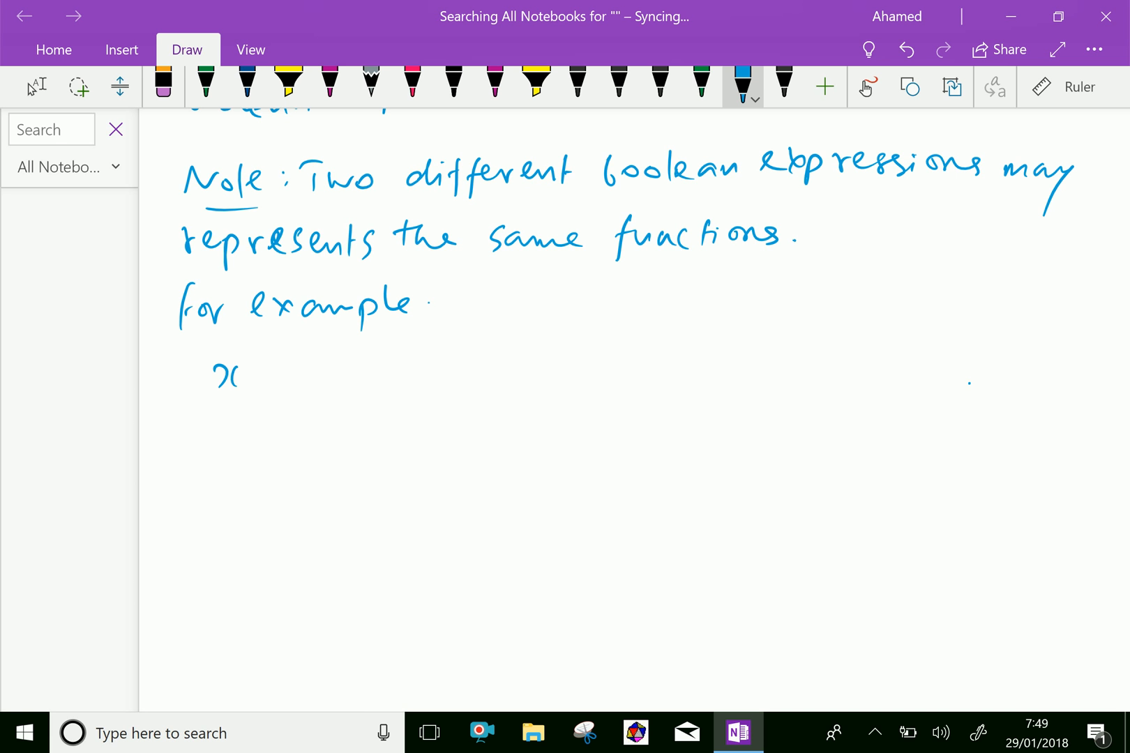
pyautogui.moveTo(245, 374); pyautogui.dragTo(346, 374)
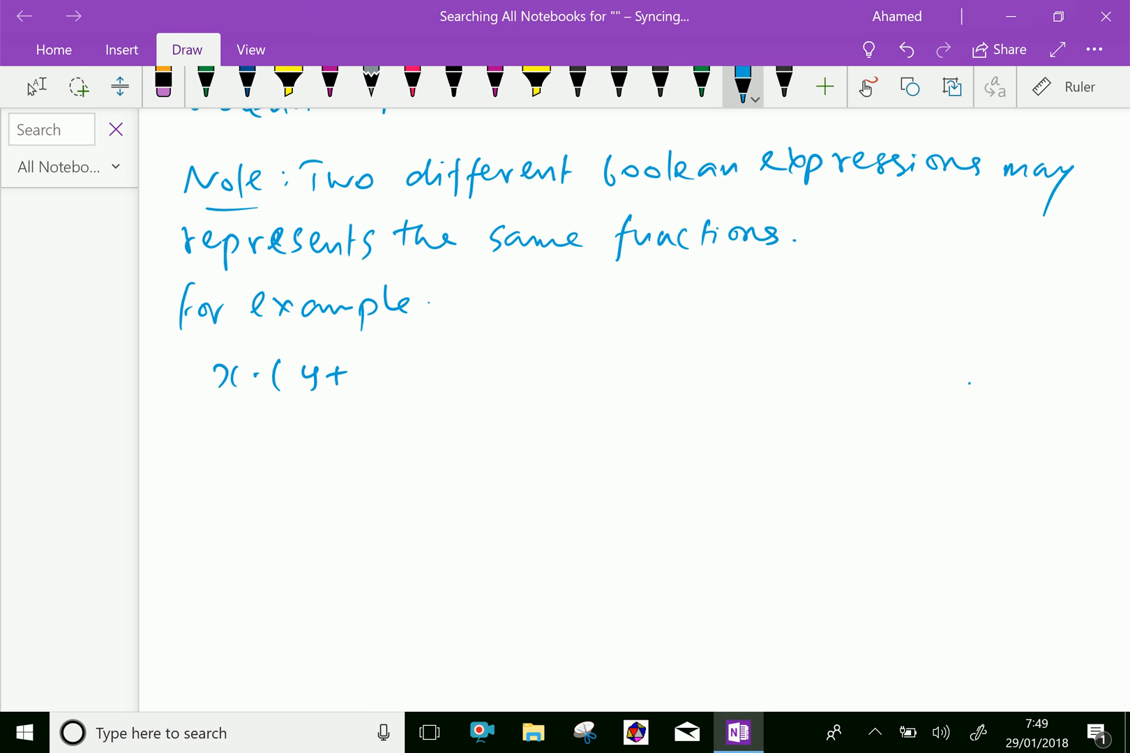
pyautogui.moveTo(339, 375); pyautogui.dragTo(389, 375)
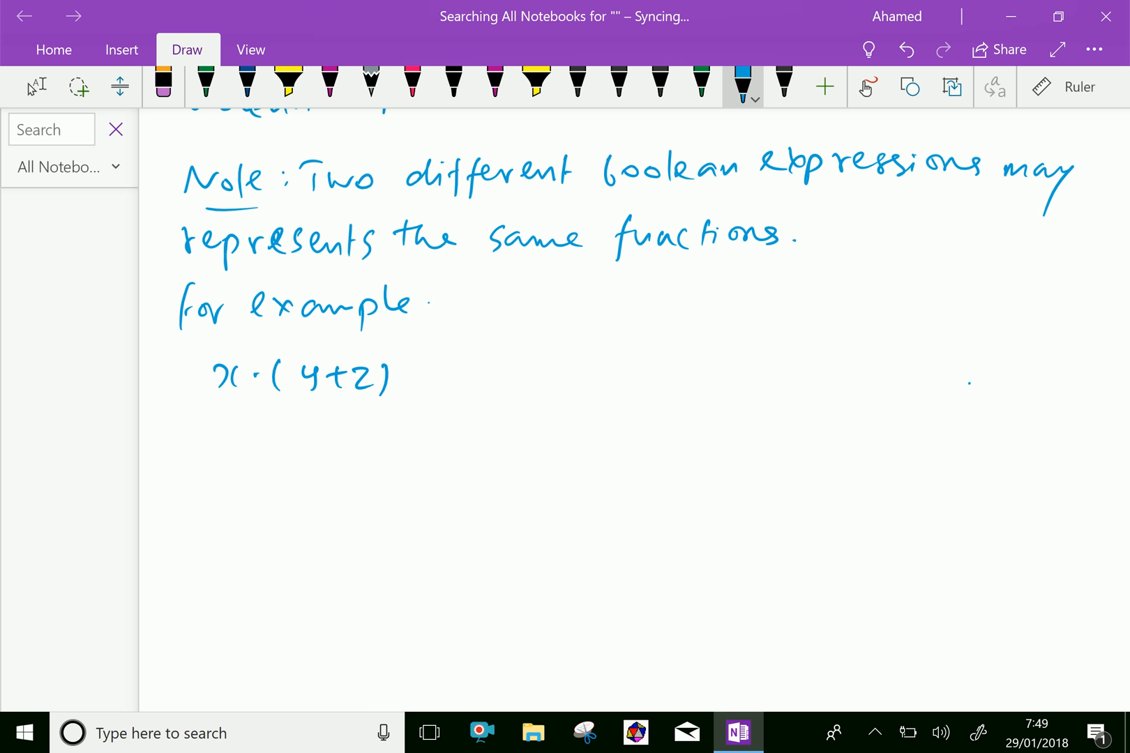
pyautogui.moveTo(411, 374); pyautogui.dragTo(483, 374)
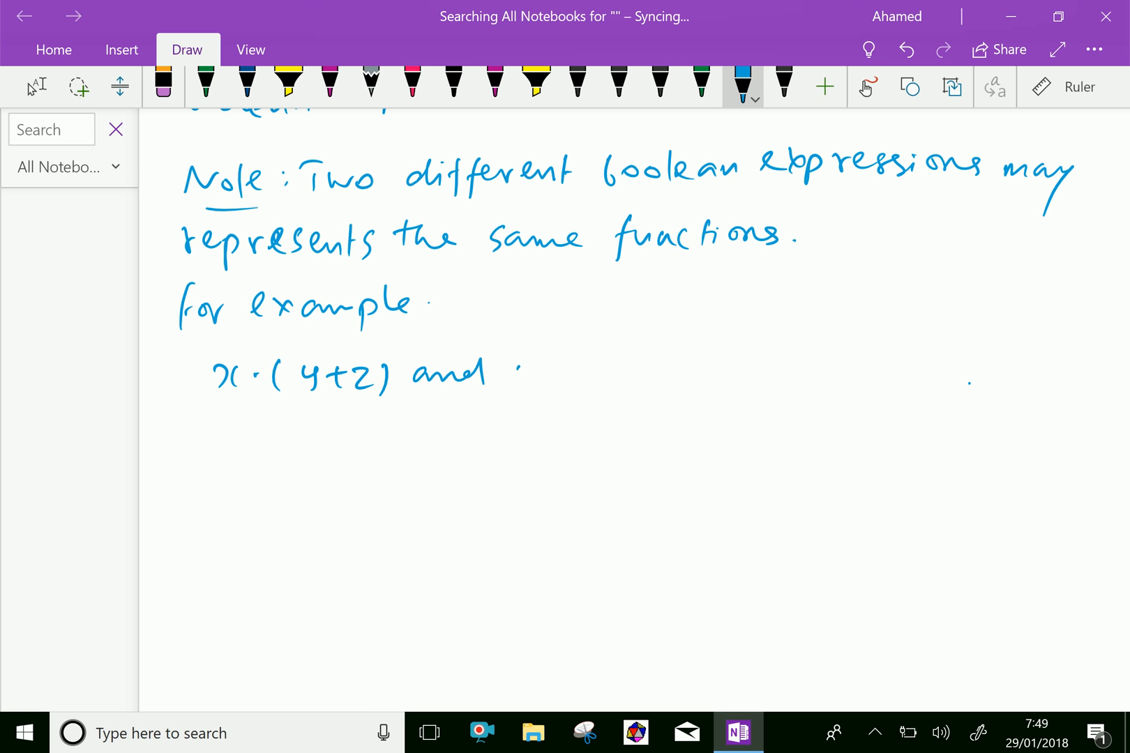
# Write the second expression '(x·y)+(x·z)' followed by 'represent'.
pyautogui.moveTo(519, 374); pyautogui.dragTo(577, 374)
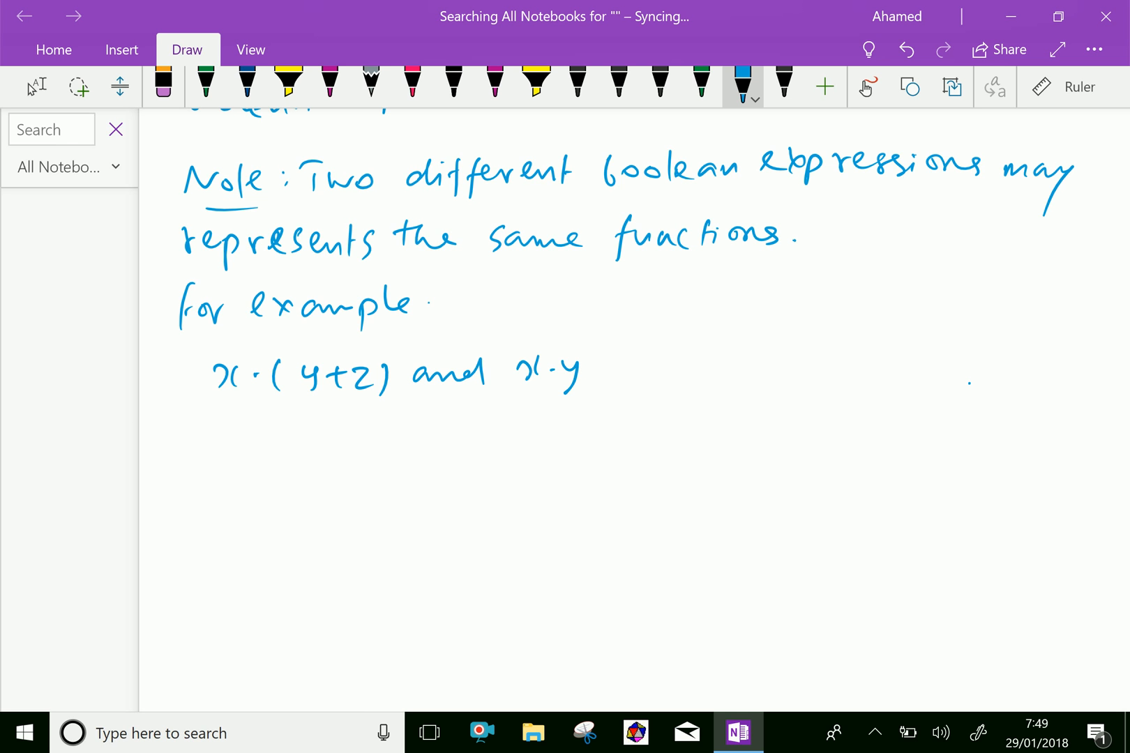
pyautogui.moveTo(505, 375); pyautogui.dragTo(634, 374)
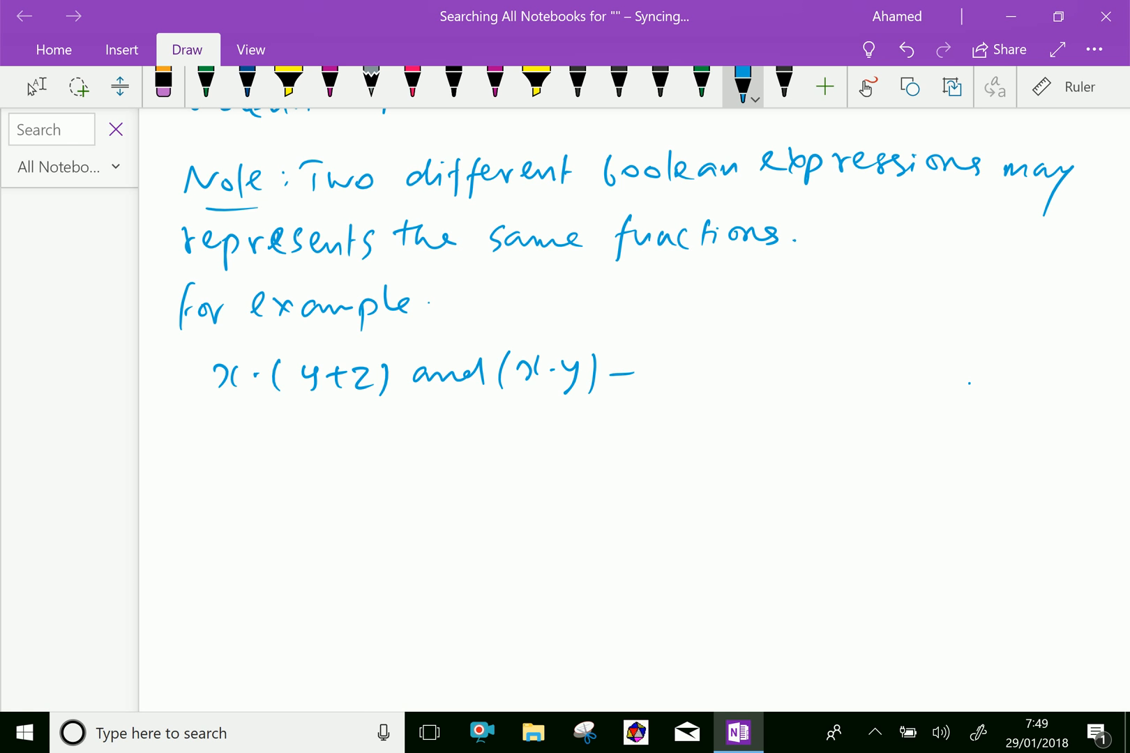
pyautogui.moveTo(627, 371); pyautogui.dragTo(691, 371)
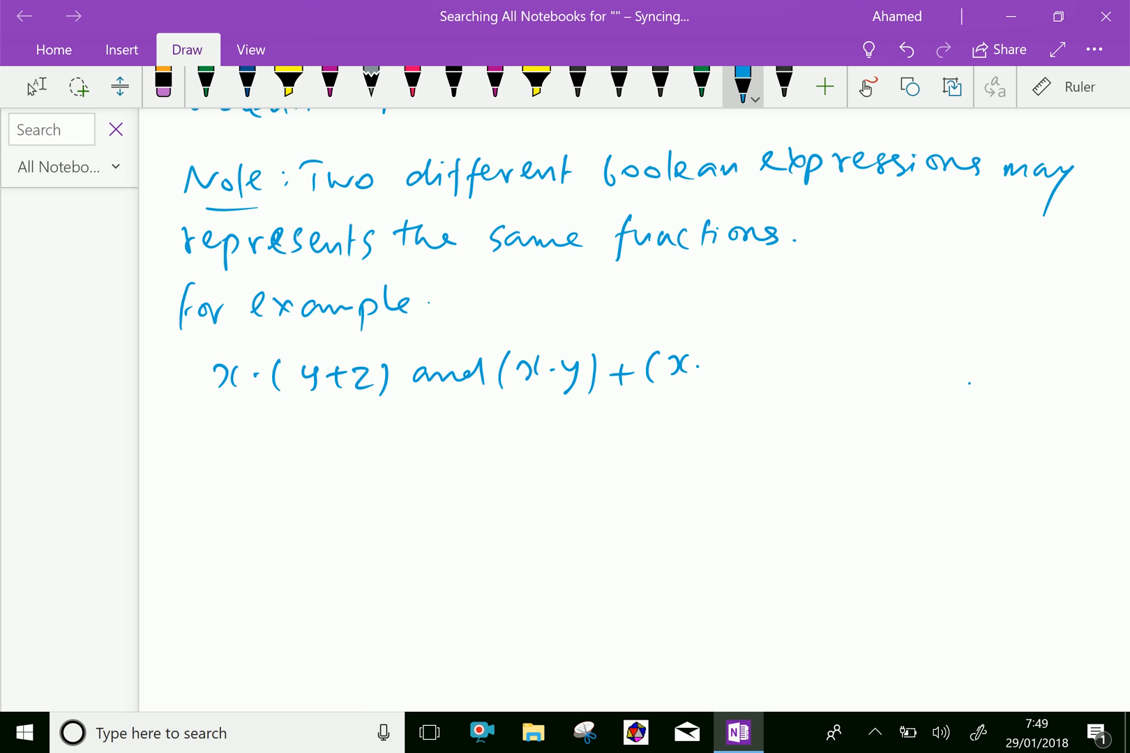
pyautogui.moveTo(692, 374); pyautogui.dragTo(721, 367)
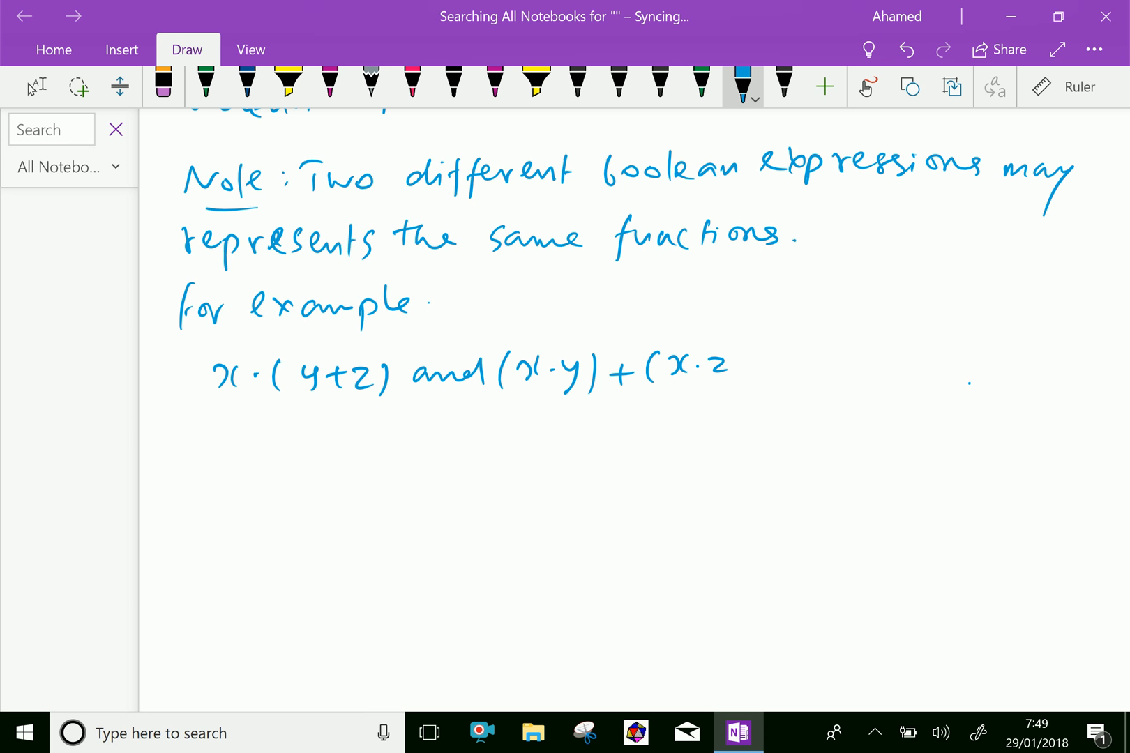
pyautogui.moveTo(775, 361); pyautogui.dragTo(829, 375)
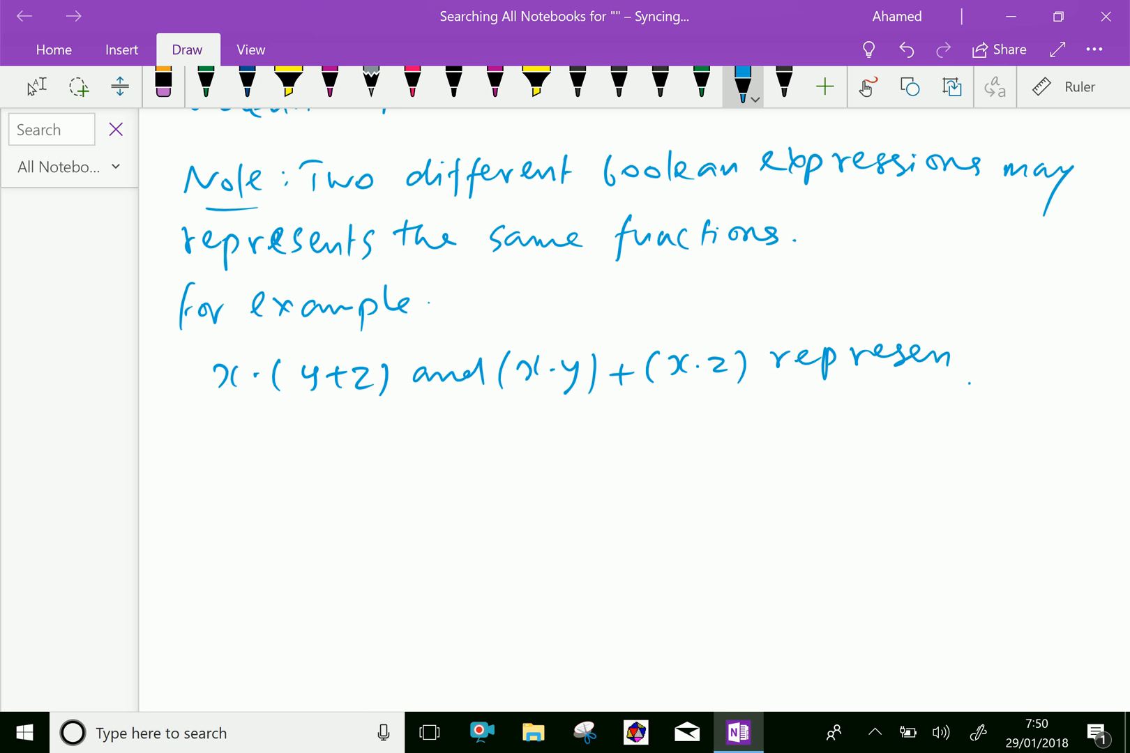
pyautogui.moveTo(951, 375); pyautogui.dragTo(969, 353)
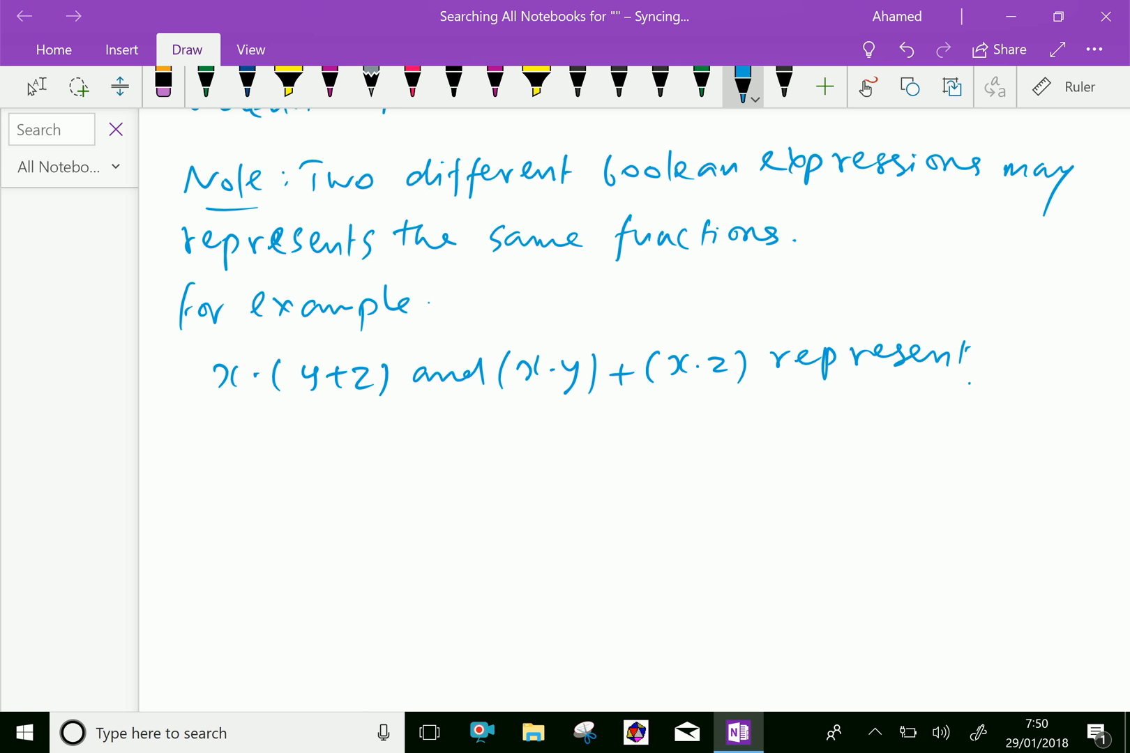
# Finish with 'the same boolean function, since' on the next line.
pyautogui.moveTo(202, 433); pyautogui.dragTo(302, 432)
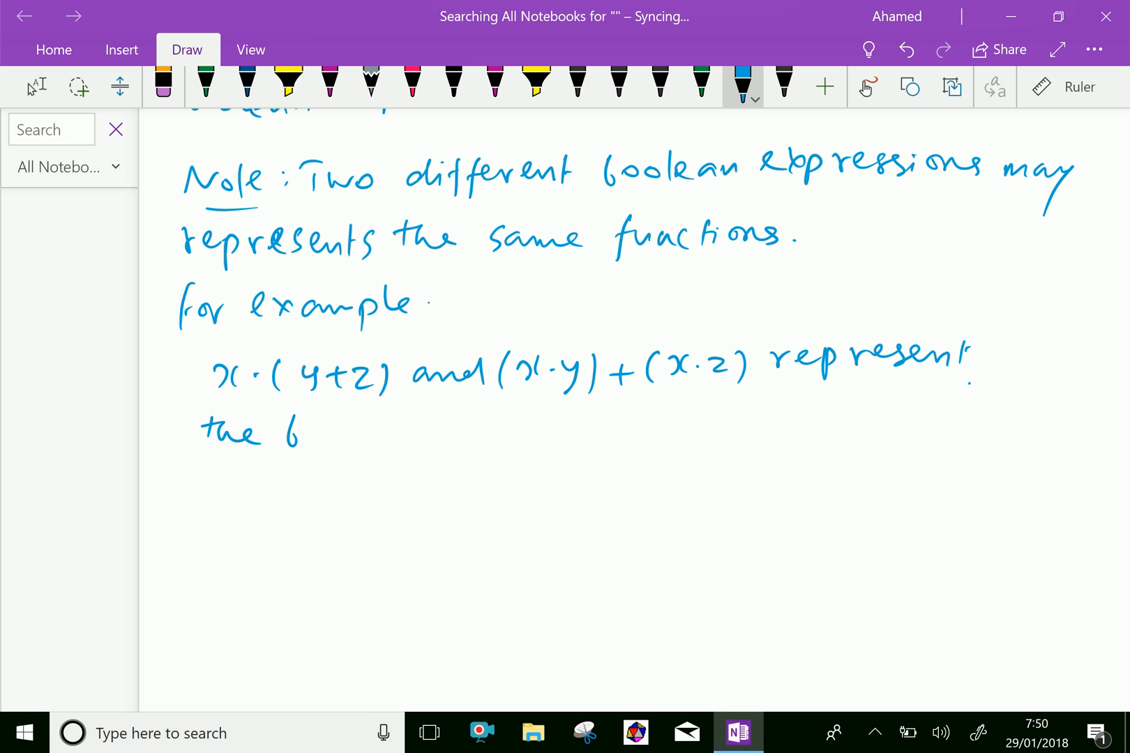
pyautogui.moveTo(288, 432); pyautogui.dragTo(346, 440)
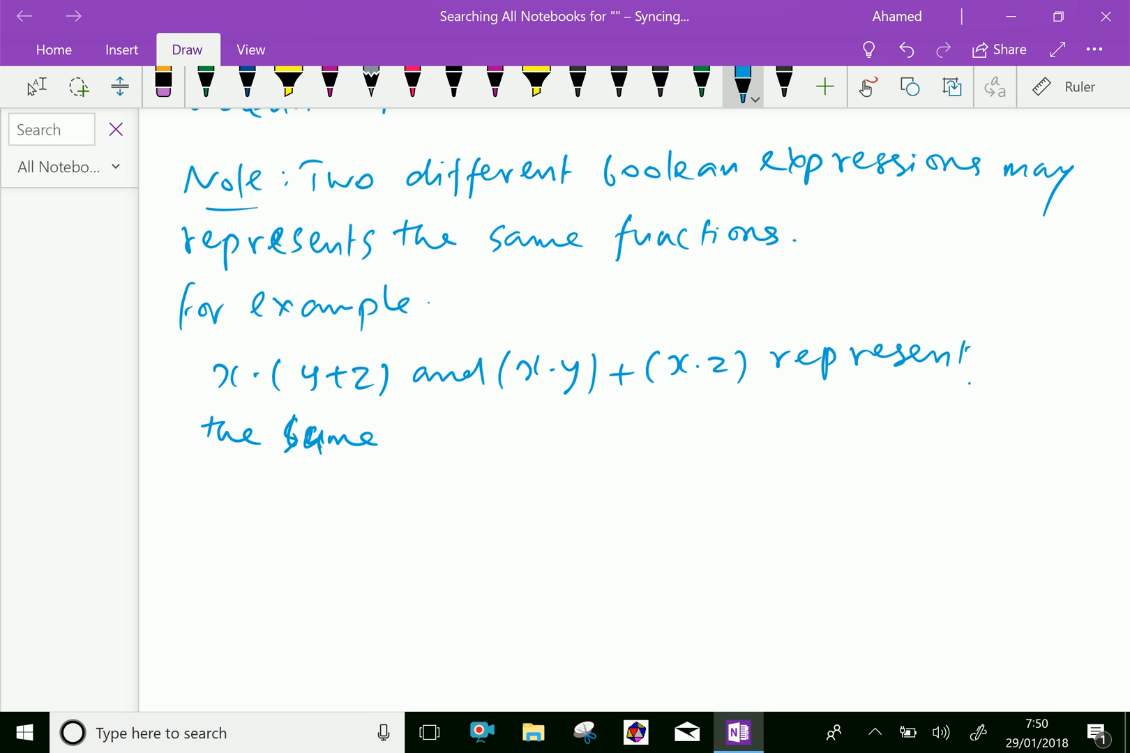
pyautogui.moveTo(411, 433); pyautogui.dragTo(443, 433)
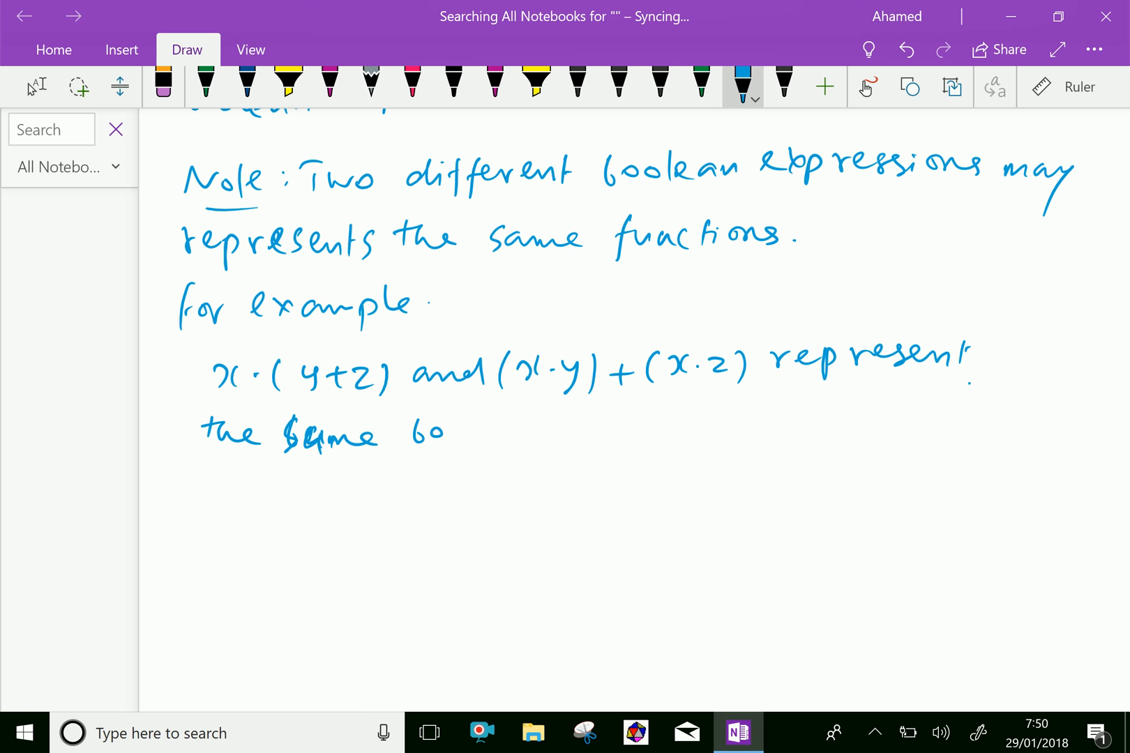
pyautogui.moveTo(447, 432); pyautogui.dragTo(548, 433)
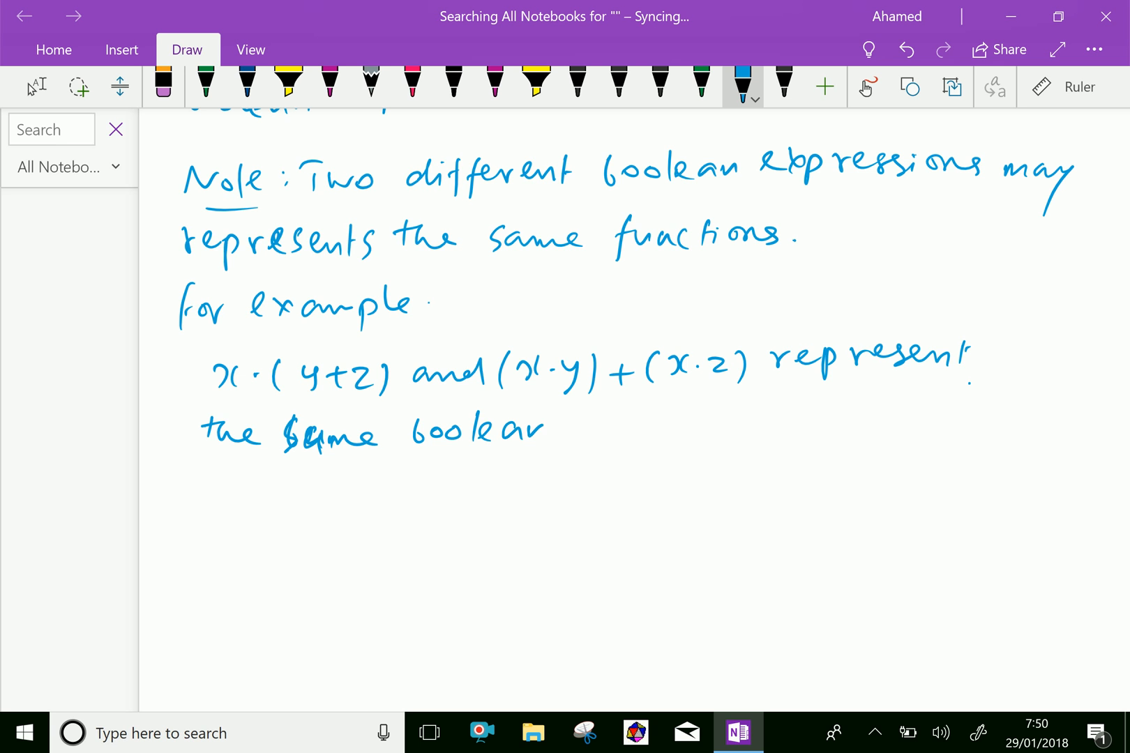
pyautogui.moveTo(569, 429); pyautogui.dragTo(670, 429)
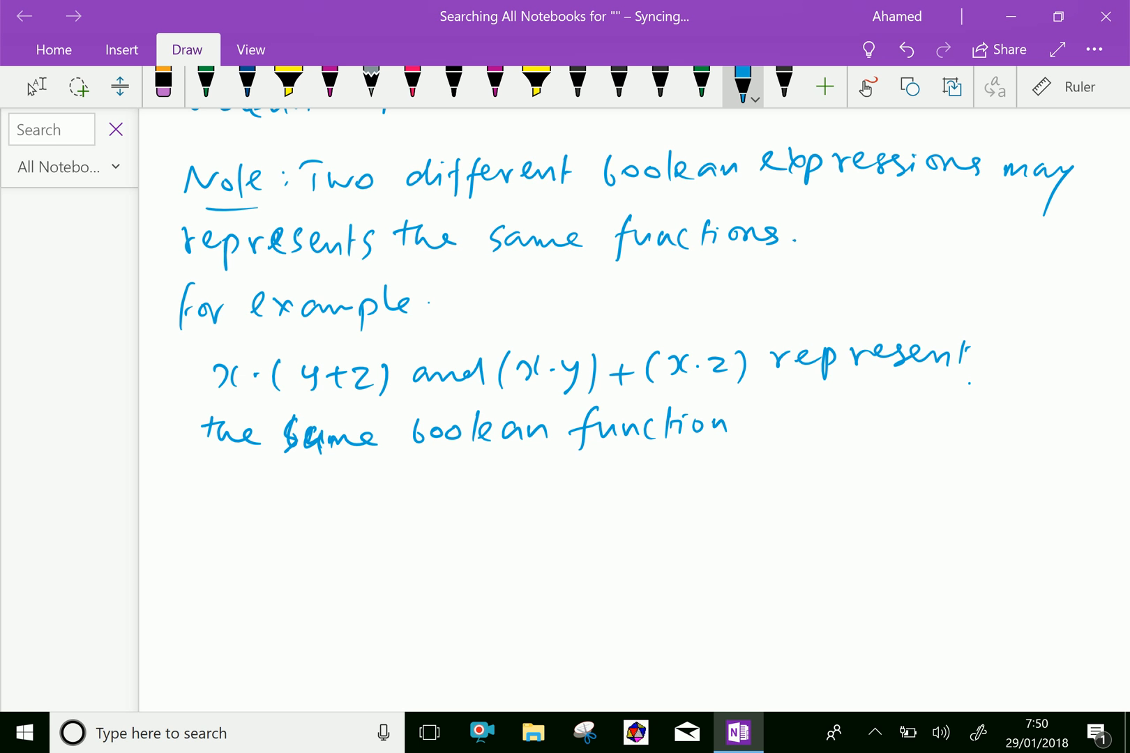
pyautogui.moveTo(735, 432); pyautogui.dragTo(778, 425)
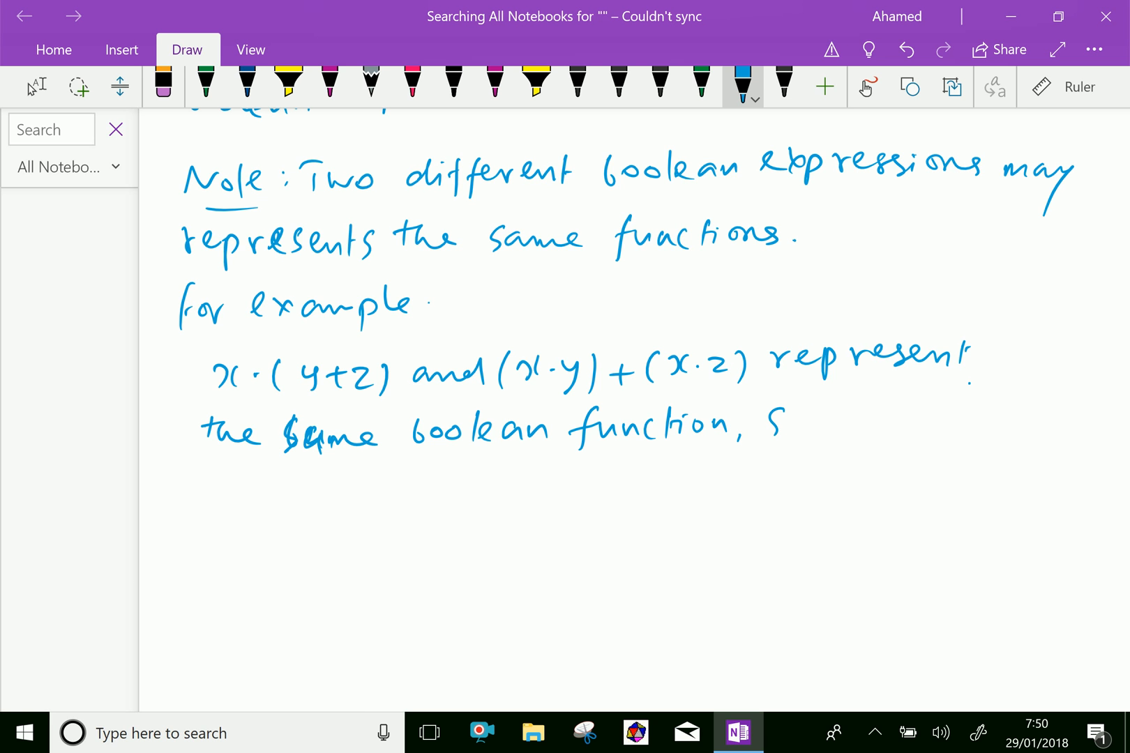
pyautogui.moveTo(786, 426); pyautogui.dragTo(871, 426)
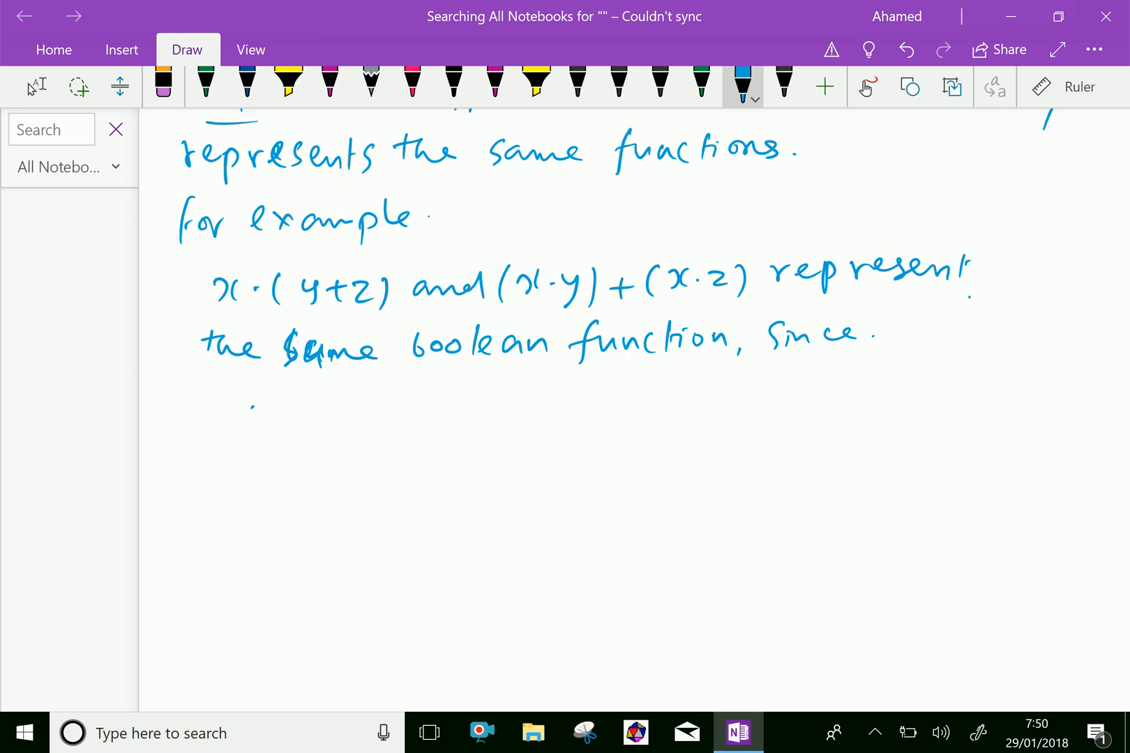
# Handwrite x·(y+z) = (x·y)+(x·z) in blue ink beneath 'since'.
pyautogui.moveTo(252, 414); pyautogui.dragTo(361, 414)
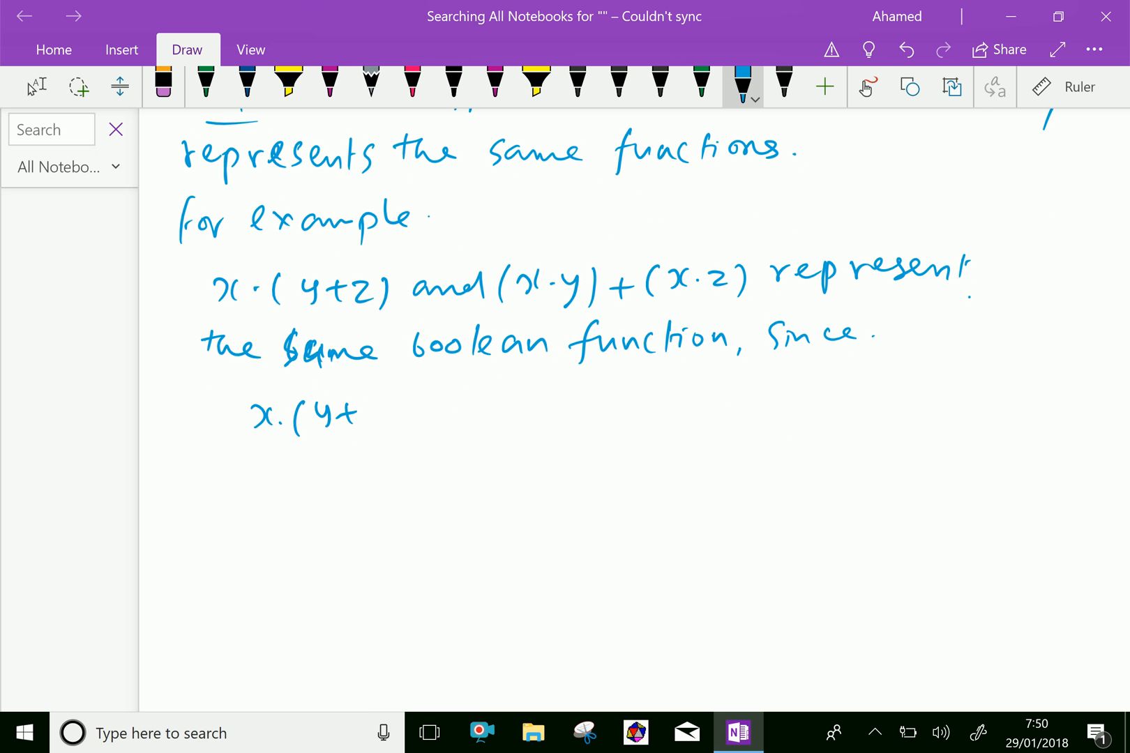
pyautogui.moveTo(353, 414); pyautogui.dragTo(429, 414)
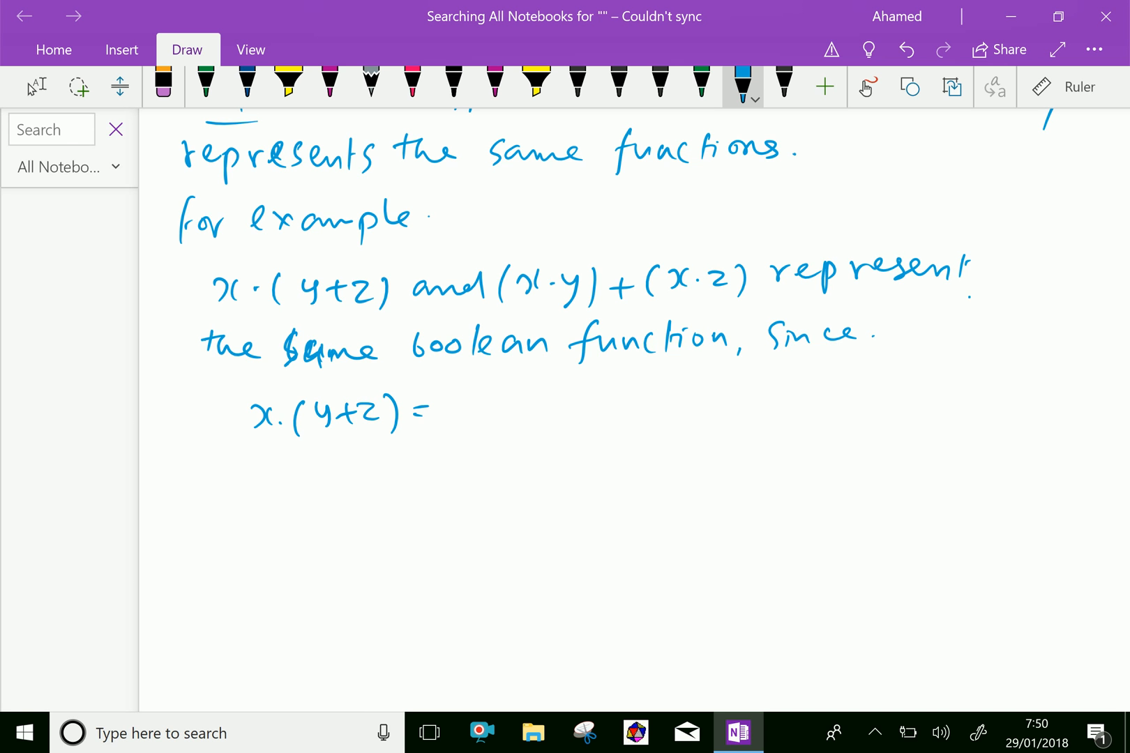
pyautogui.moveTo(450, 414); pyautogui.dragTo(519, 414)
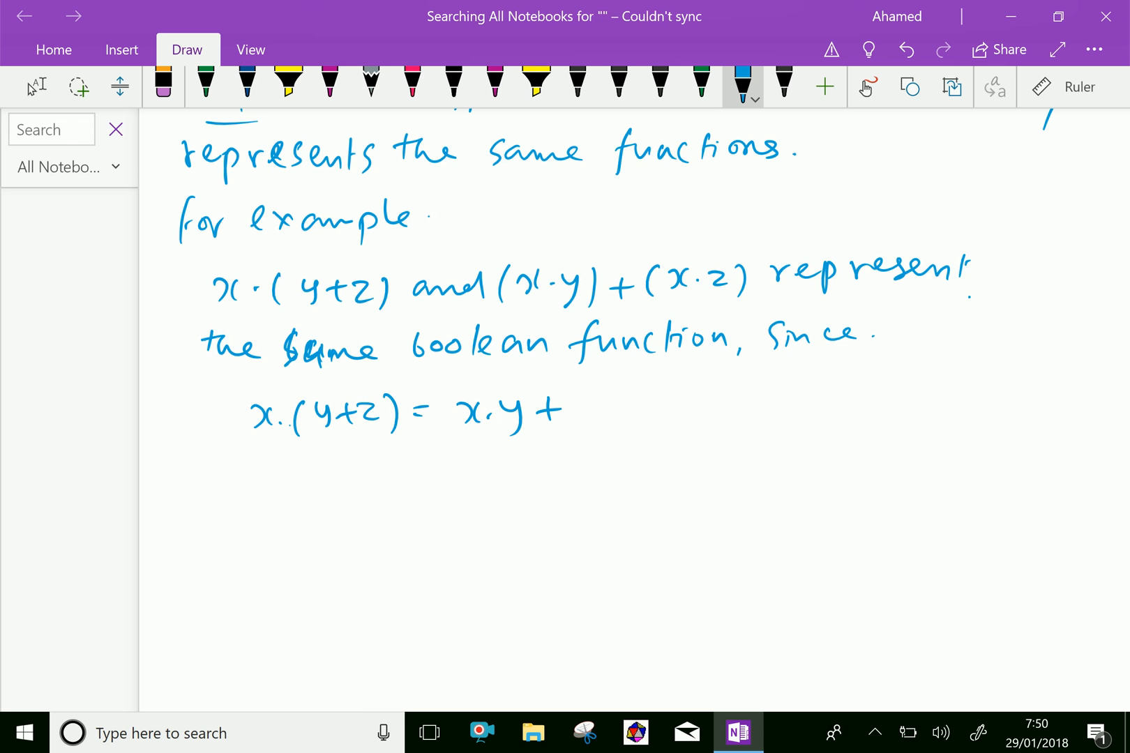
pyautogui.moveTo(587, 392); pyautogui.dragTo(594, 429)
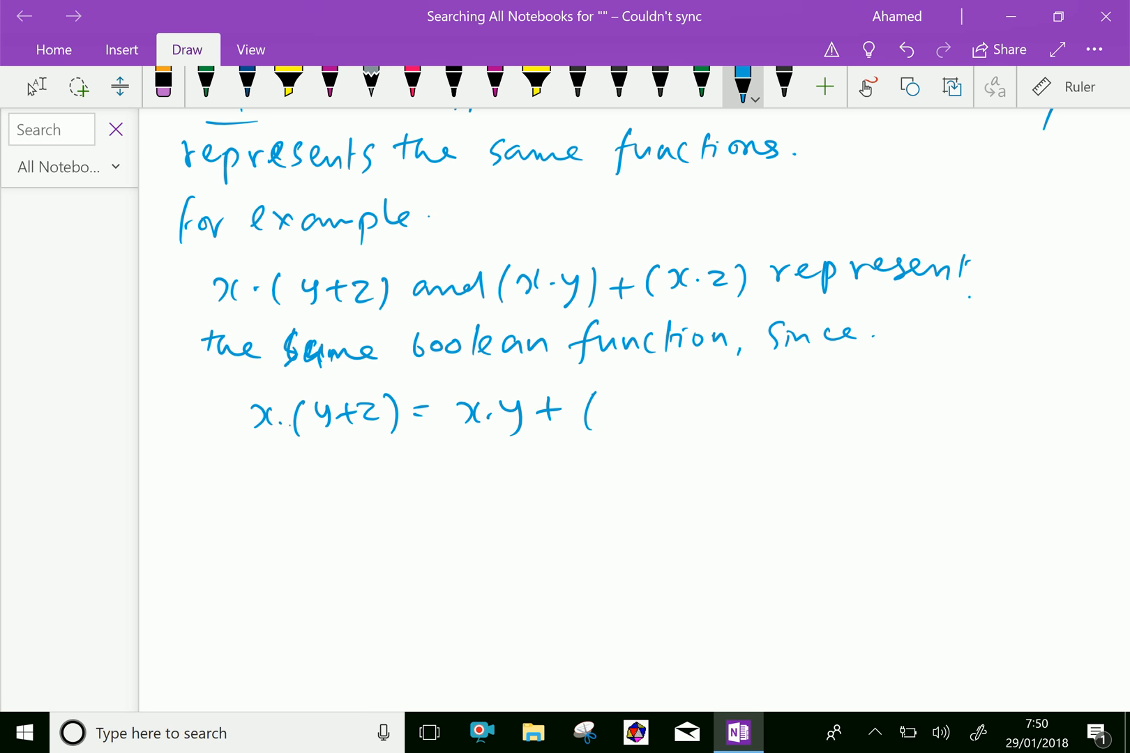
pyautogui.moveTo(447, 415); pyautogui.dragTo(627, 415)
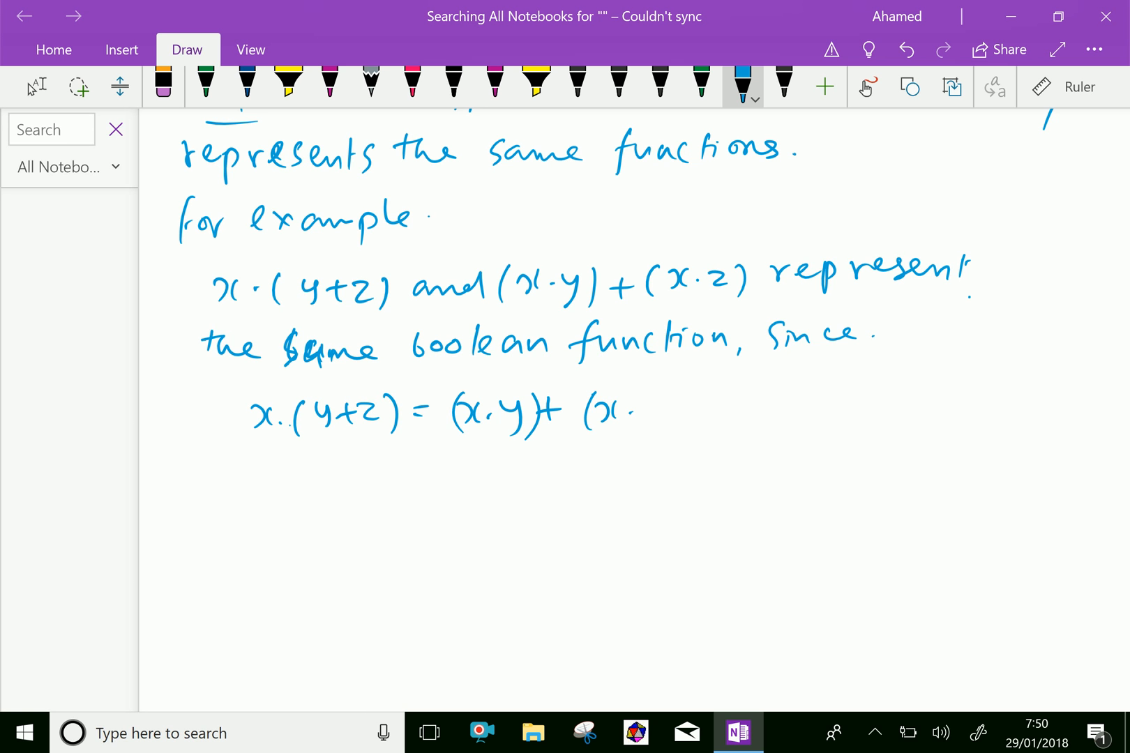
pyautogui.moveTo(637, 396); pyautogui.dragTo(691, 433)
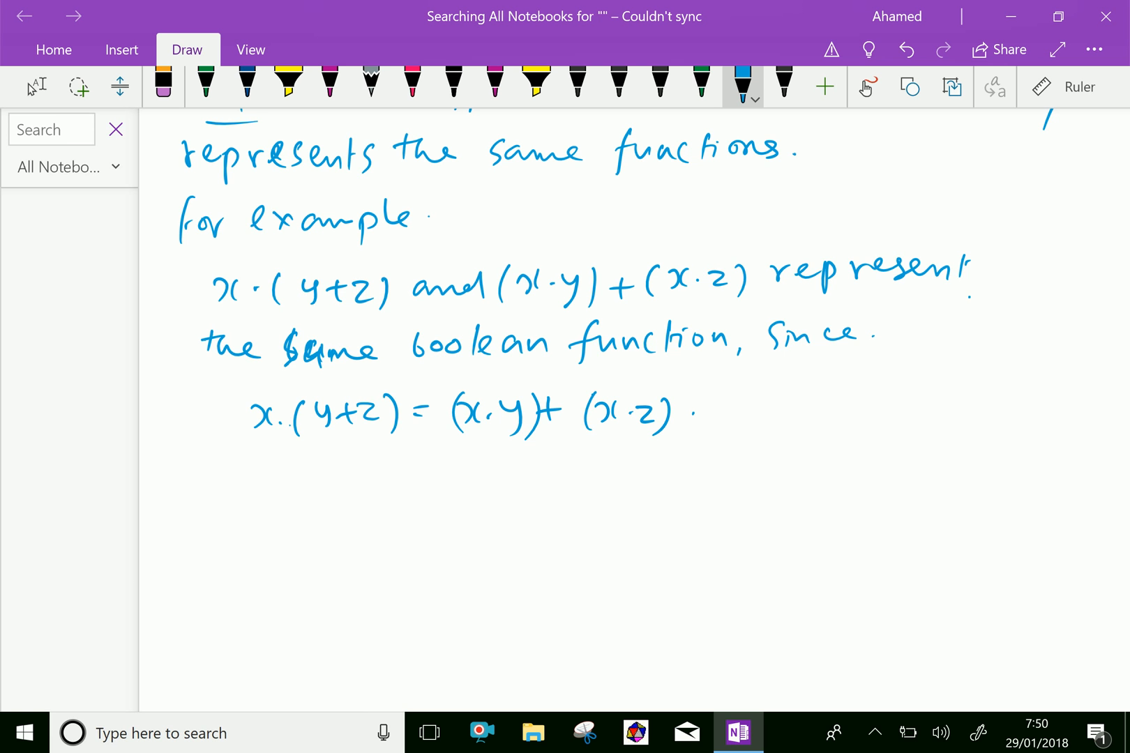
pyautogui.moveTo(587, 512); pyautogui.dragTo(612, 498)
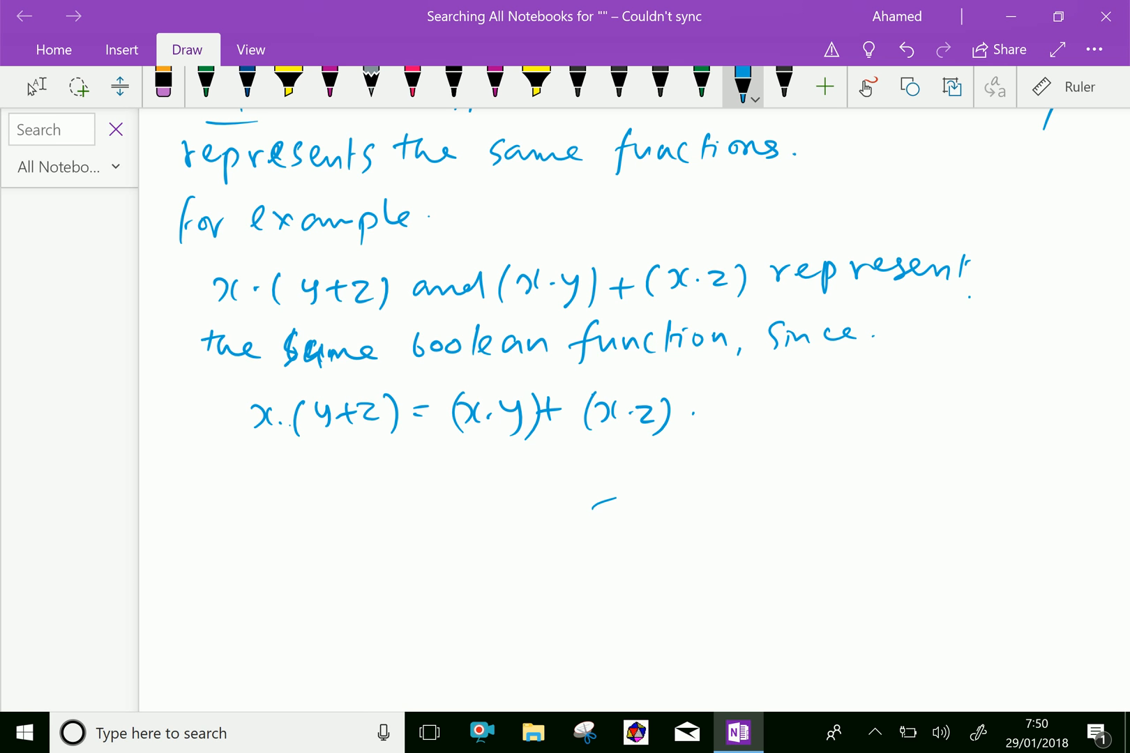